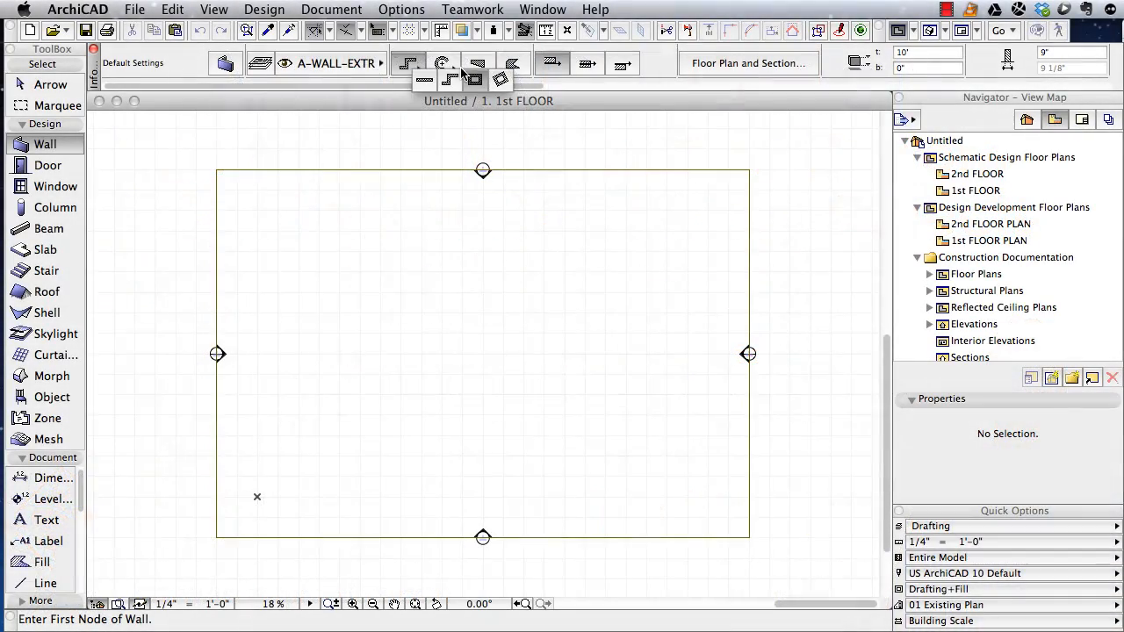
Step: Draw a rectangular wall enclosure using the Rectangle wall geometry
left_click(407, 63)
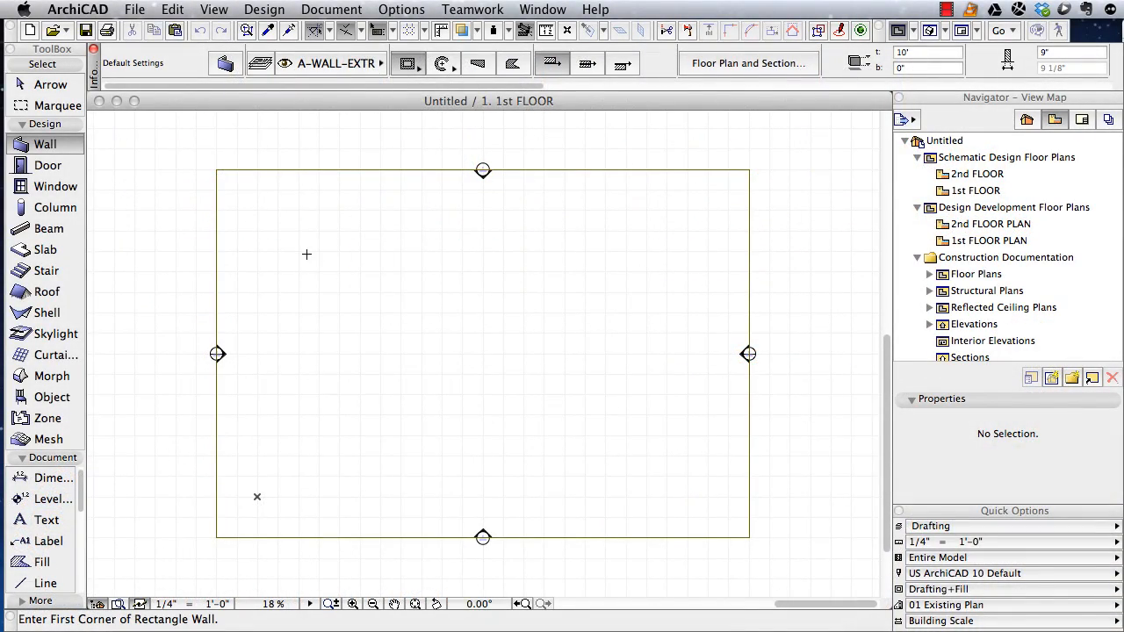
left_click_drag(306, 252, 500, 355)
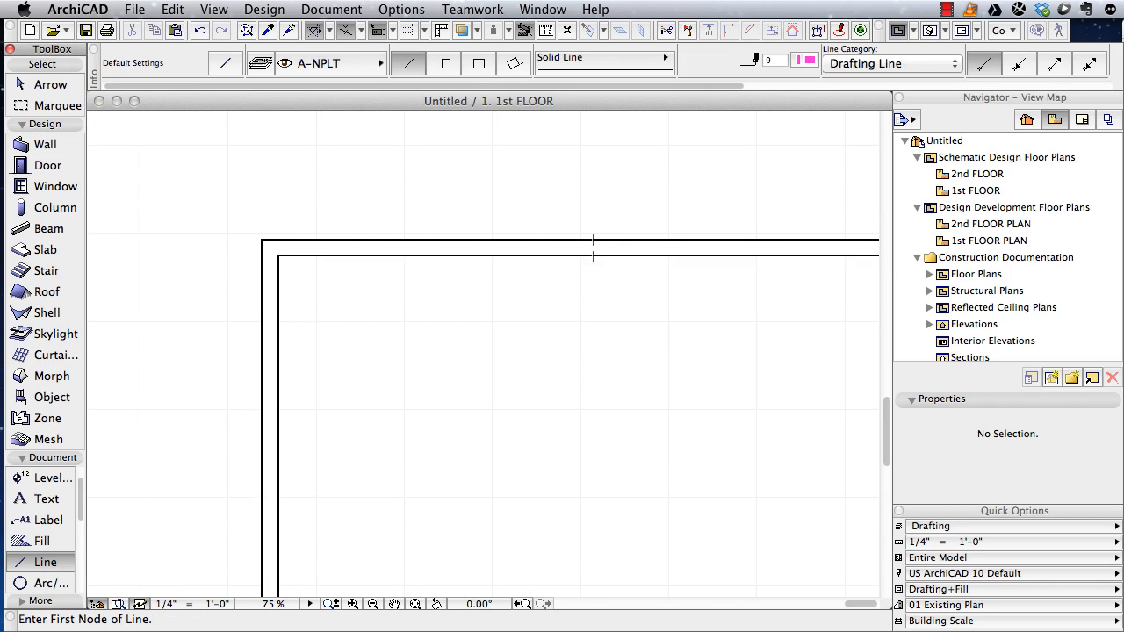
Step: Draw a short horizontal base line and a semicircular arc centred on its midpoint
left_click(372, 371)
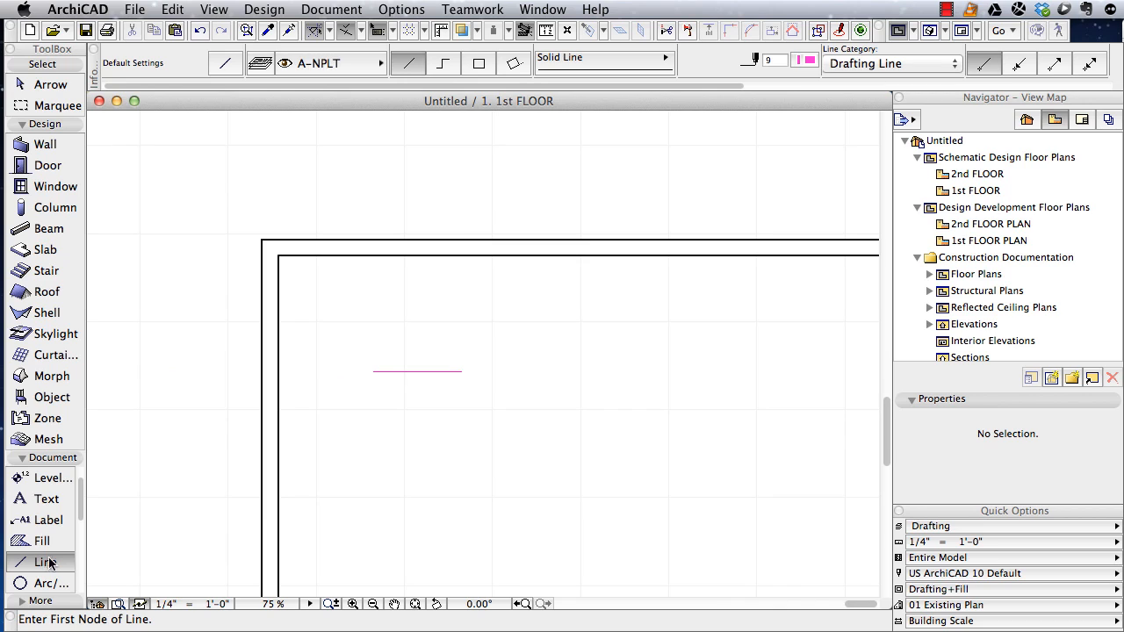
left_click(52, 562)
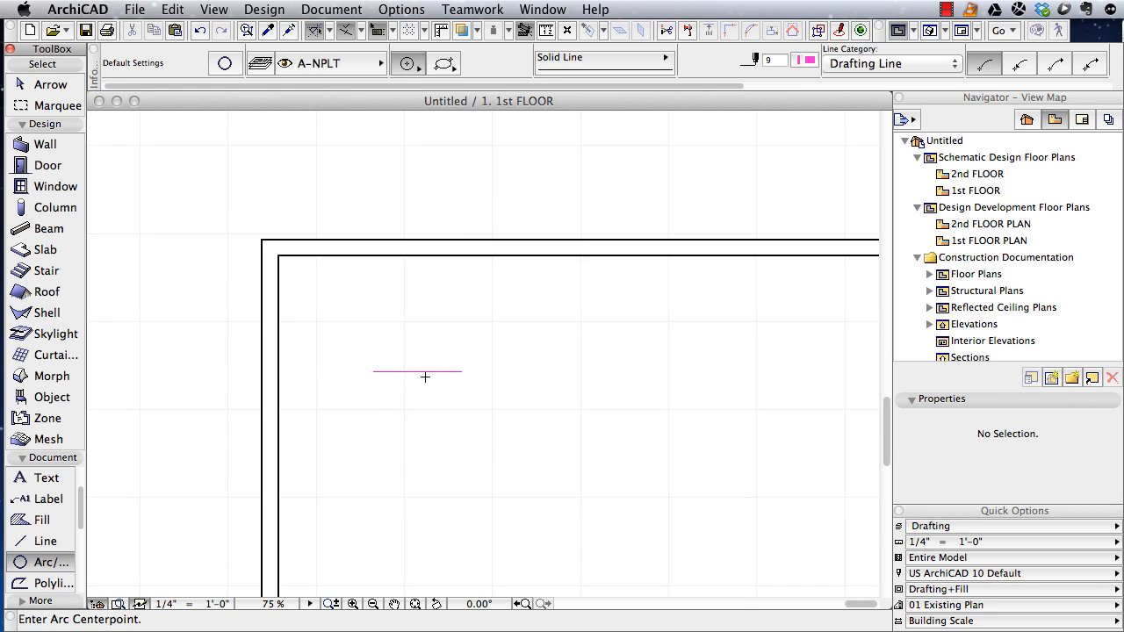
left_click(417, 370)
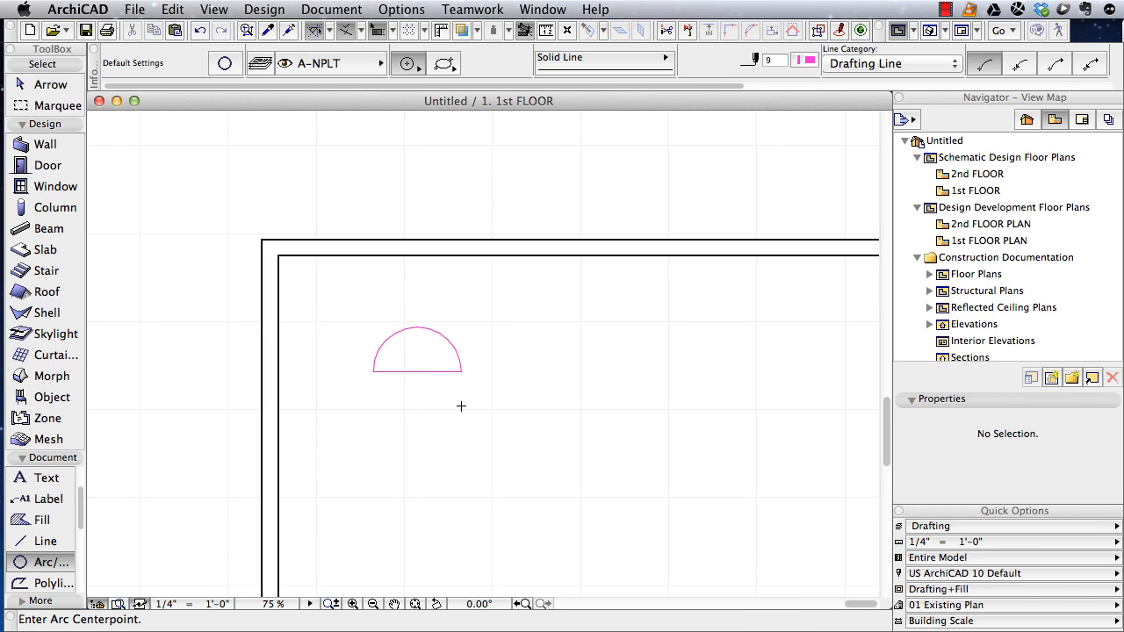
mouse_move(51, 485)
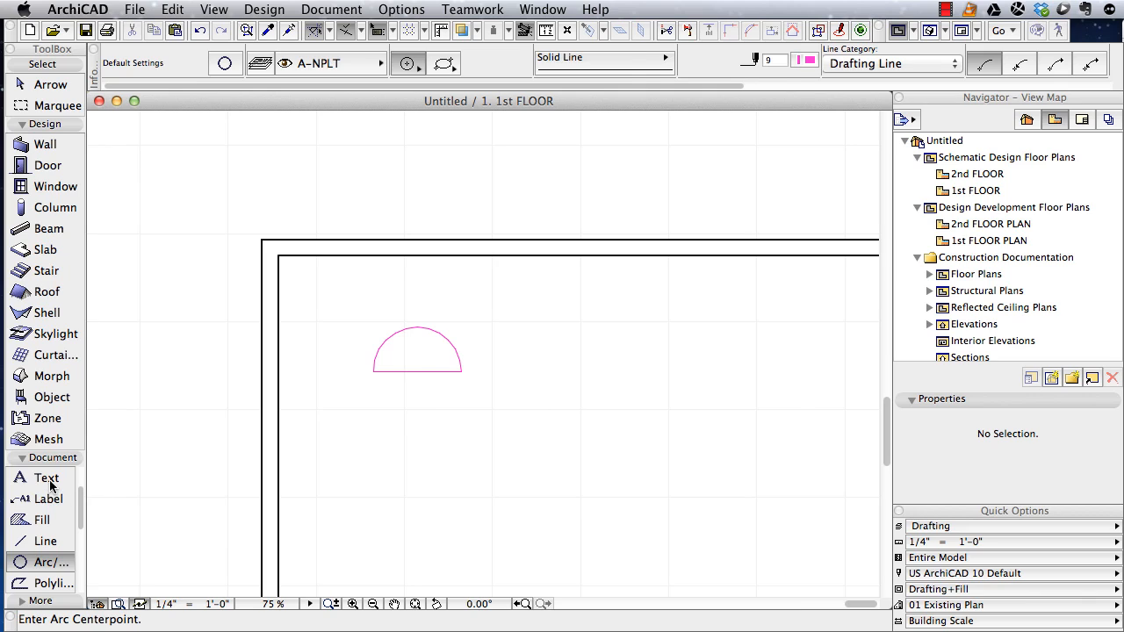
Step: Place a text block reading 'ABC' inside the semicircle
left_click(46, 478)
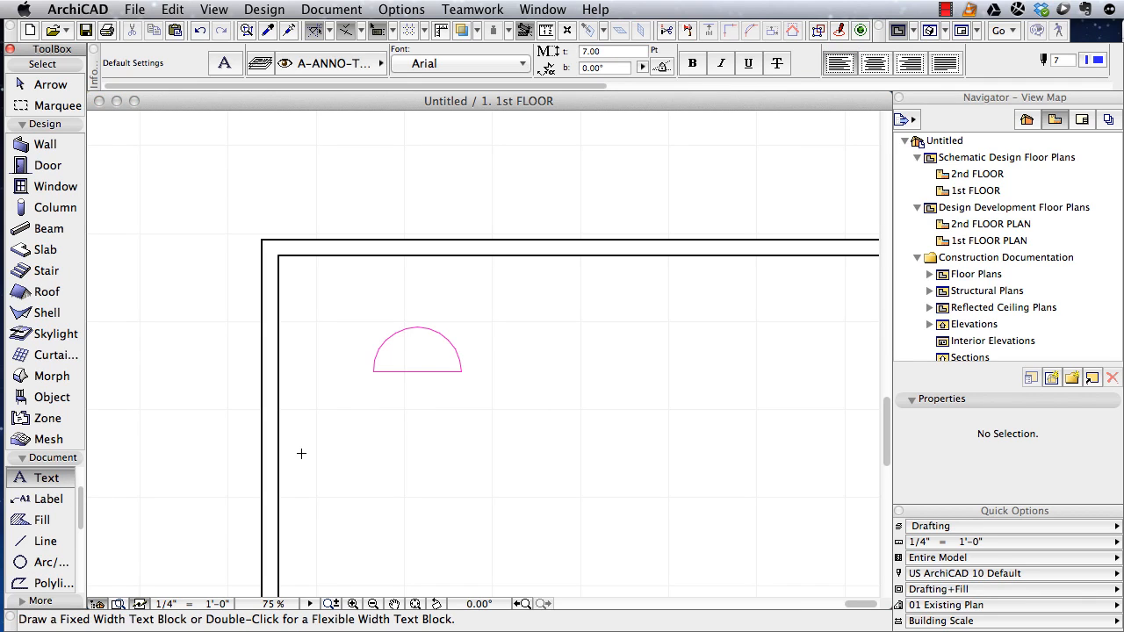
mouse_move(418, 349)
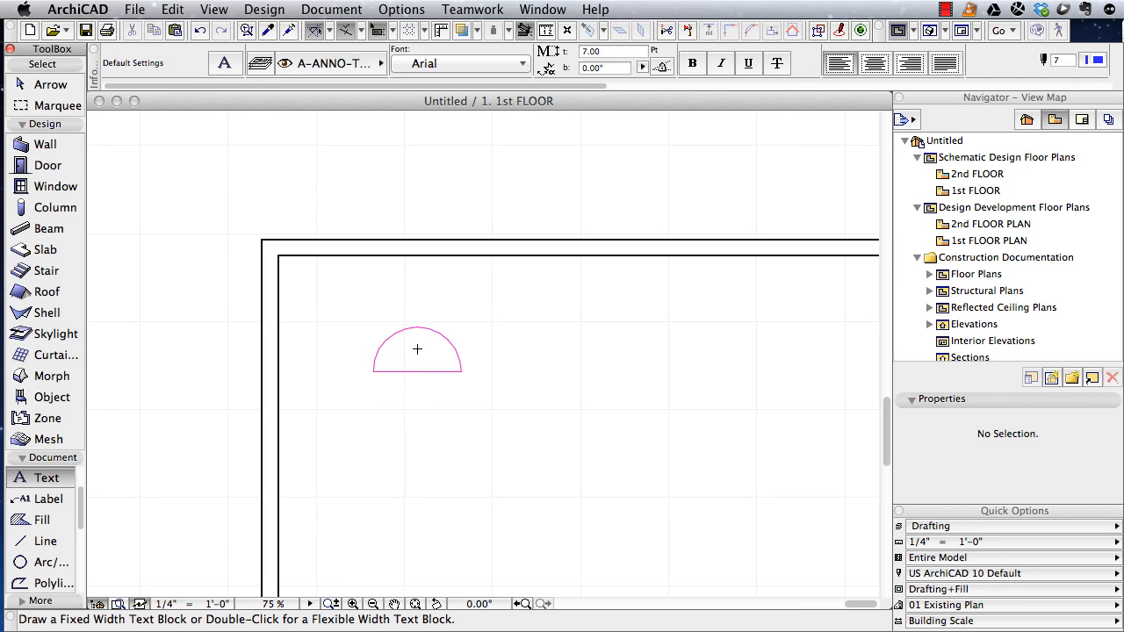
double_click(418, 350)
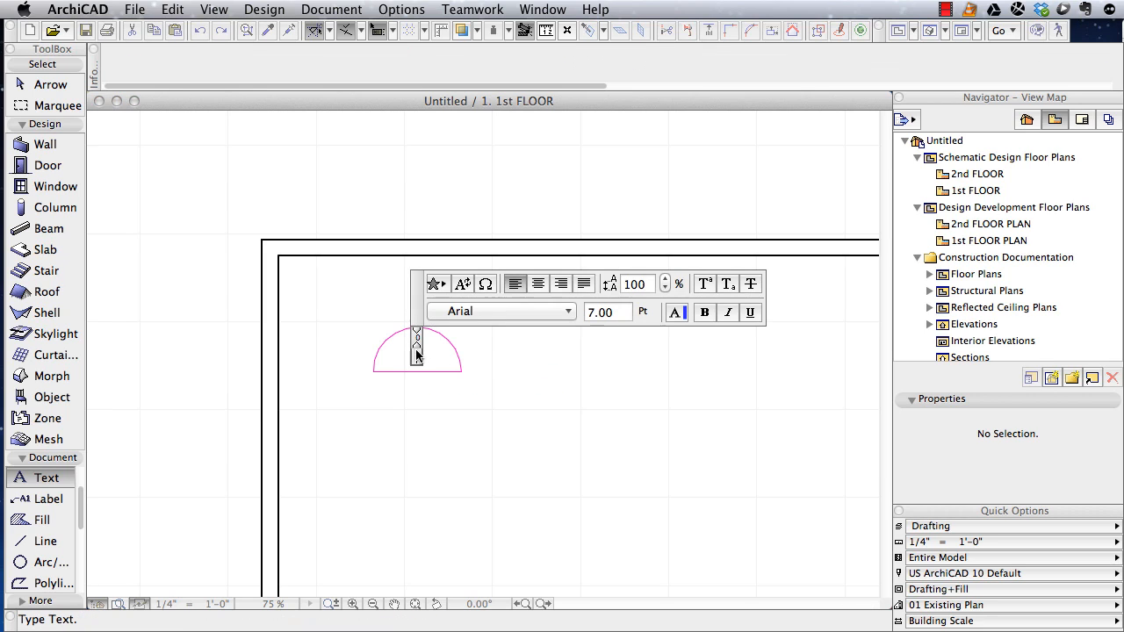
type("ABC")
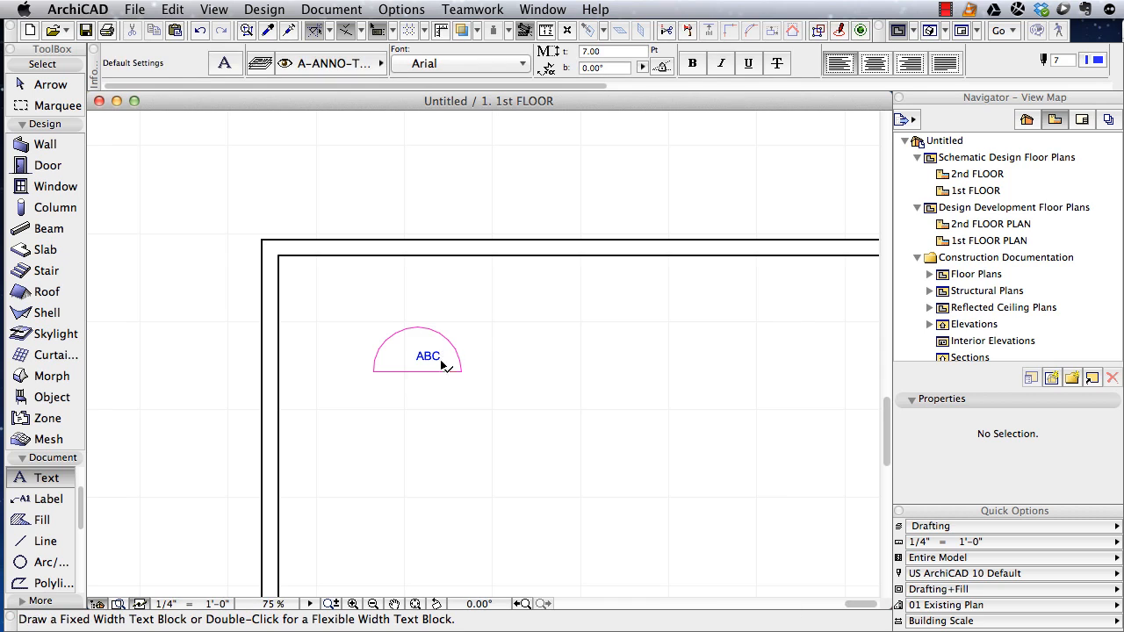
left_click(429, 354)
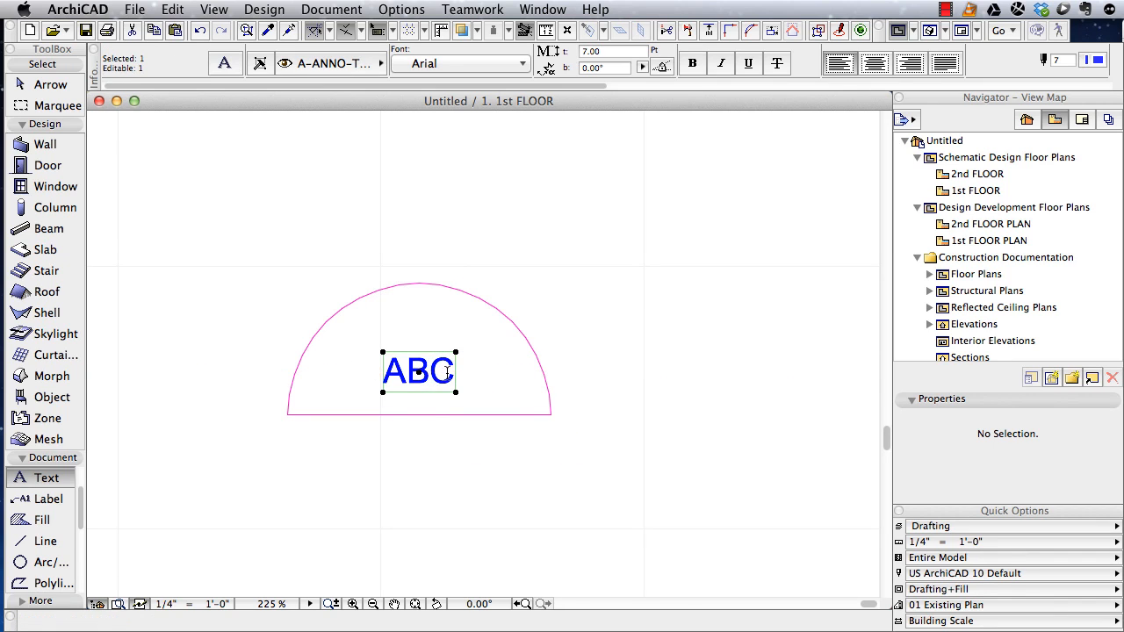
Step: Reopen the ABC text, add '123', then backspace the edit
double_click(417, 370)
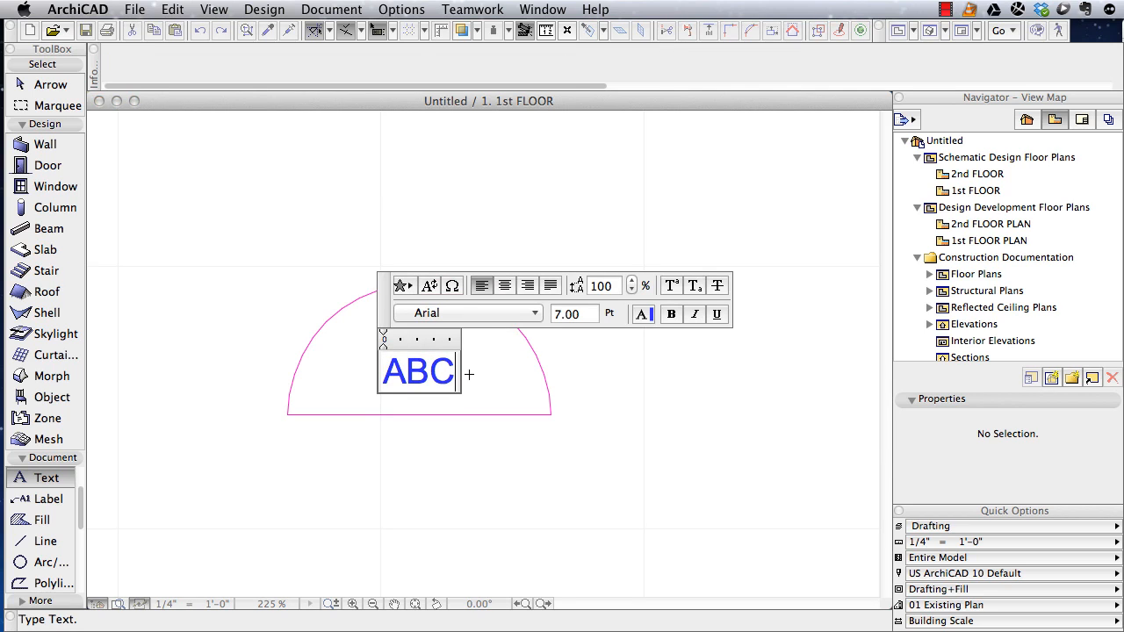
type("123")
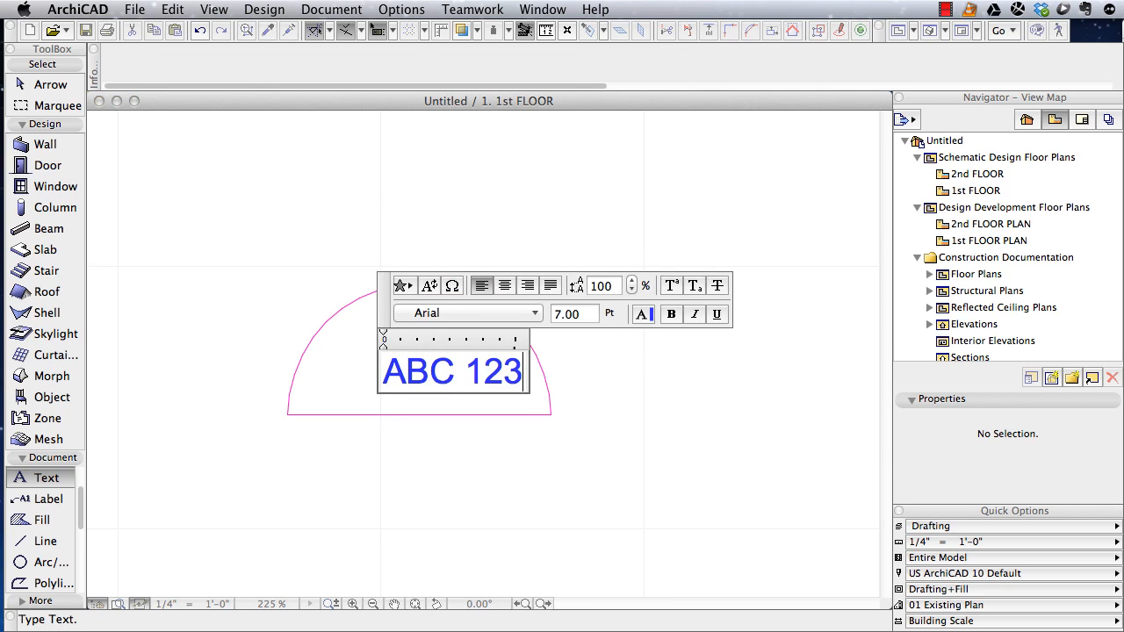
mouse_move(558, 382)
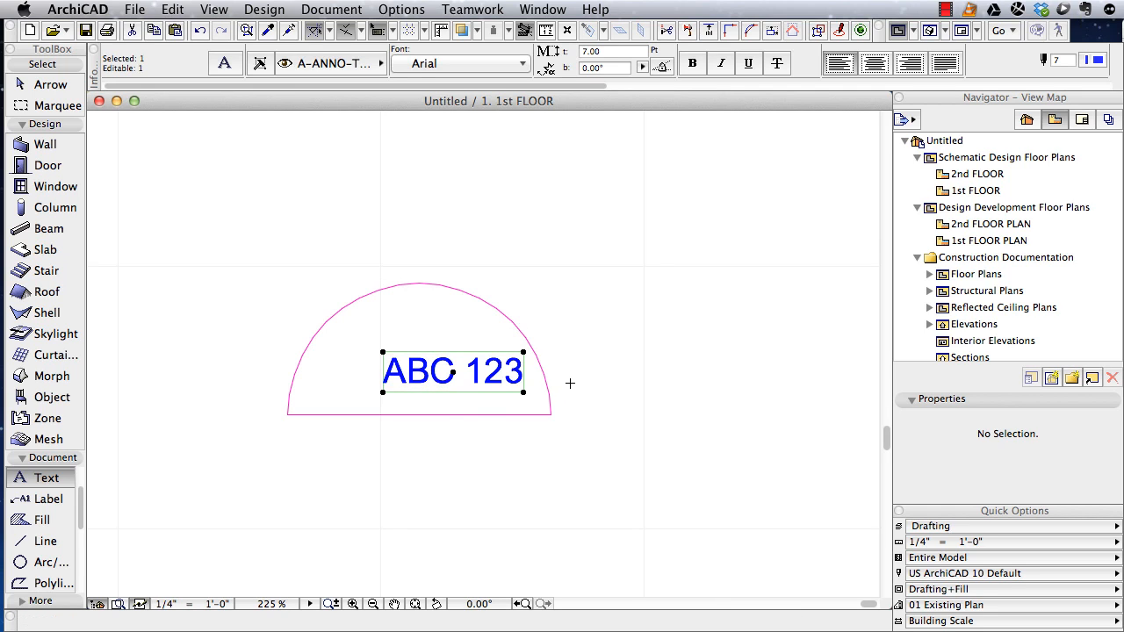
key("Backspace")
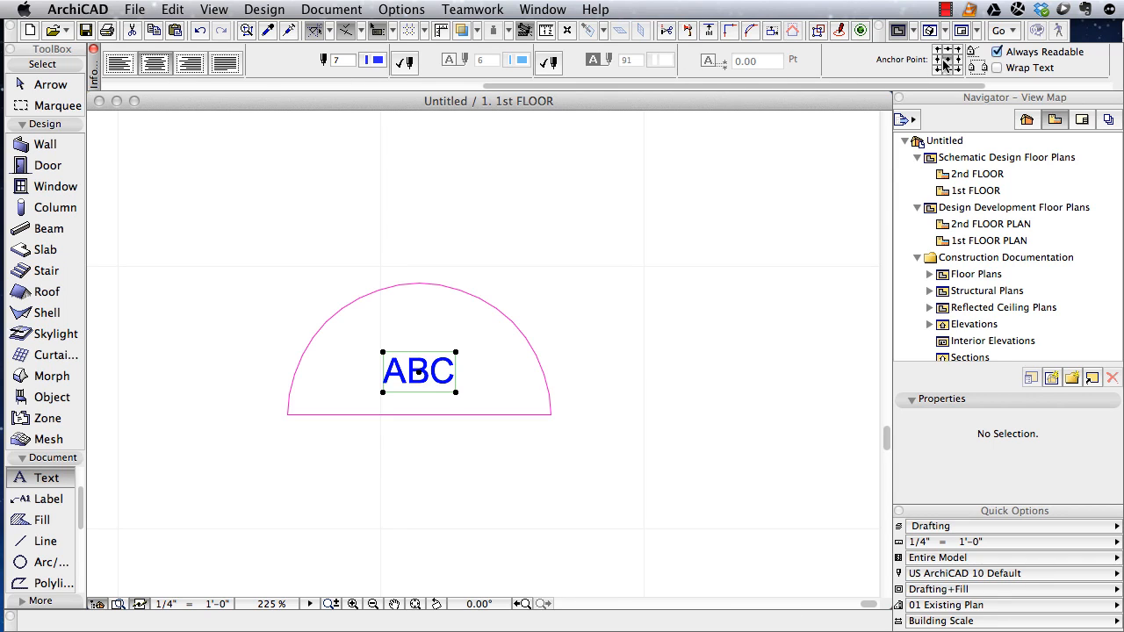
mouse_move(618, 288)
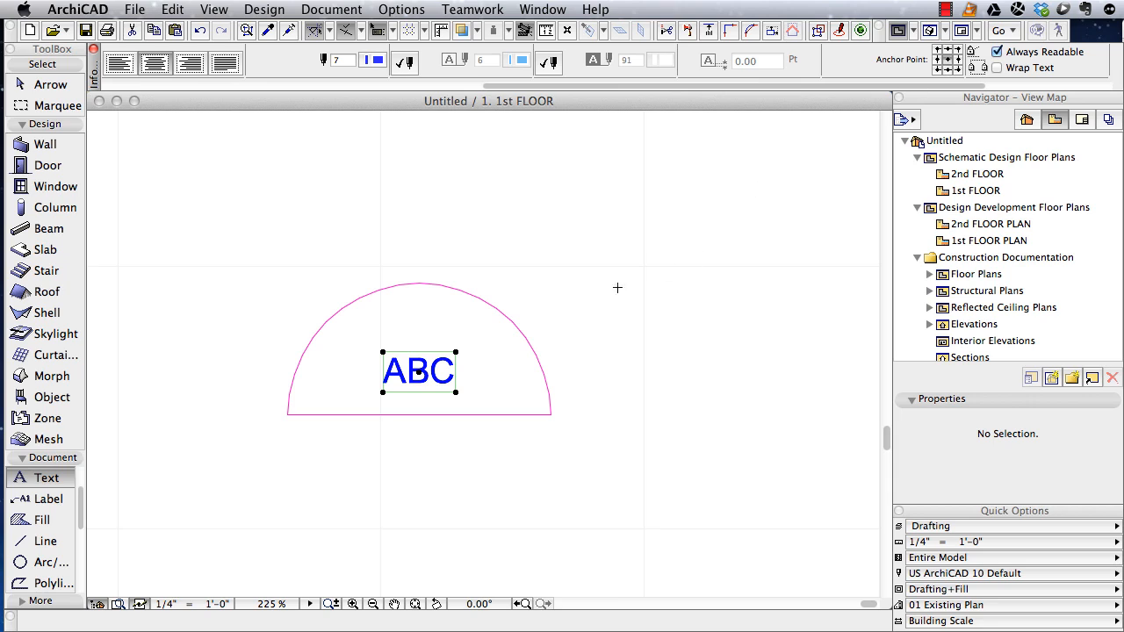
Step: Edit the ABC text block so the label reads 'ABC 123'
double_click(418, 370)
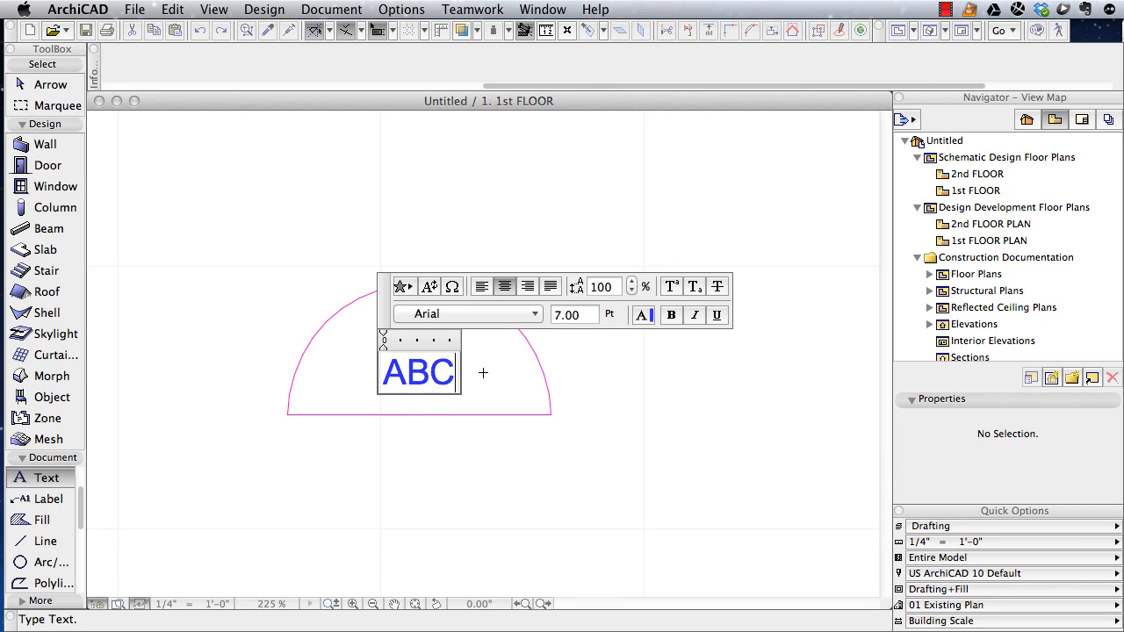
type("123")
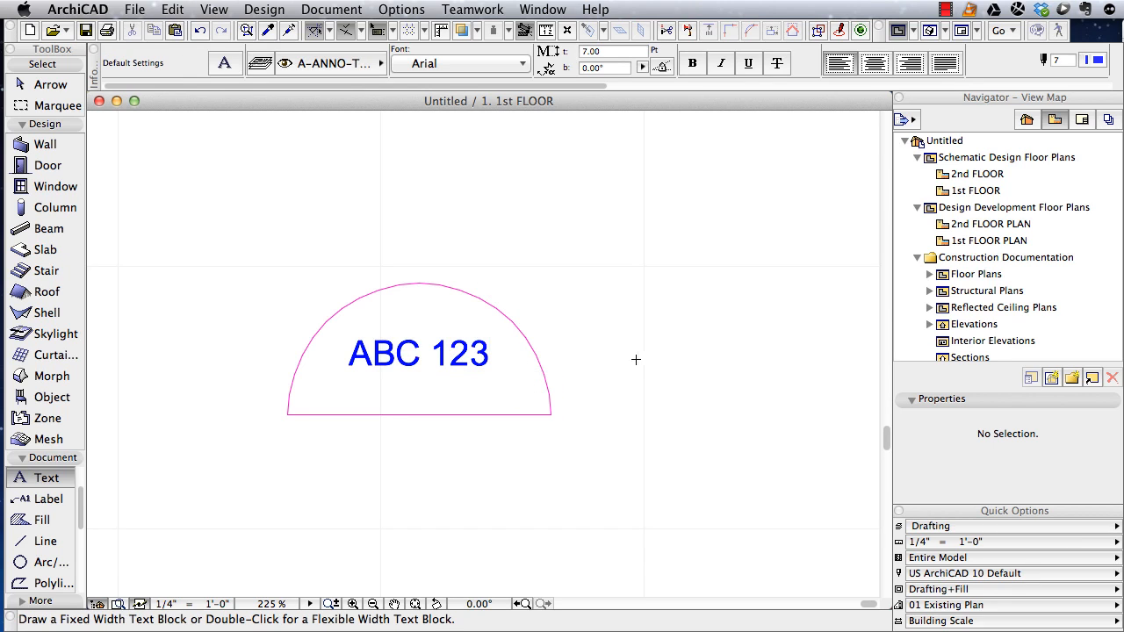
mouse_move(594, 376)
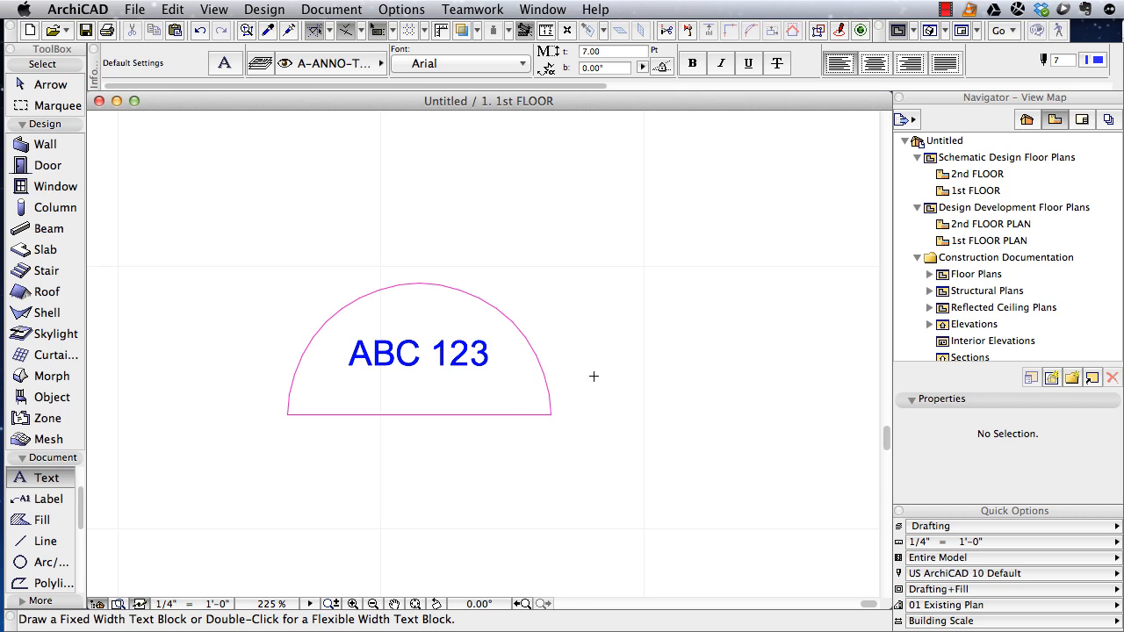
Step: Select the line, arc and text and bring up the Save Selection commands
left_click(49, 84)
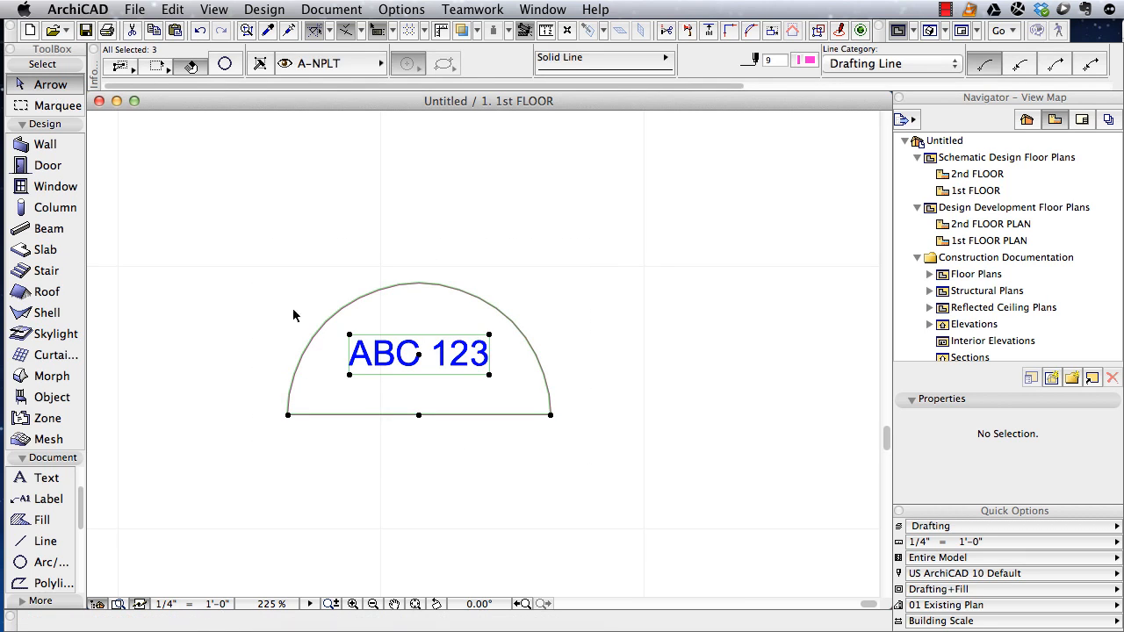
left_click(133, 10)
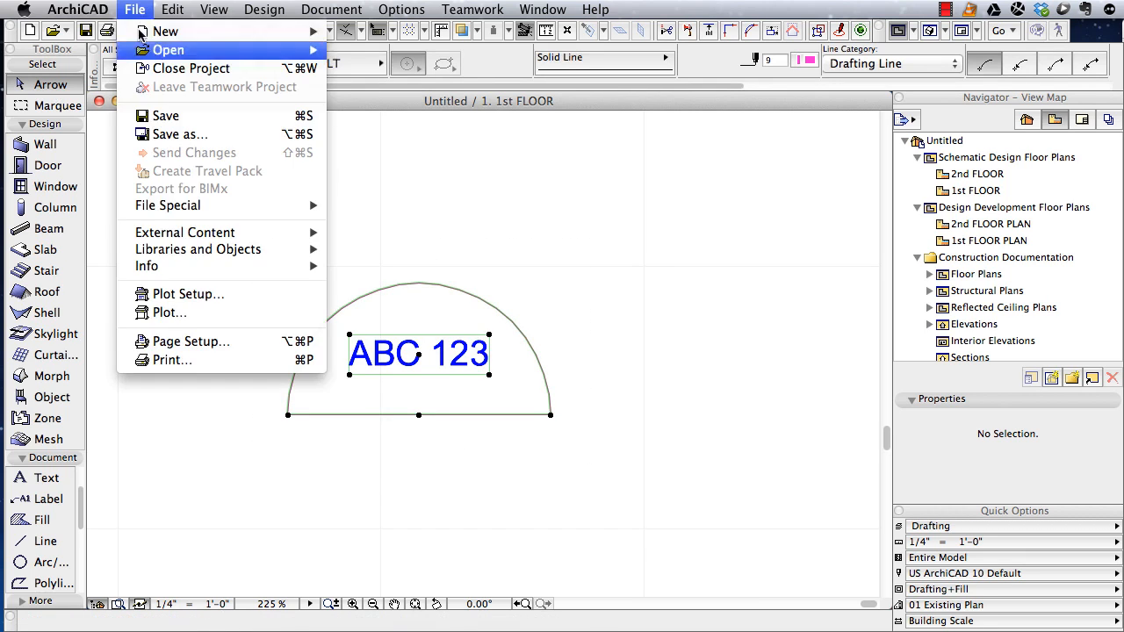
mouse_move(196, 250)
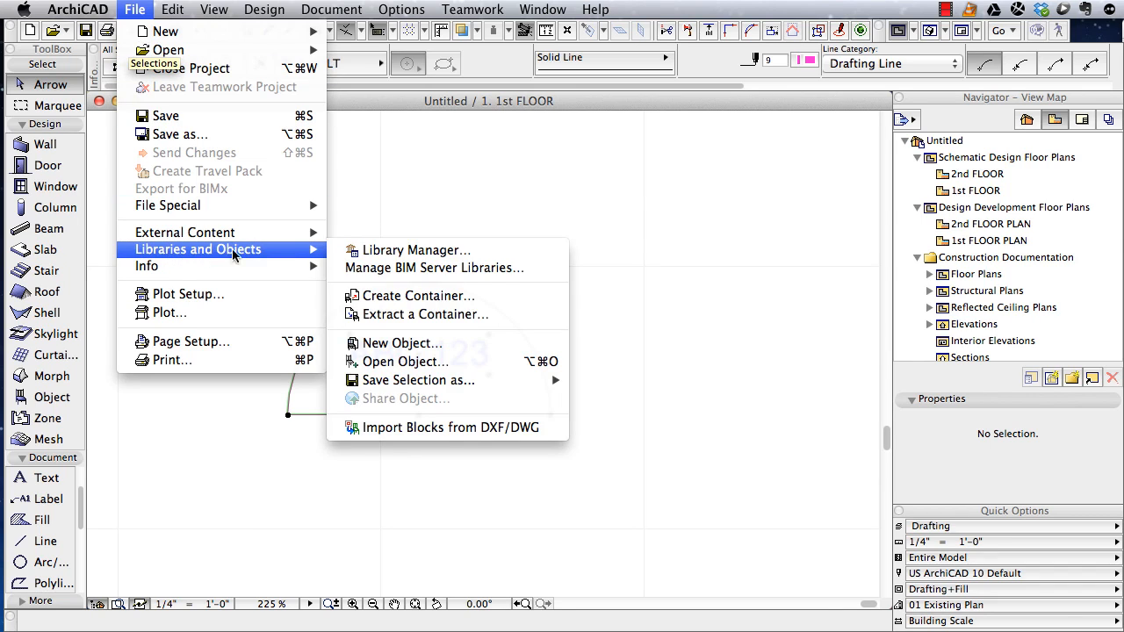
mouse_move(418, 379)
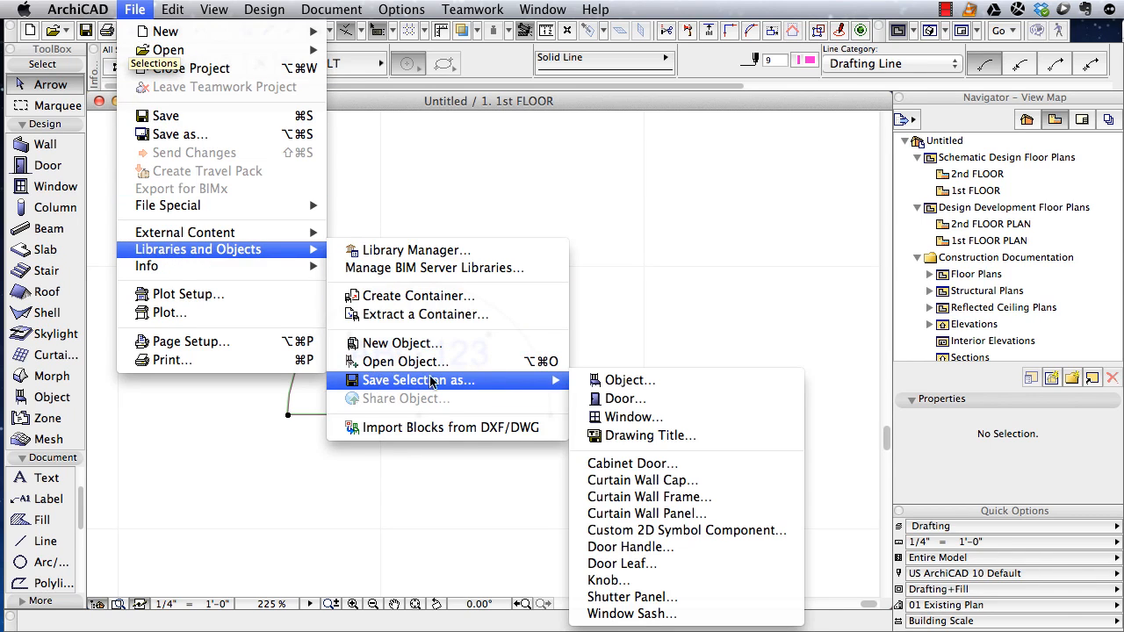
mouse_move(629, 379)
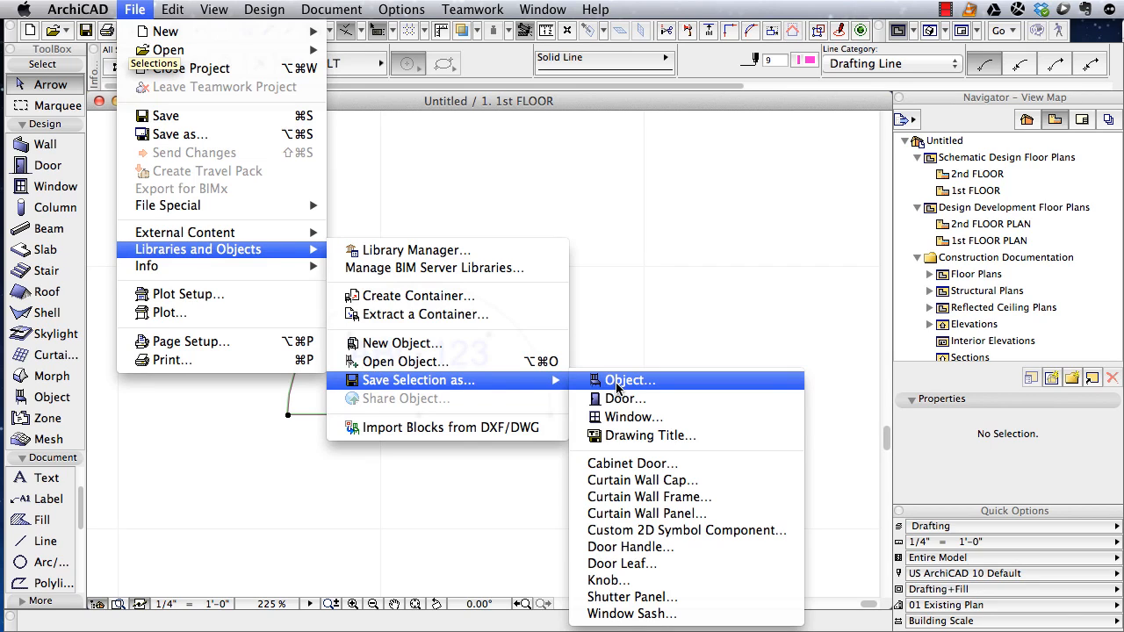
mouse_move(526, 390)
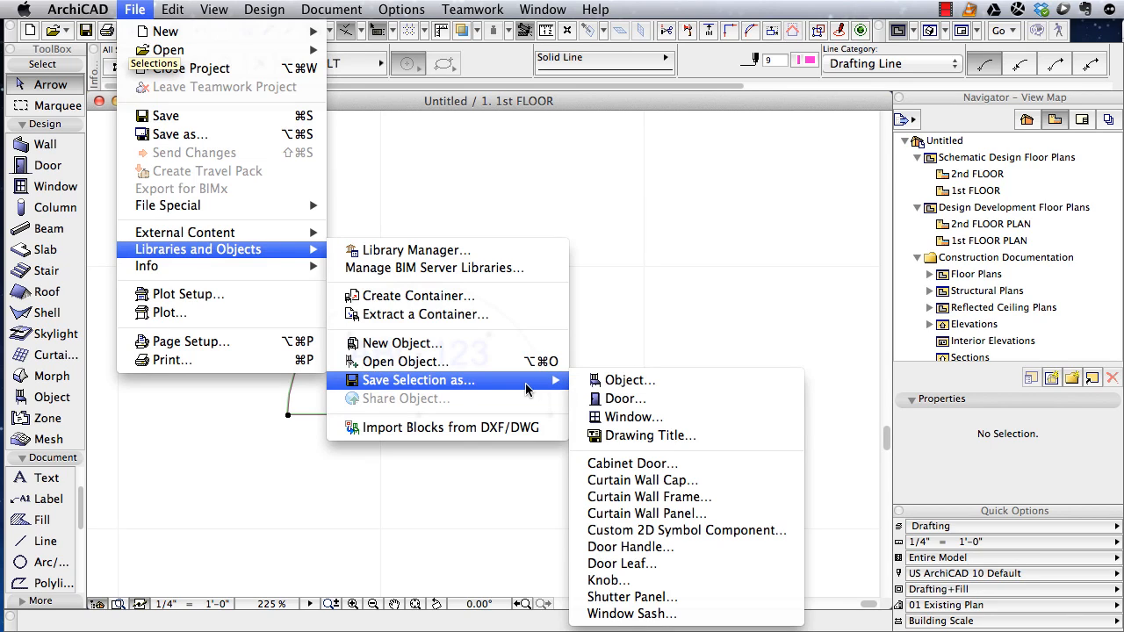
mouse_move(625, 399)
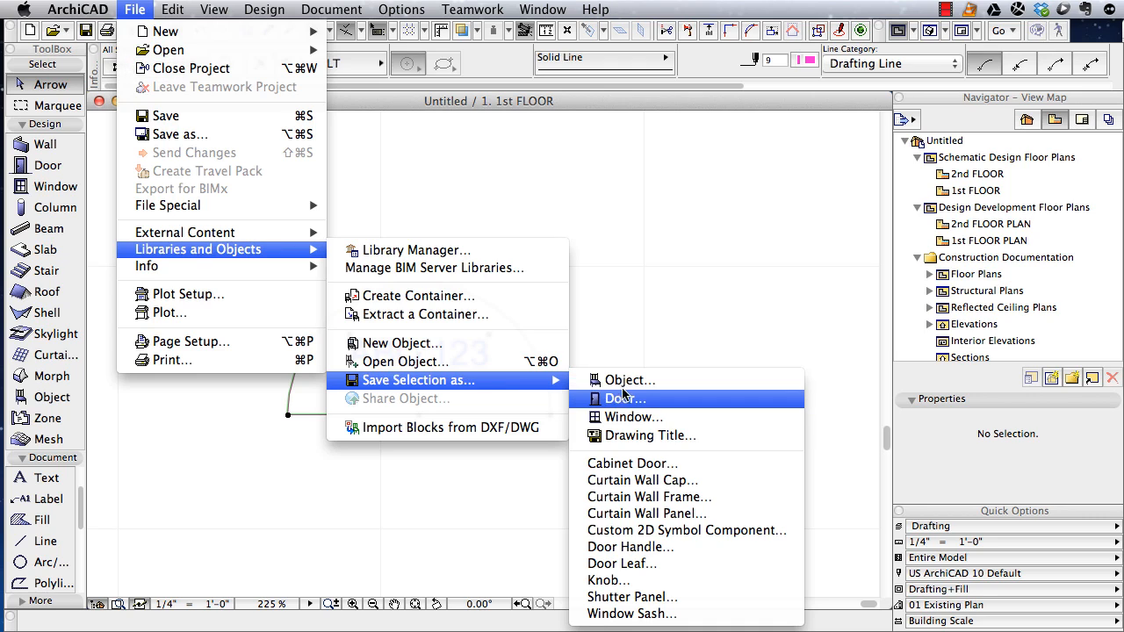
mouse_move(629, 379)
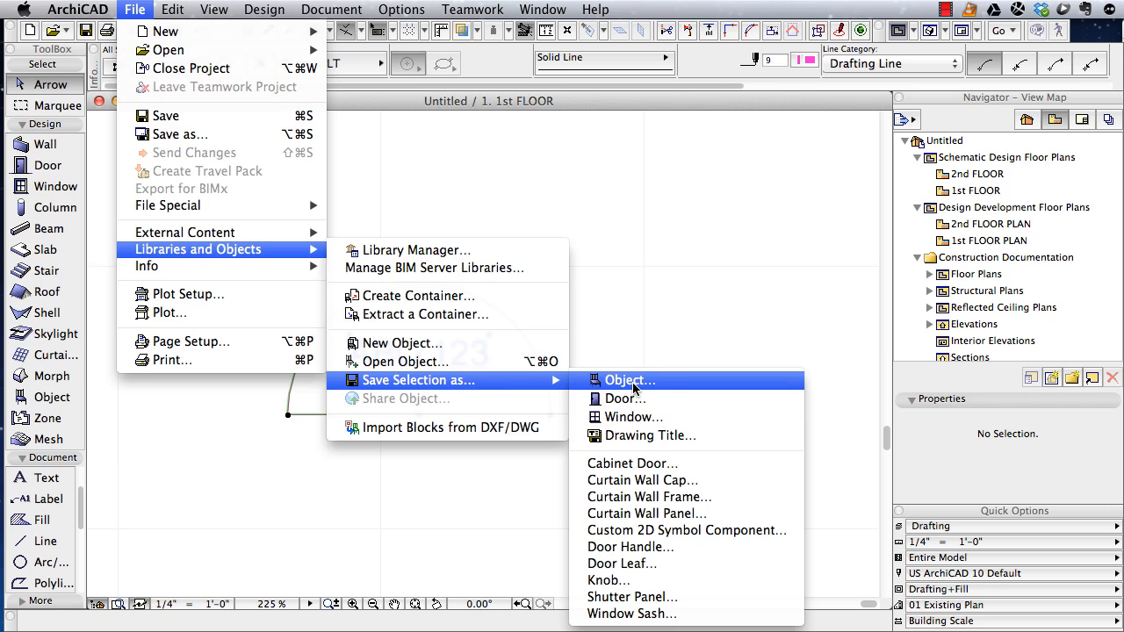
Step: Save the selection as an object named 'New Symbol' with the default pen settings
left_click(629, 379)
type("N")
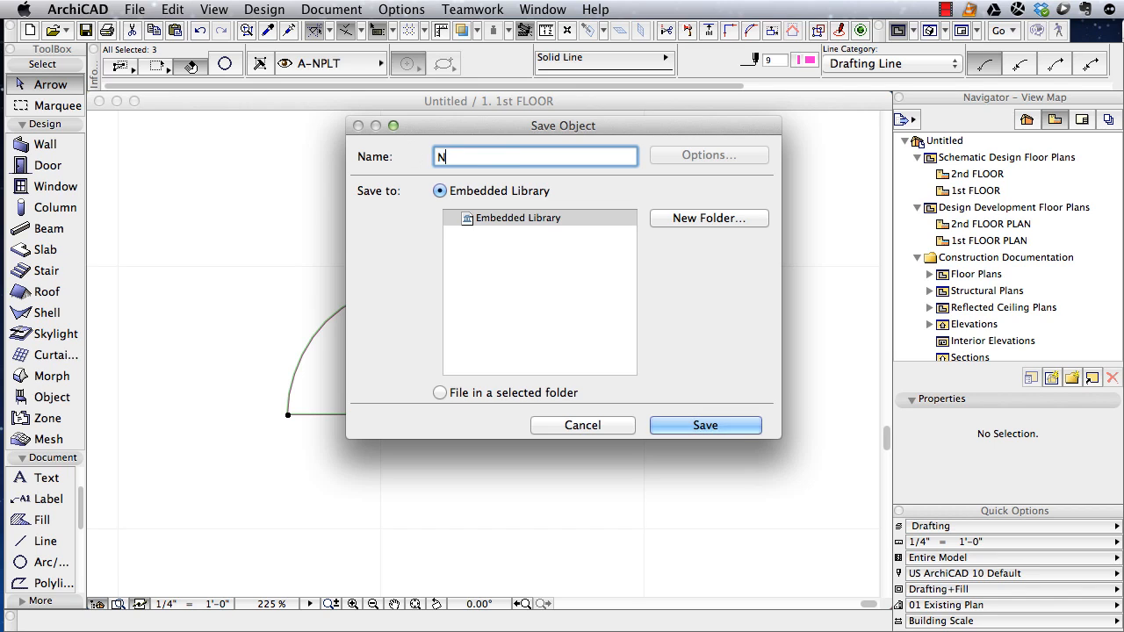
type("ew Symbol")
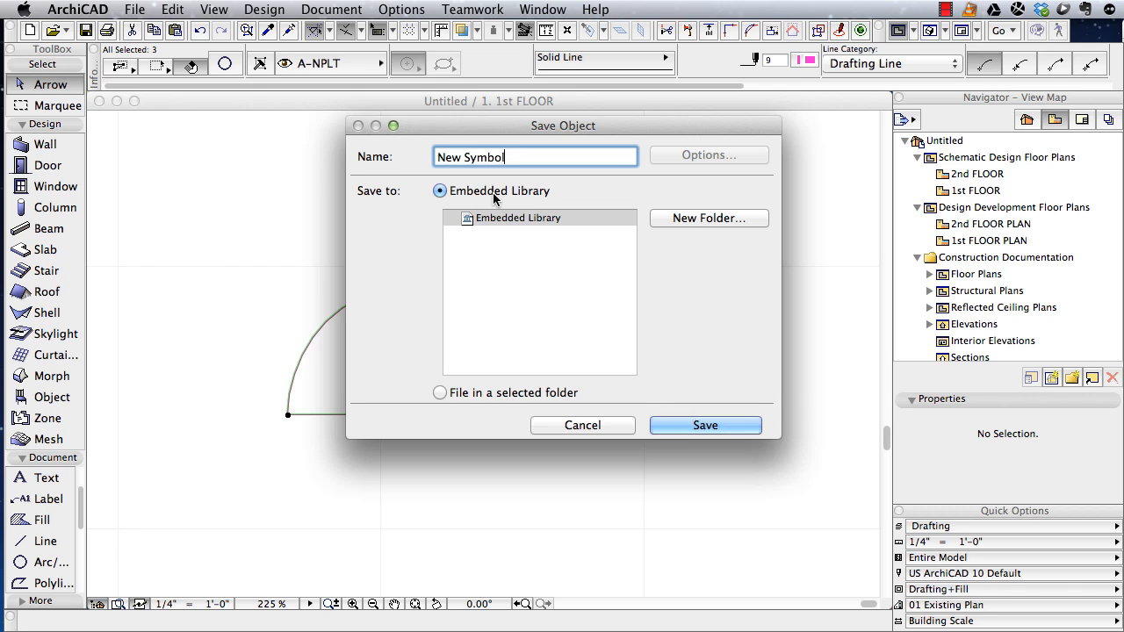
mouse_move(546, 396)
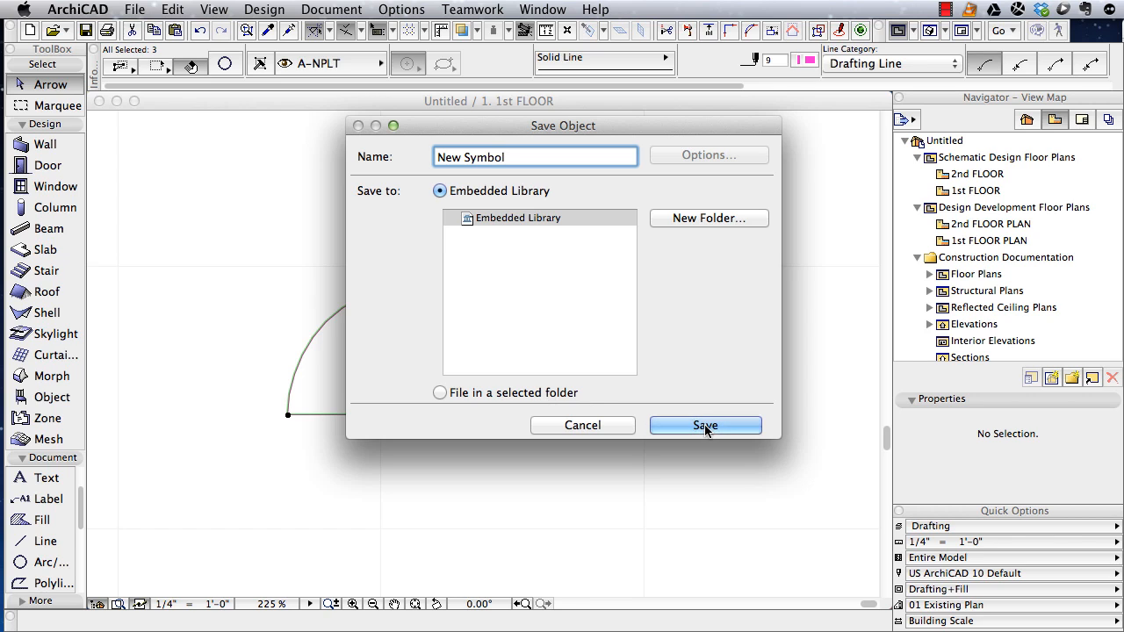
left_click(706, 425)
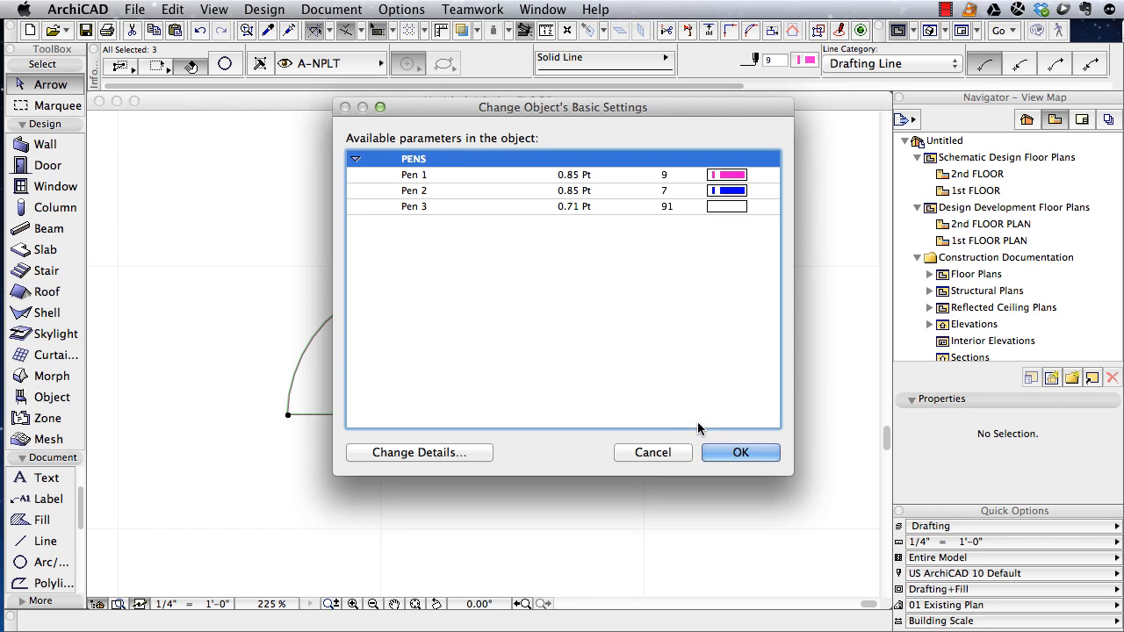
mouse_move(470, 179)
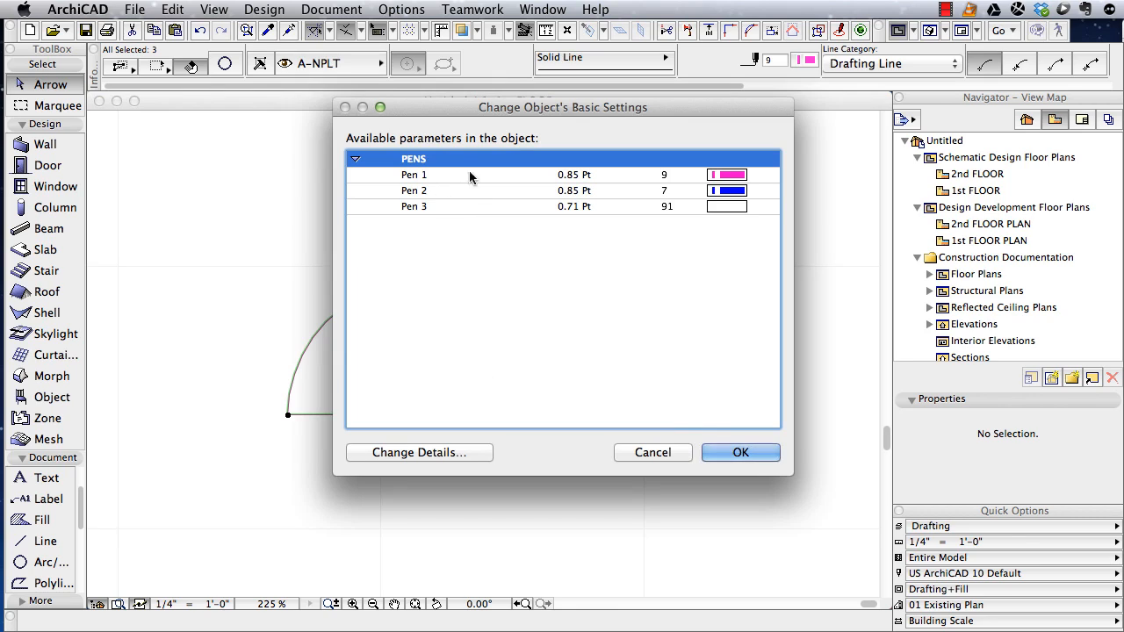
mouse_move(492, 216)
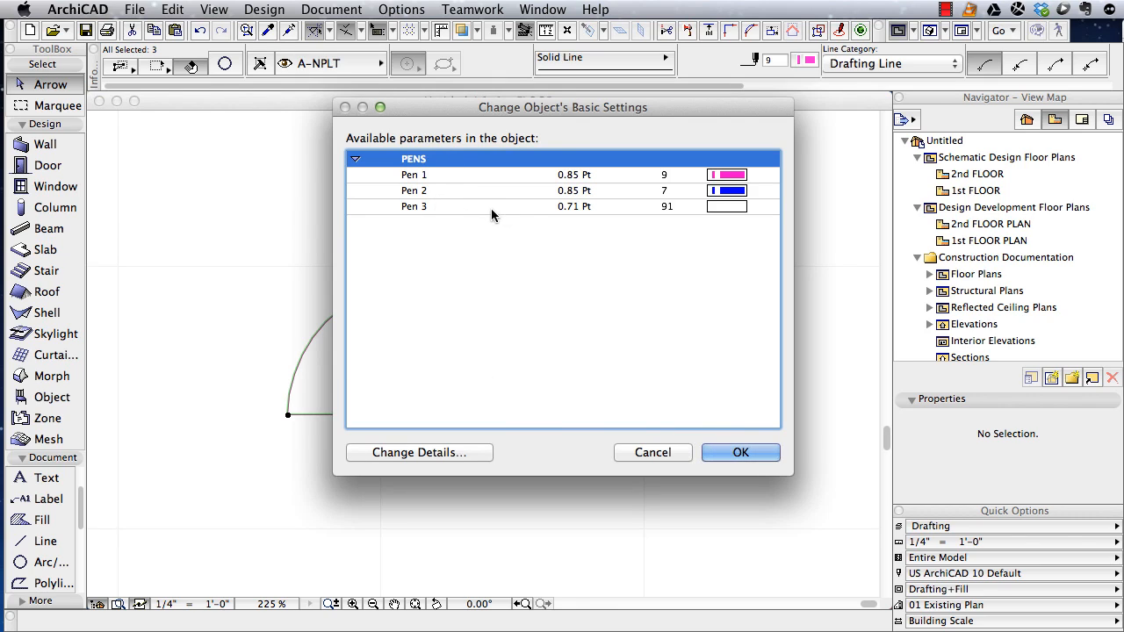
mouse_move(500, 217)
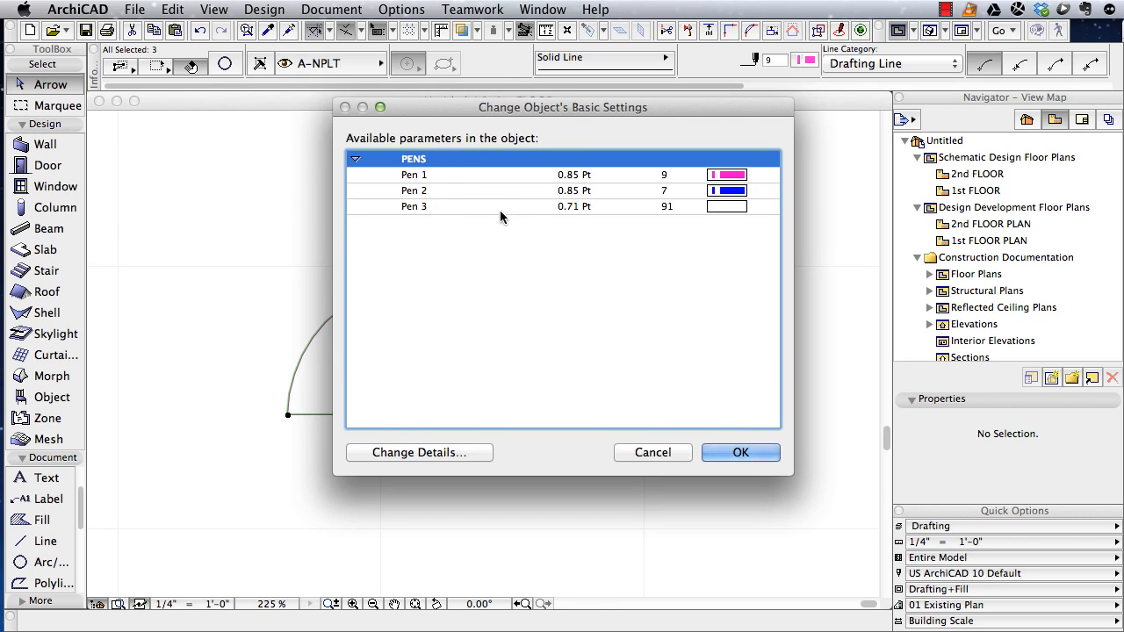
mouse_move(499, 228)
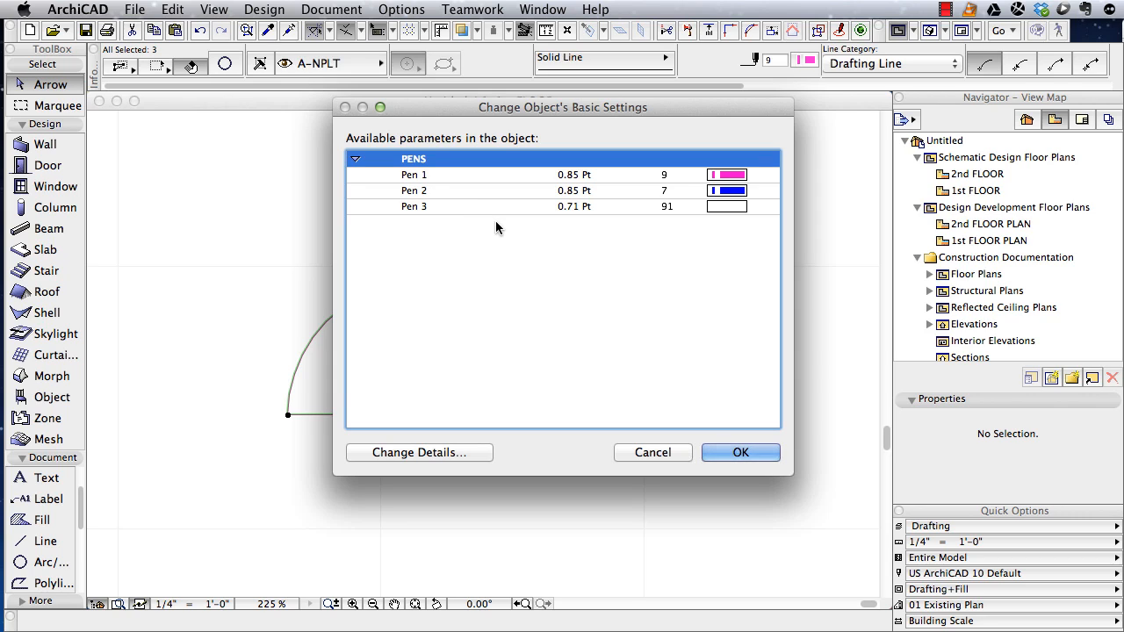
mouse_move(682, 388)
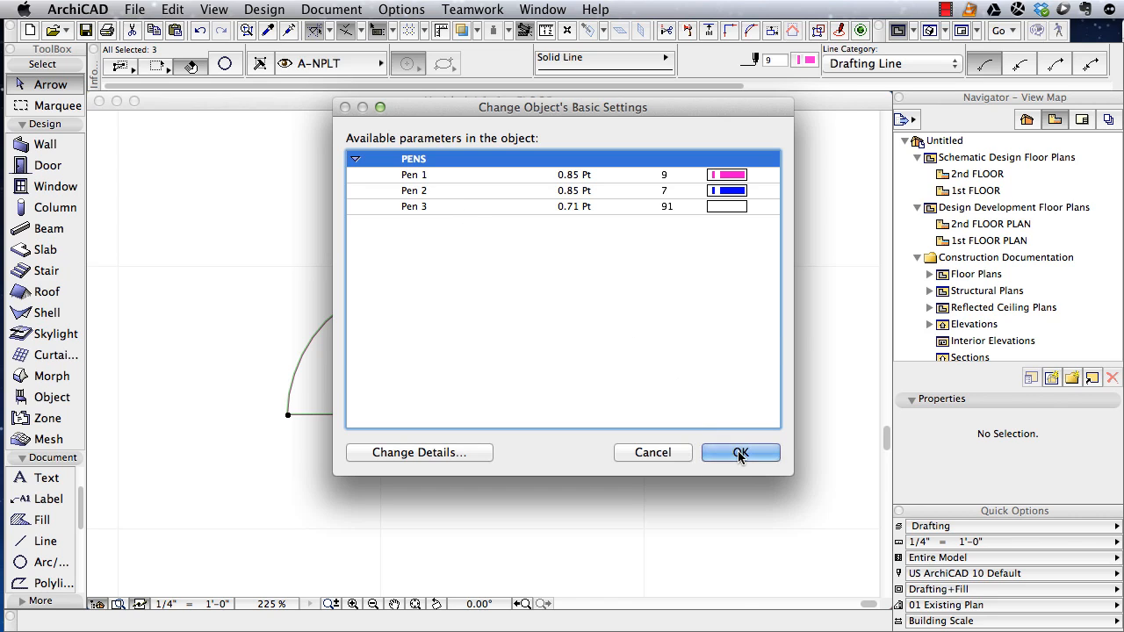
left_click(740, 453)
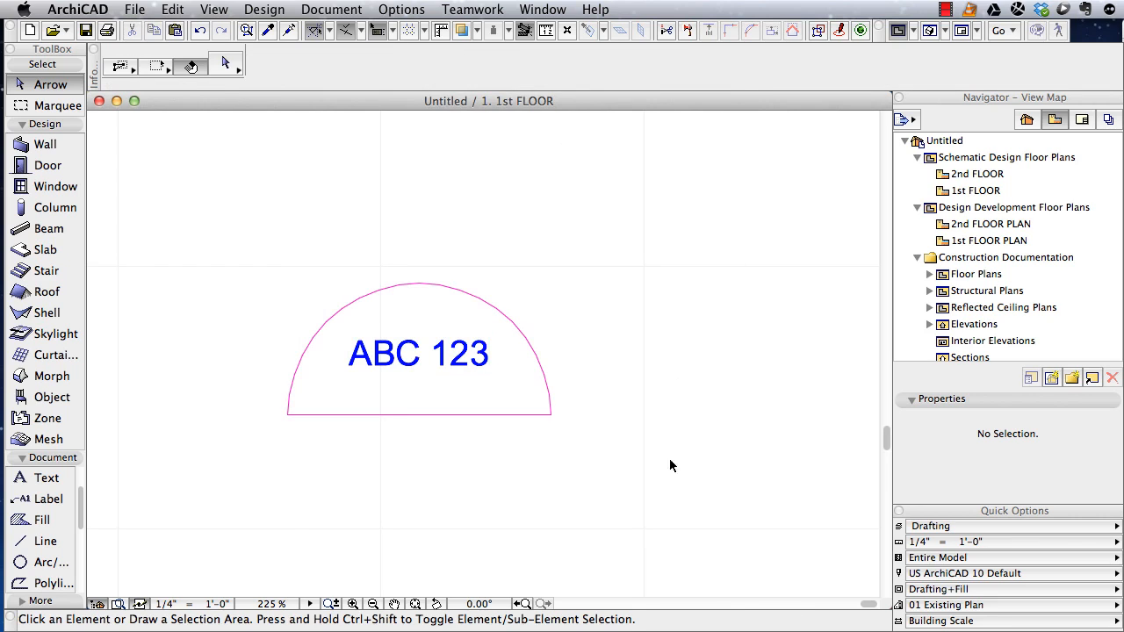
Step: Choose the New Symbol object from the Embedded Library for placing a second copy
left_click(51, 397)
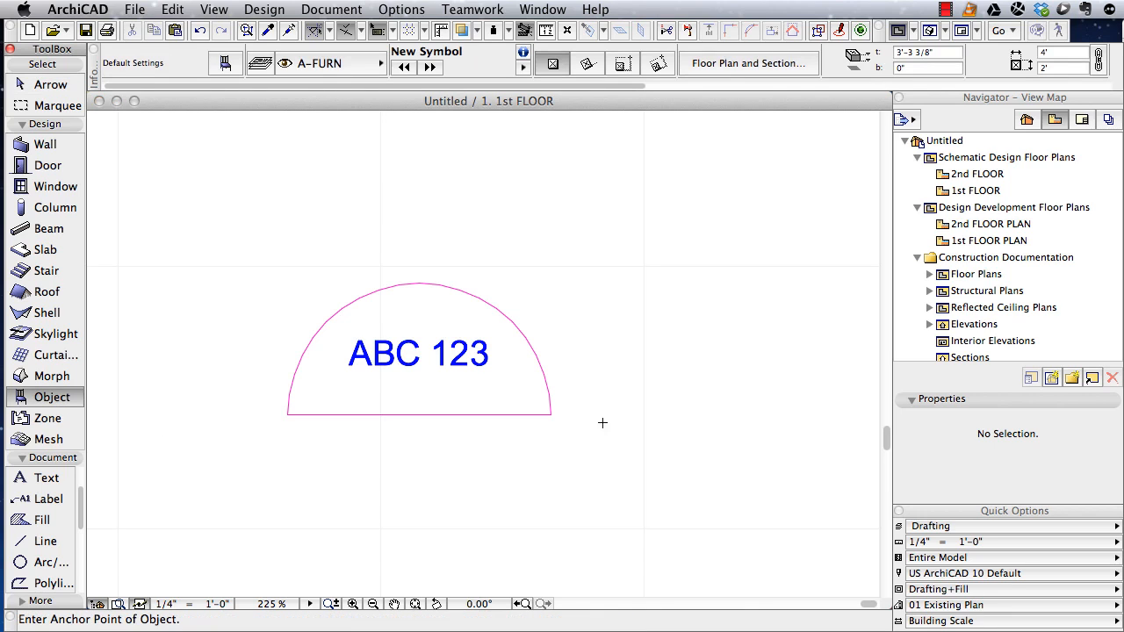
left_click(664, 411)
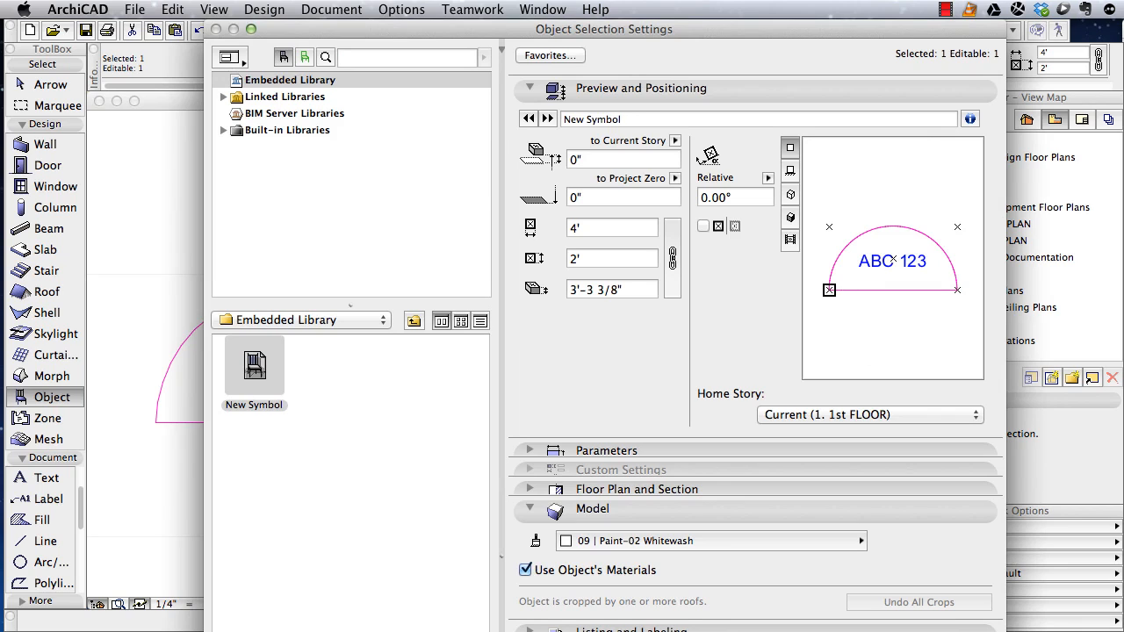
scroll("down", 3)
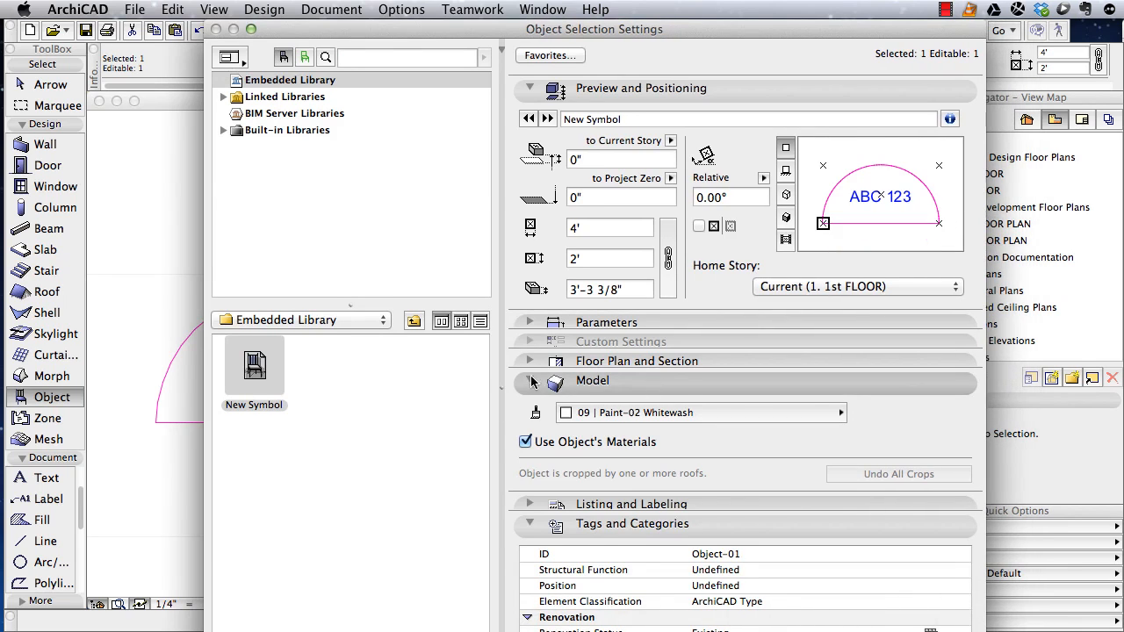
left_click(531, 379)
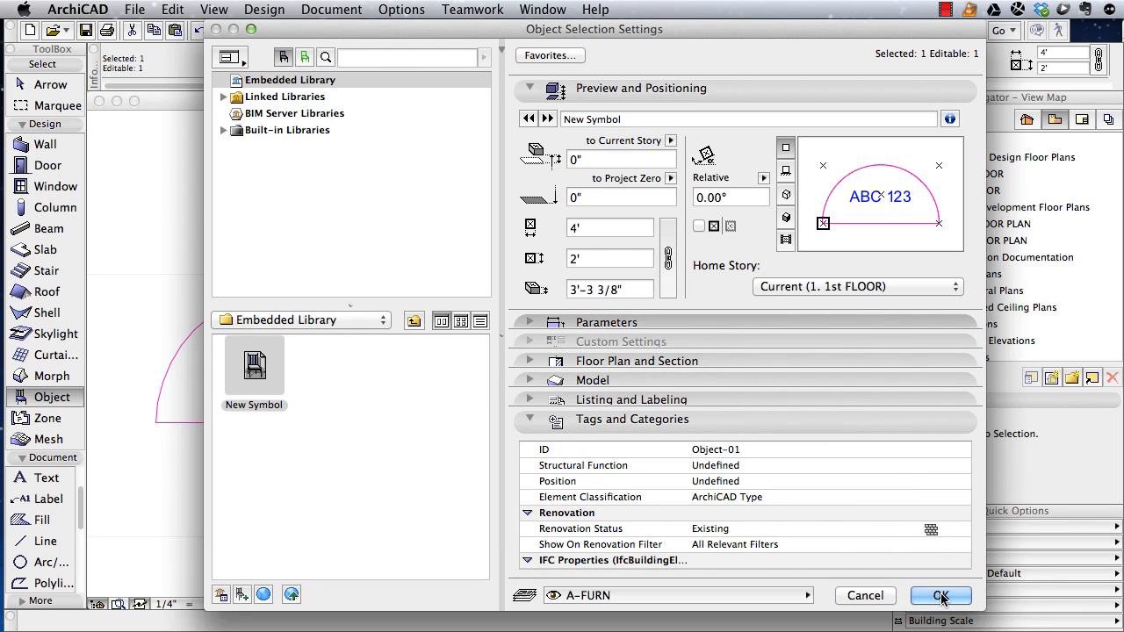
left_click(941, 595)
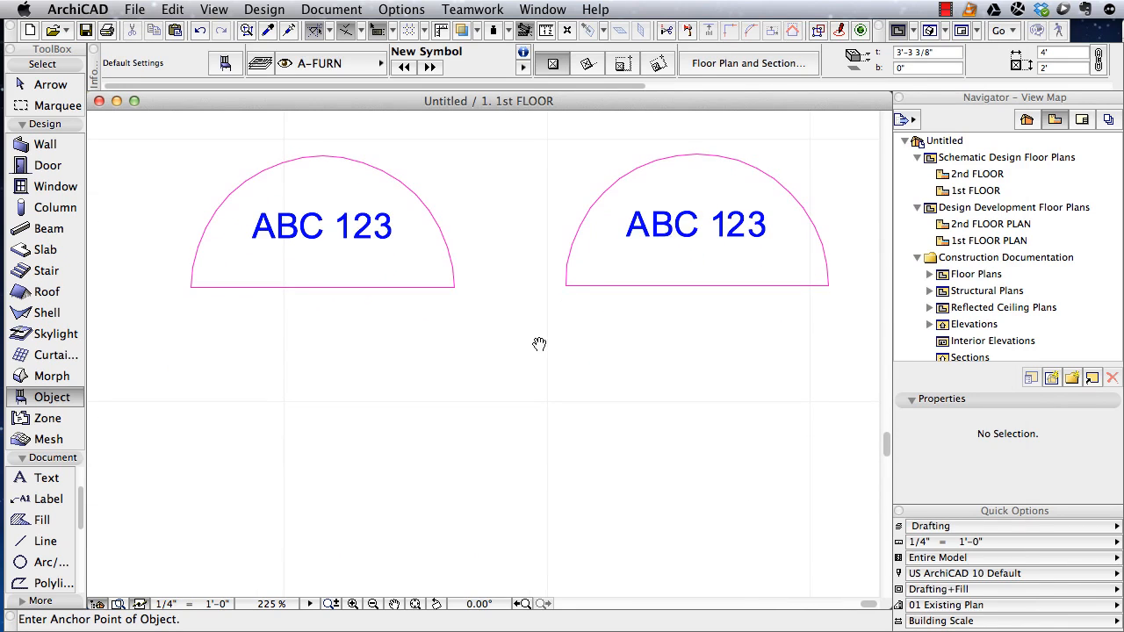
mouse_move(538, 340)
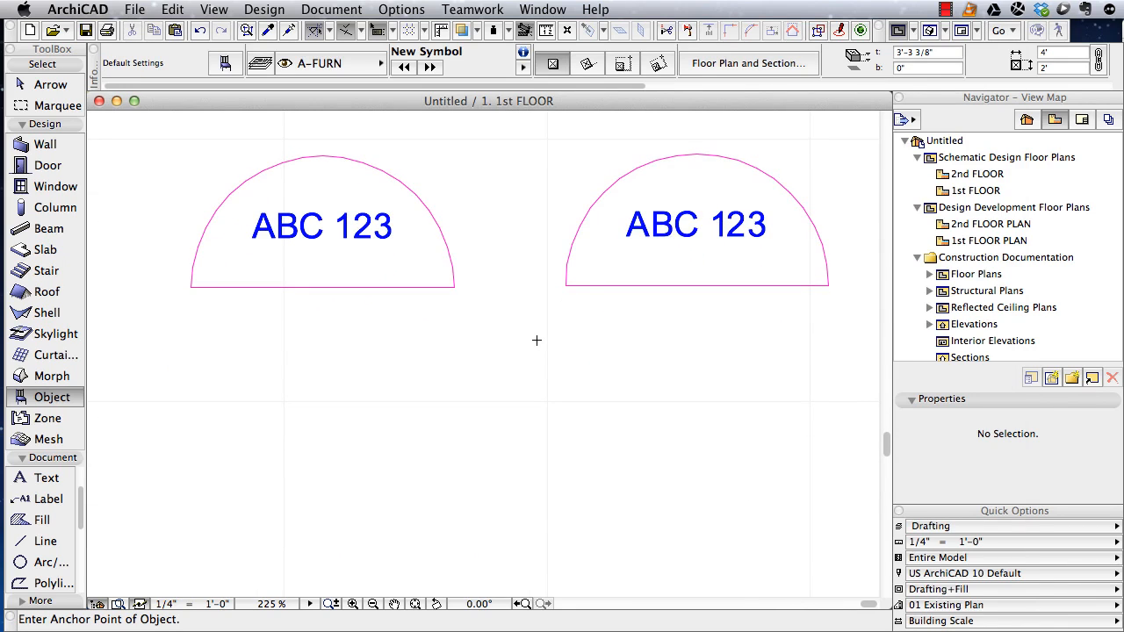
Step: Draw a short straight wall below the left semicircle with the 09 | Paint-14 surface
left_click(46, 144)
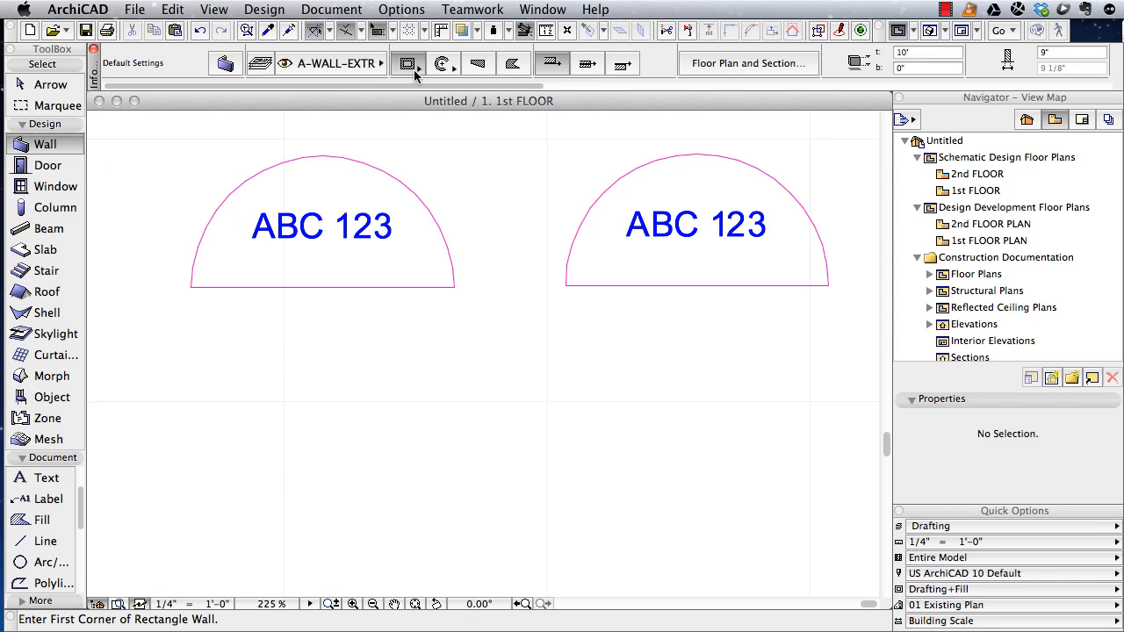
left_click(408, 63)
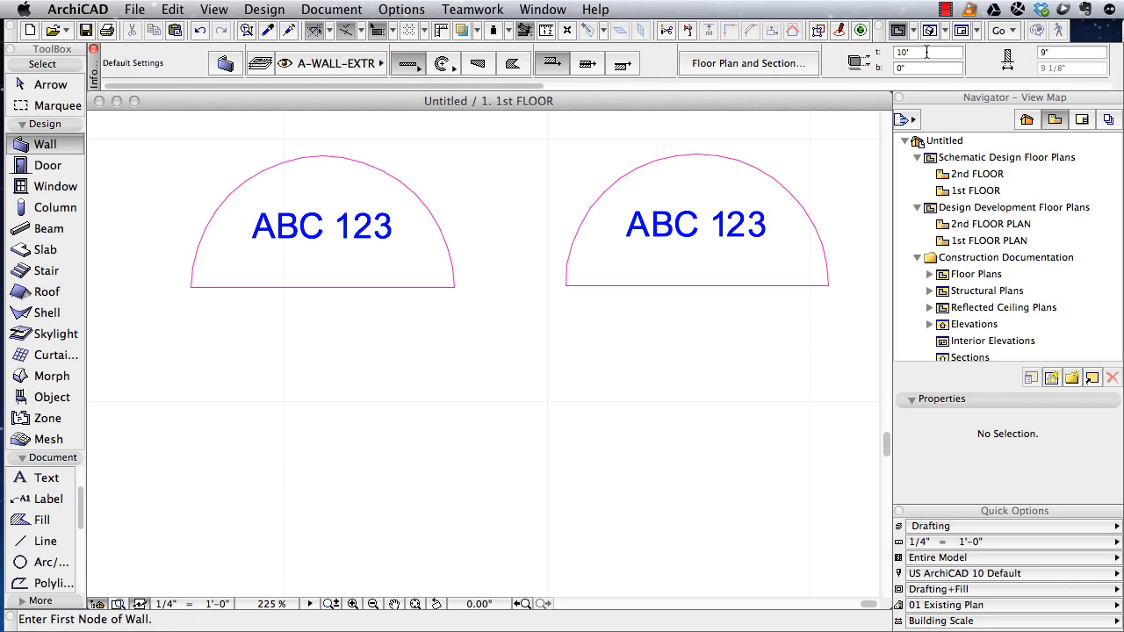
mouse_move(927, 52)
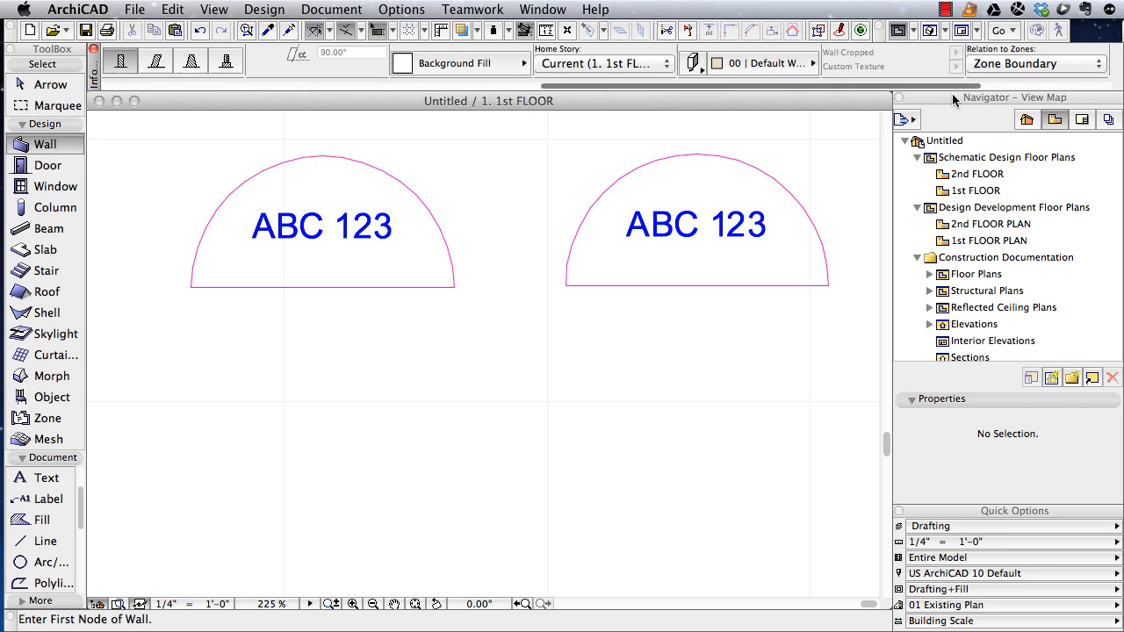
left_click(811, 63)
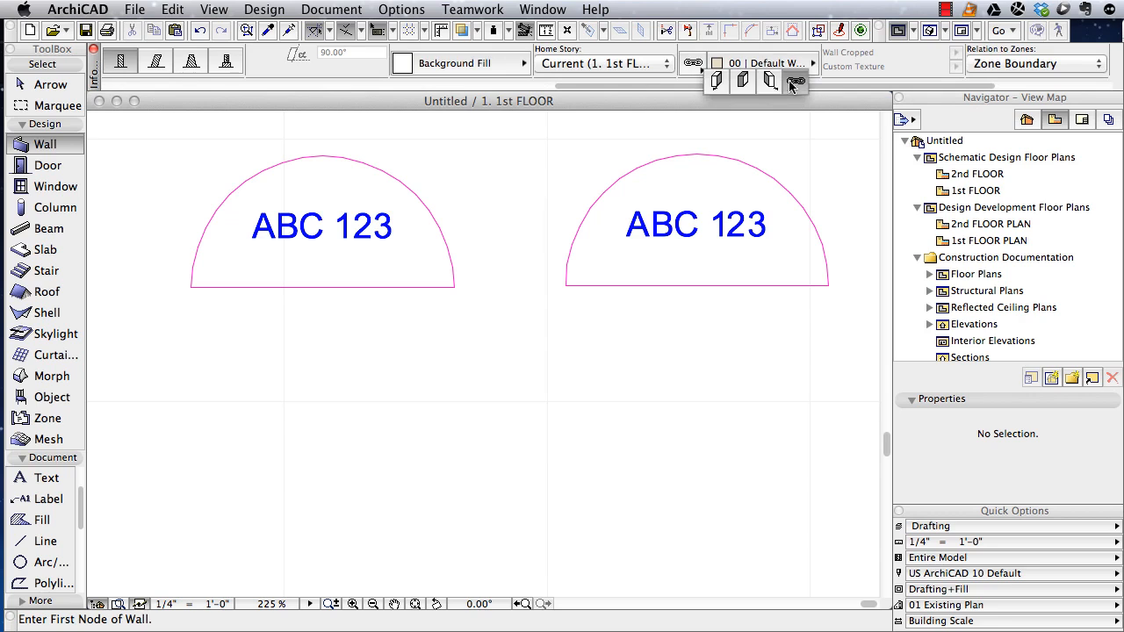
left_click(808, 64)
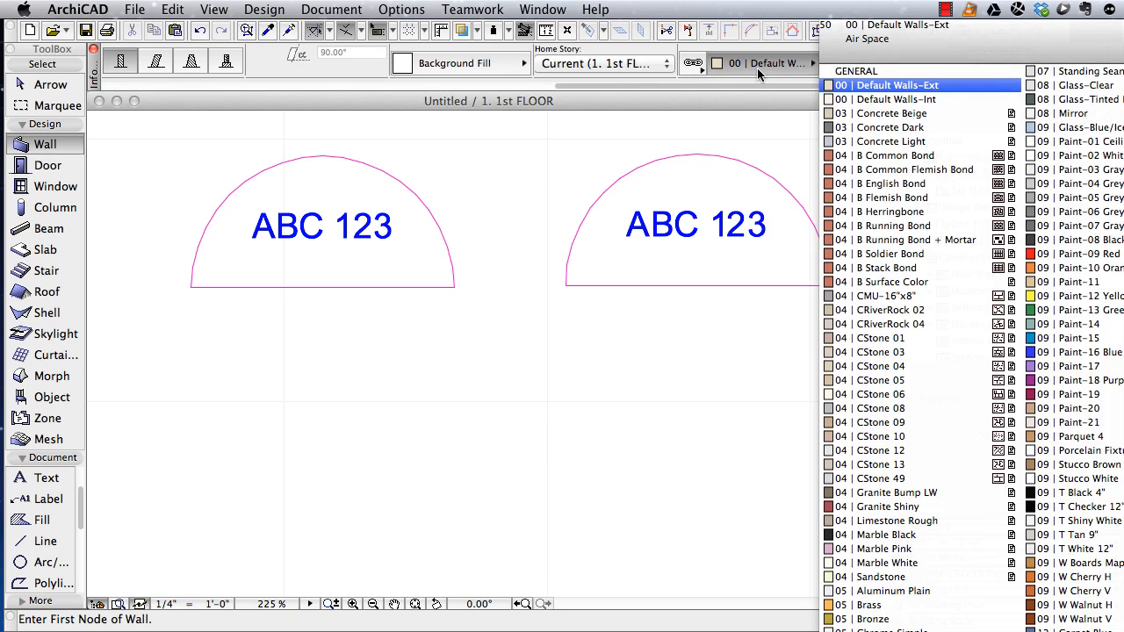
left_click(1070, 323)
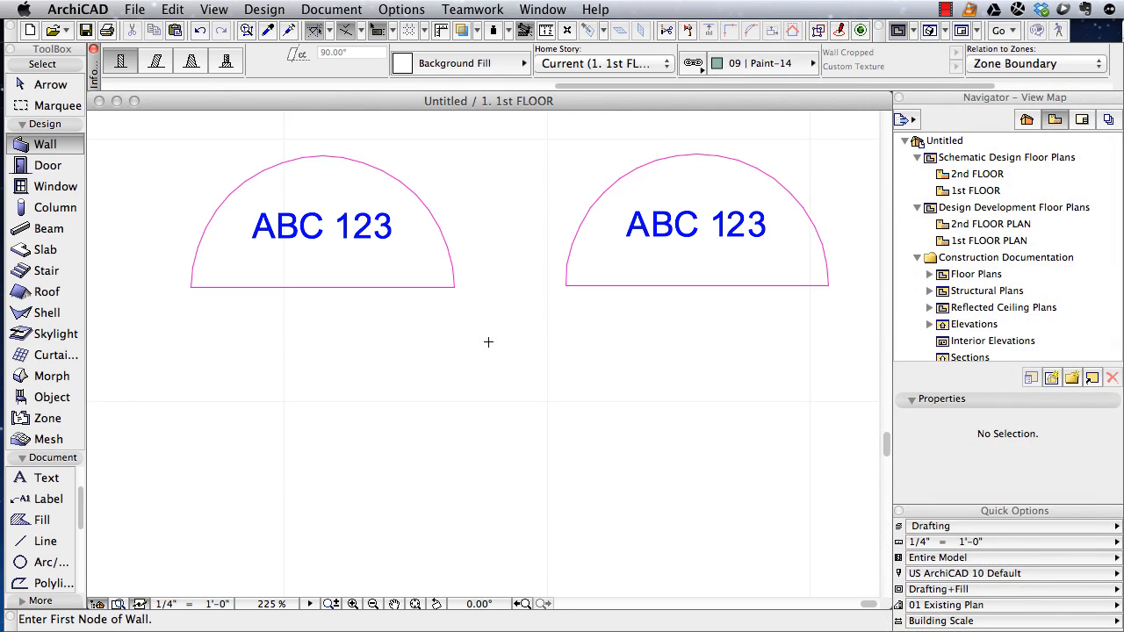
left_click(349, 478)
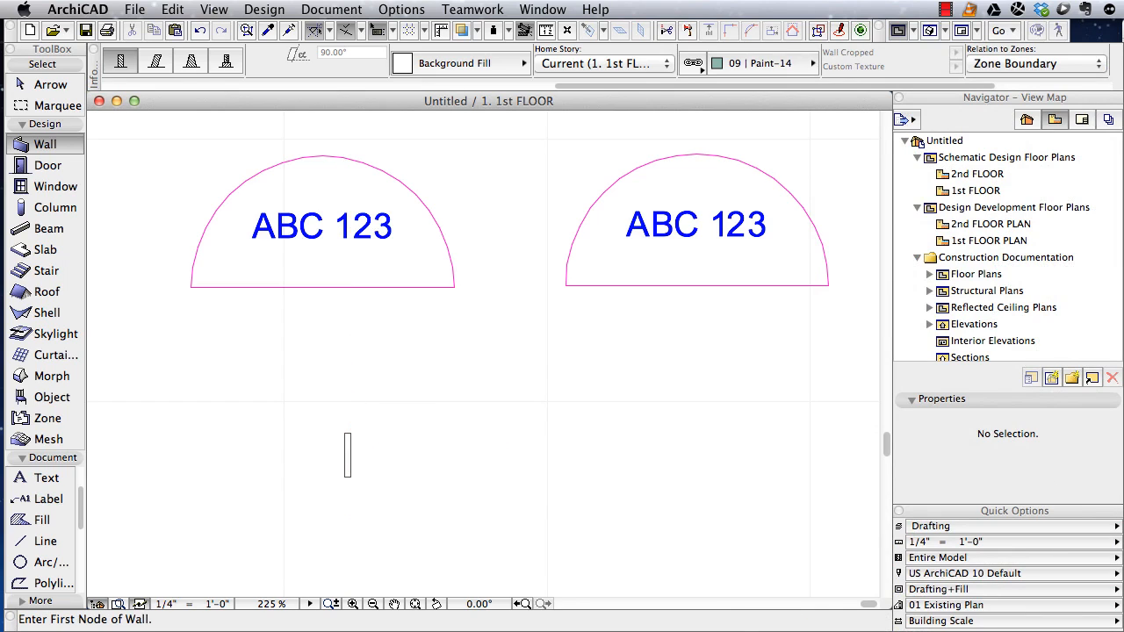
mouse_move(347, 455)
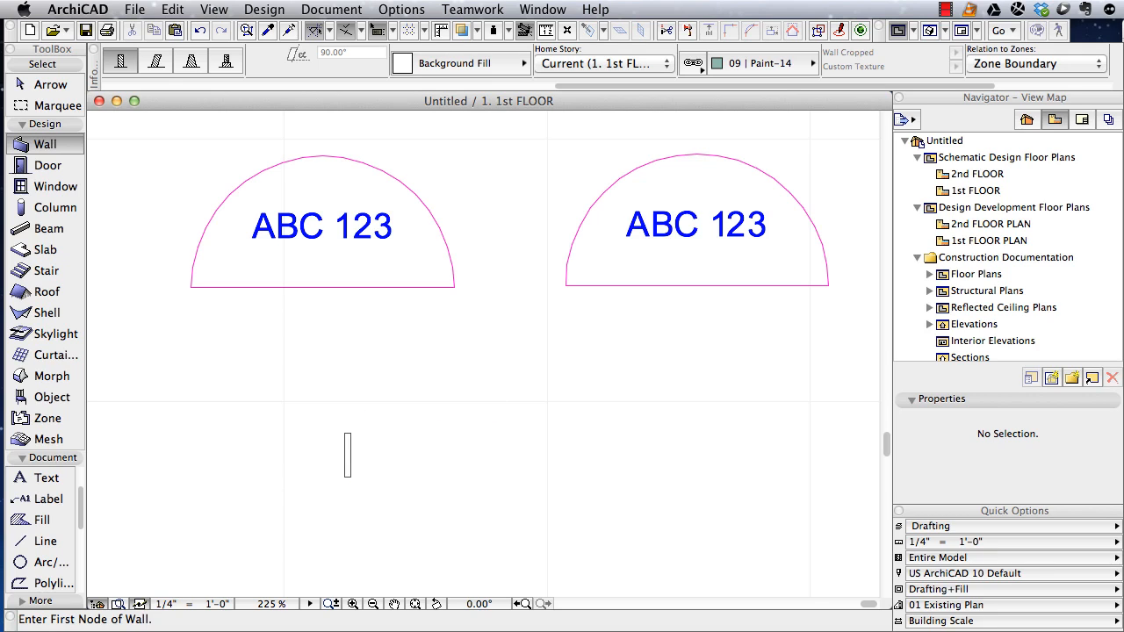
left_click(49, 250)
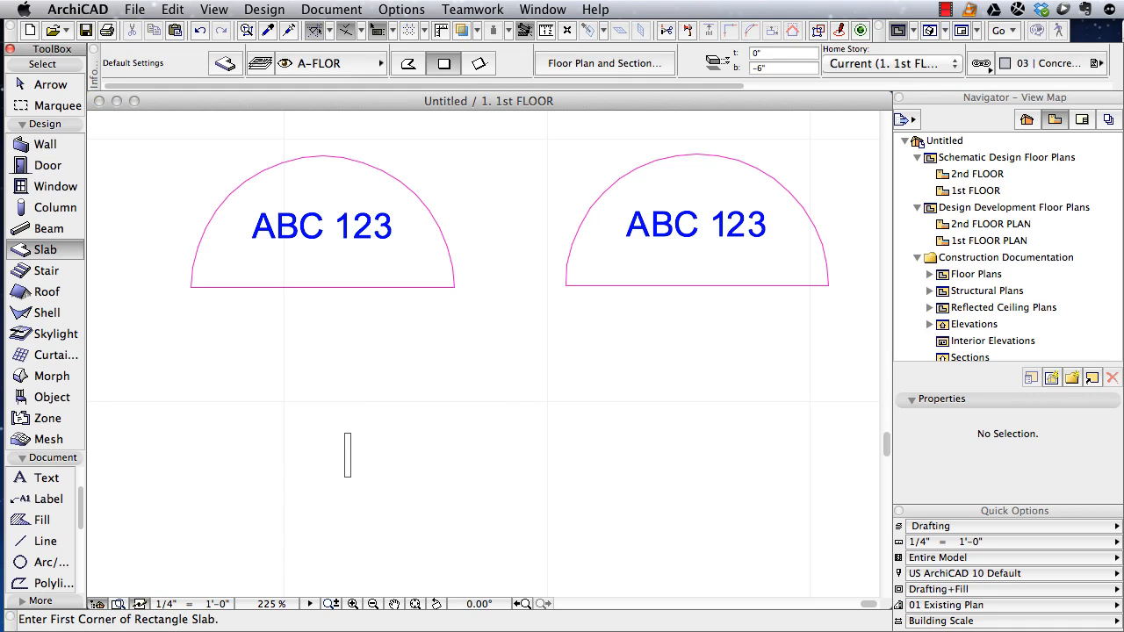
Step: Draw a rectangular slab beside the wall with the 09 | Paint-16 Blue surface
left_click(781, 53)
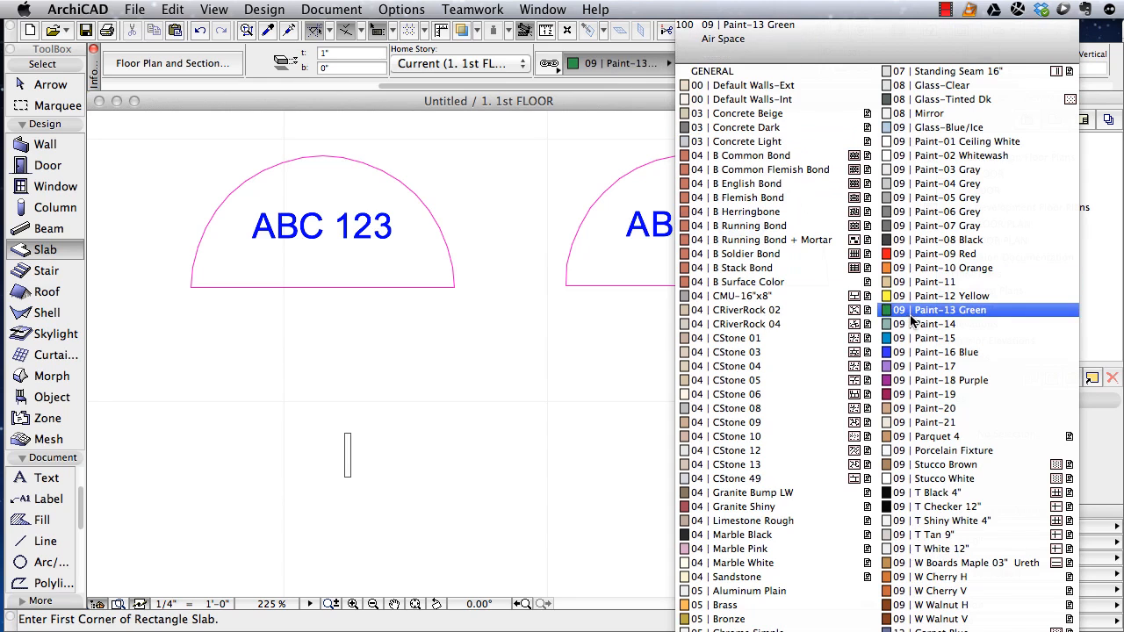
left_click(934, 323)
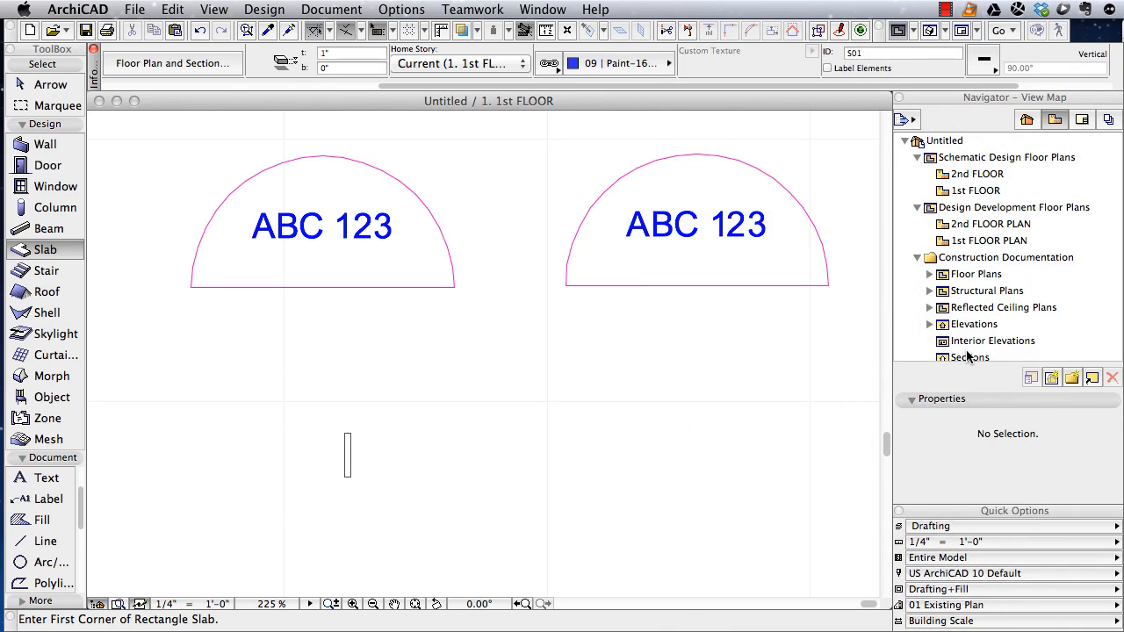
mouse_move(355, 430)
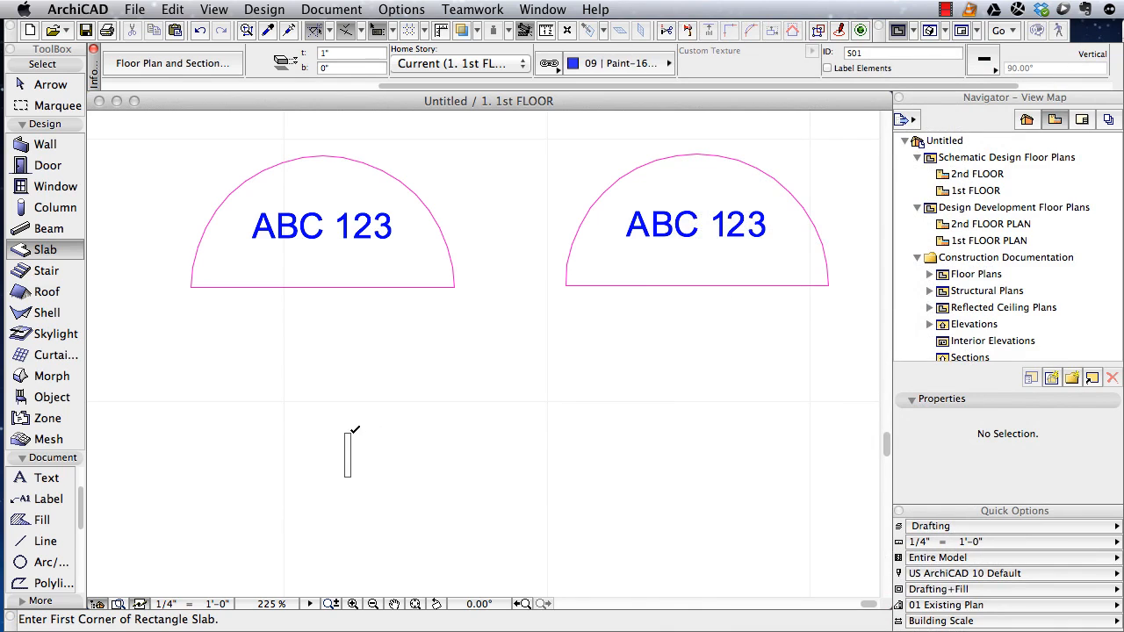
left_click_drag(348, 453, 389, 435)
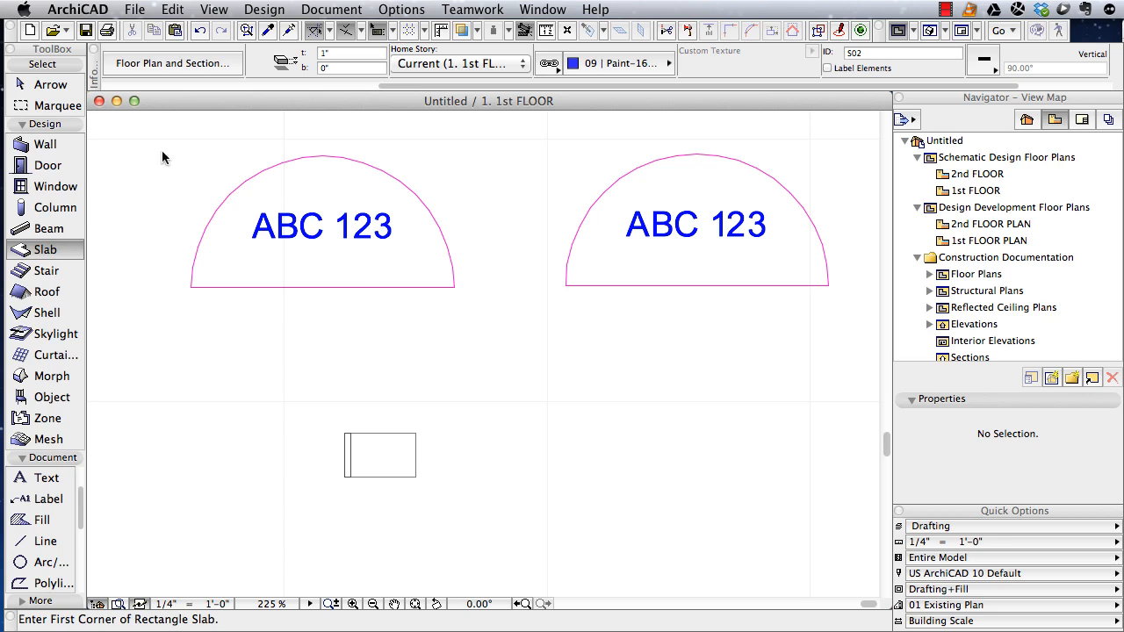
left_click(50, 84)
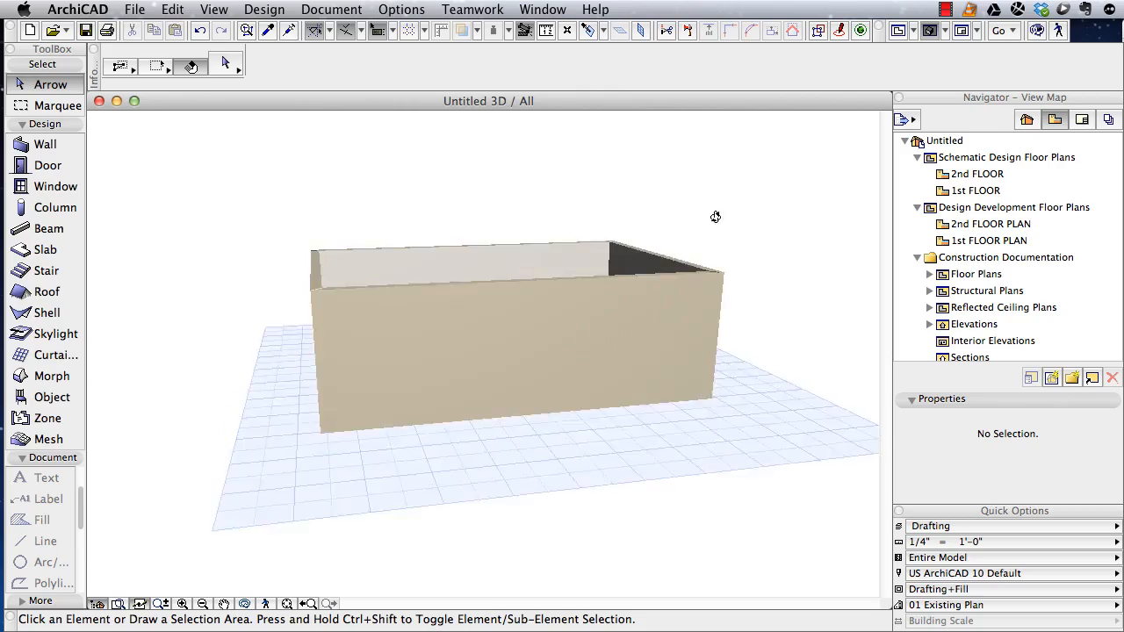
left_click_drag(714, 217, 541, 272)
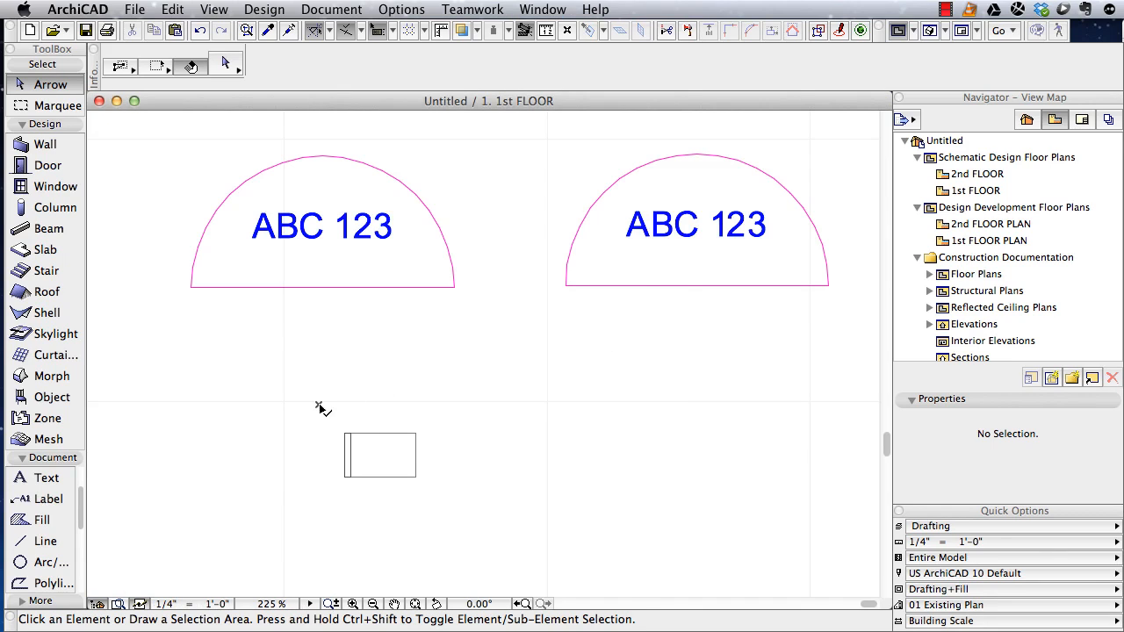
Step: Select the new wall and slab and bring up the Save Selection options
left_click(380, 455)
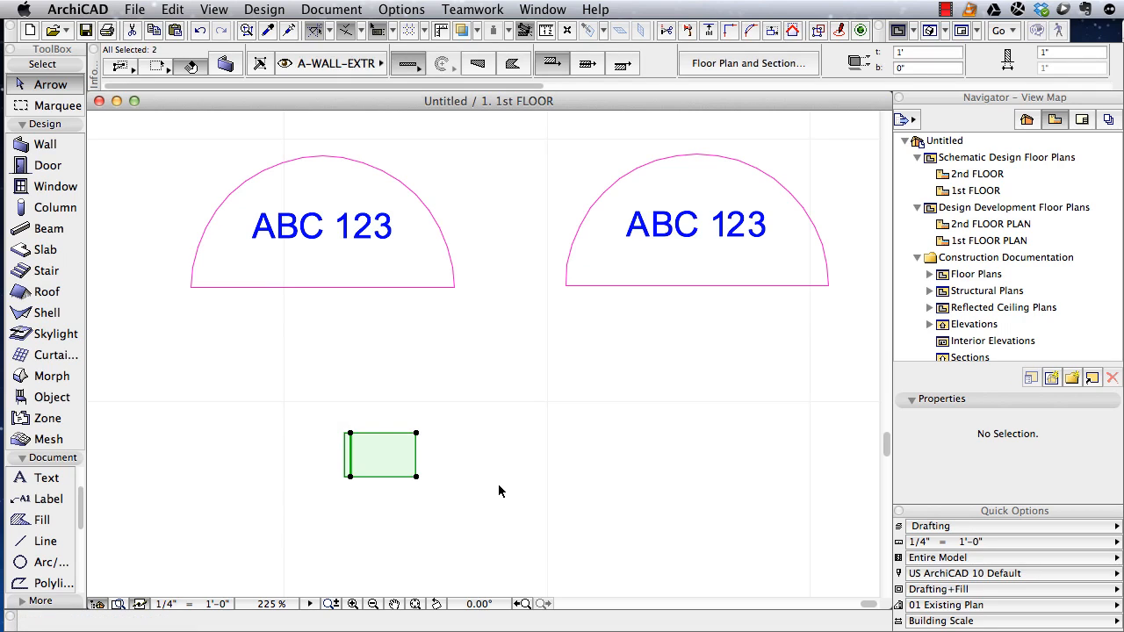
mouse_move(362, 130)
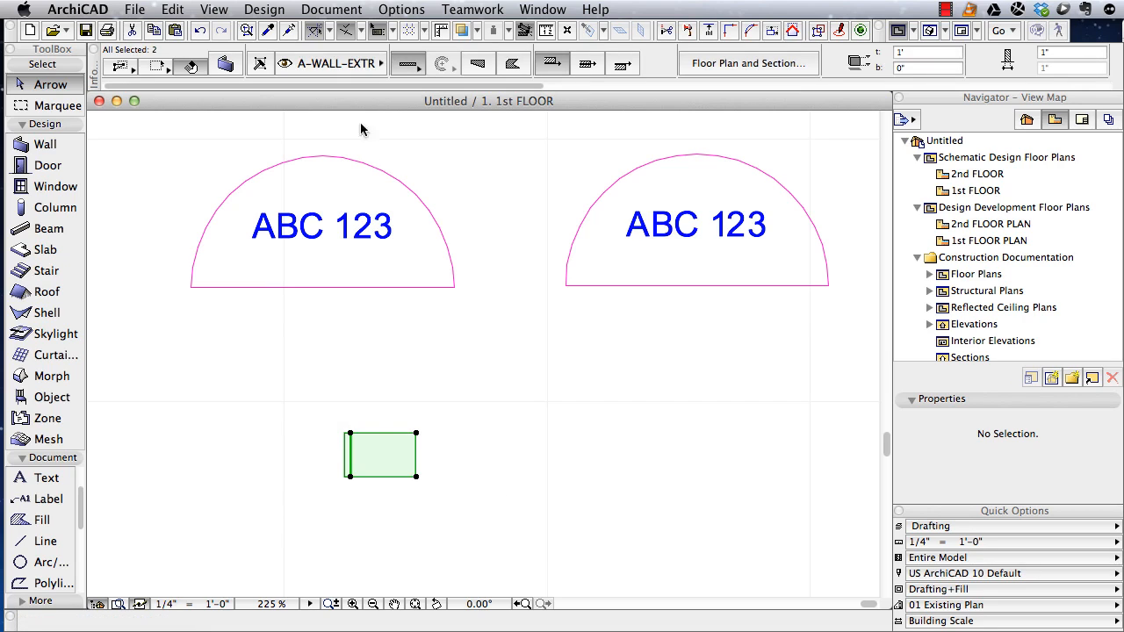
mouse_move(348, 439)
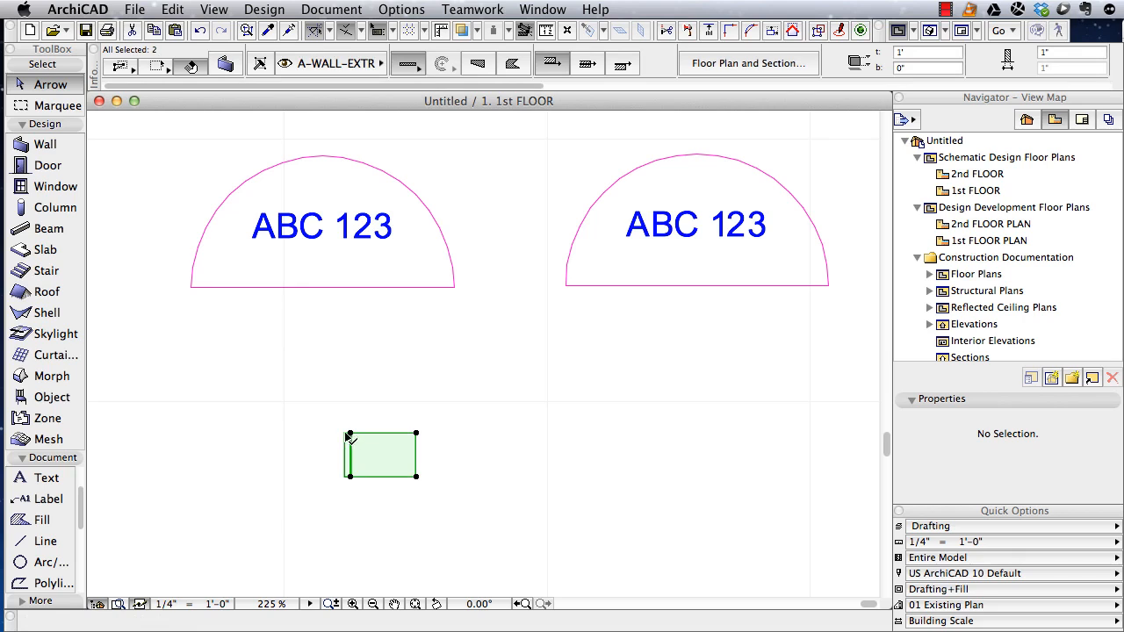
mouse_move(354, 477)
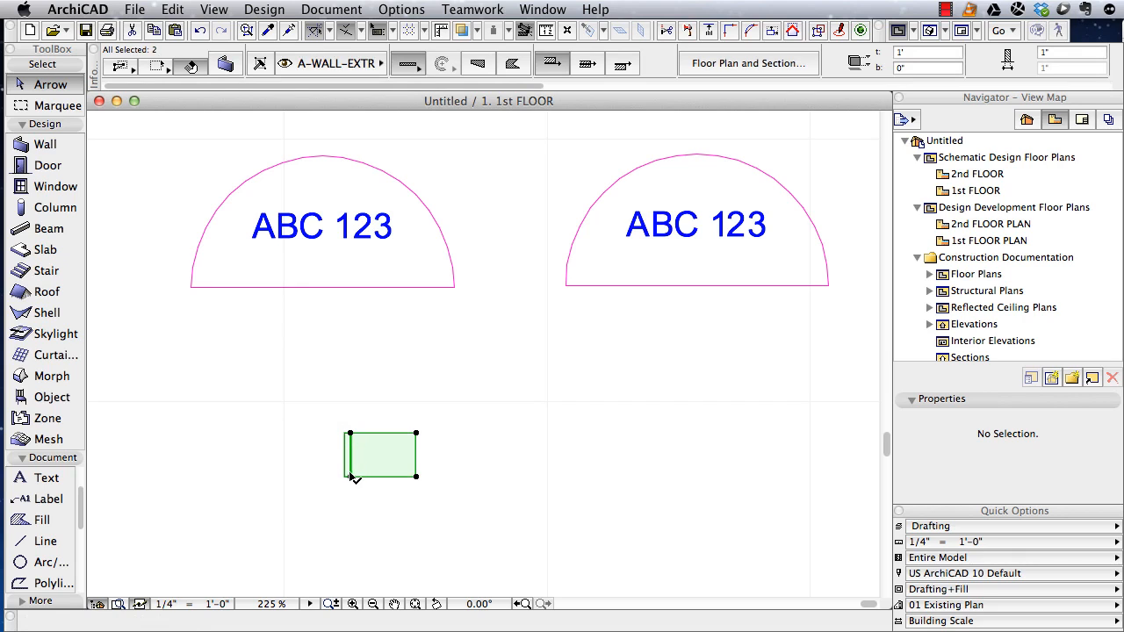
left_click(133, 11)
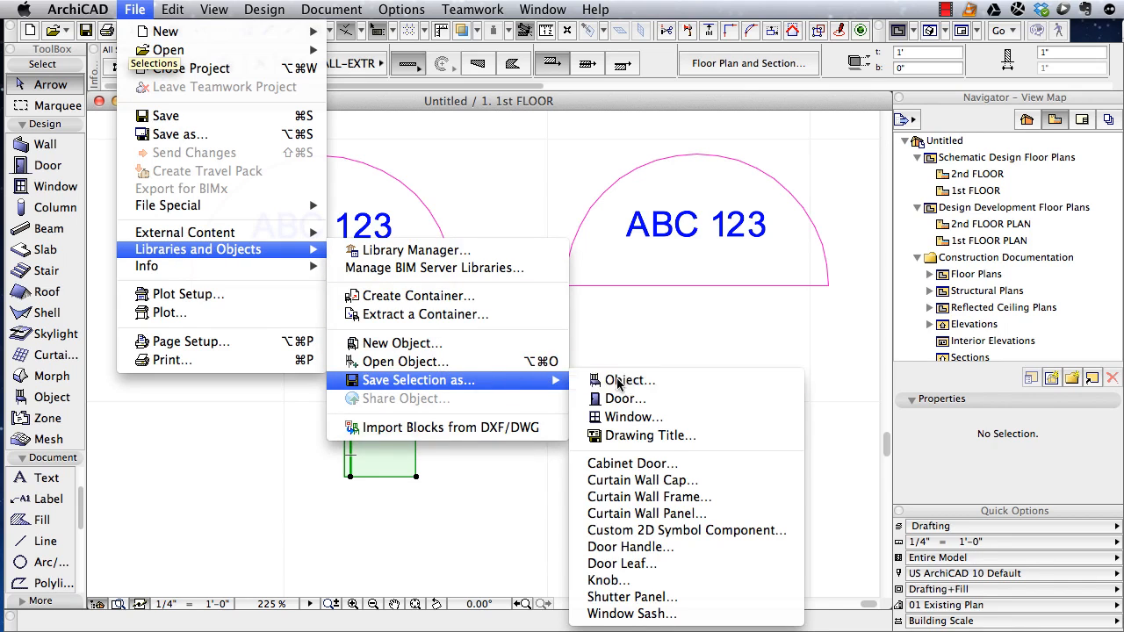
Step: Save the selected wall and slab as a new object in the embedded library
left_click(628, 379)
type("Wall")
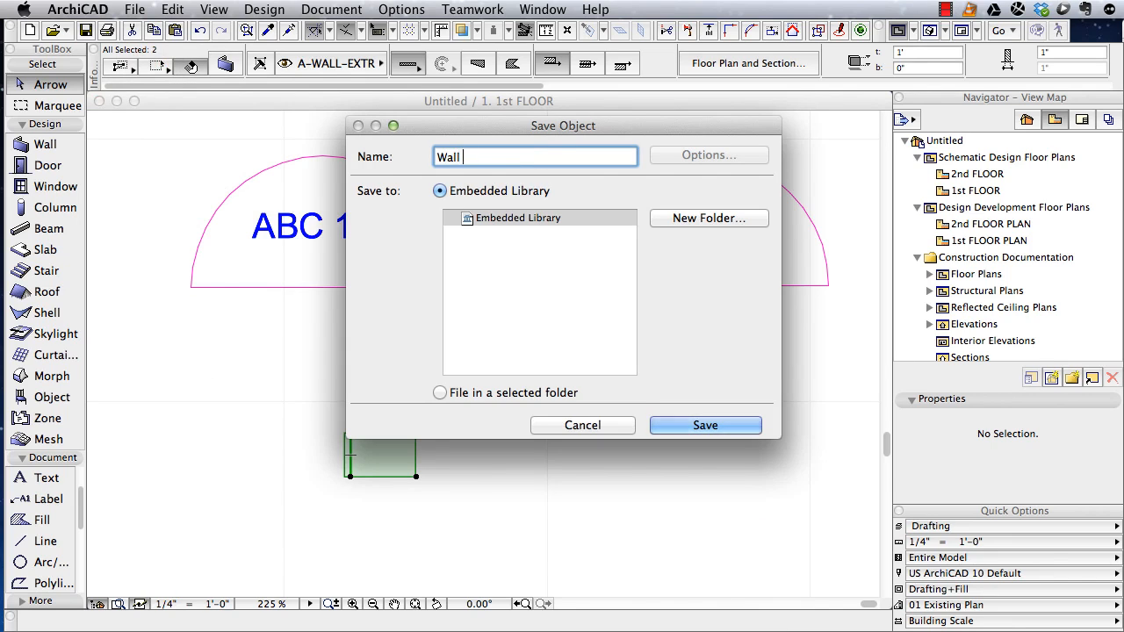
left_click(706, 424)
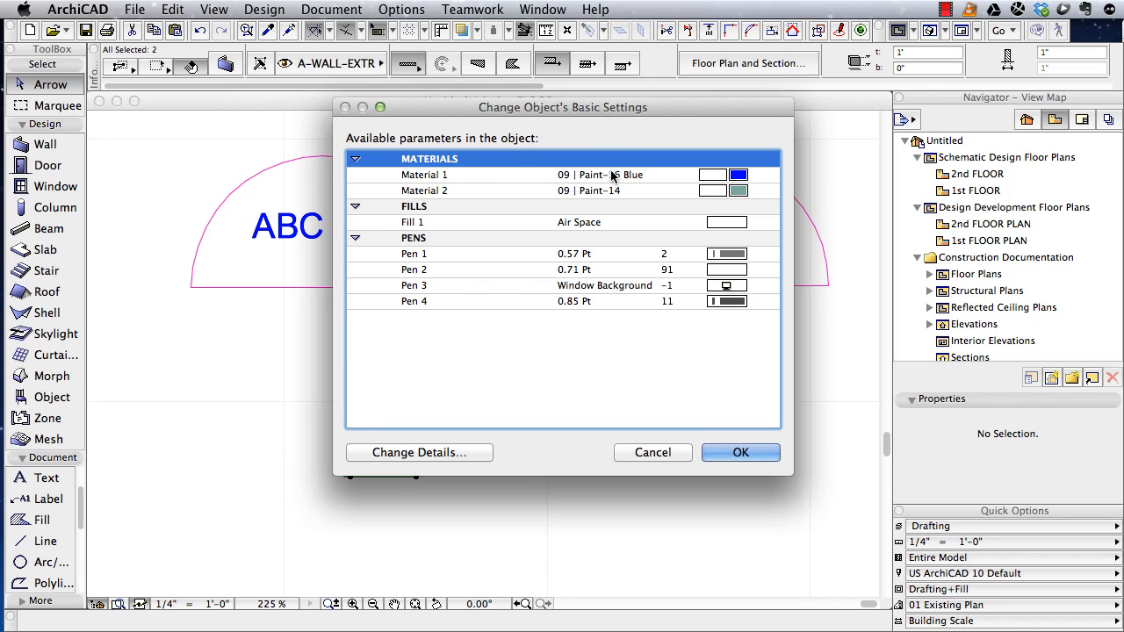
mouse_move(558, 114)
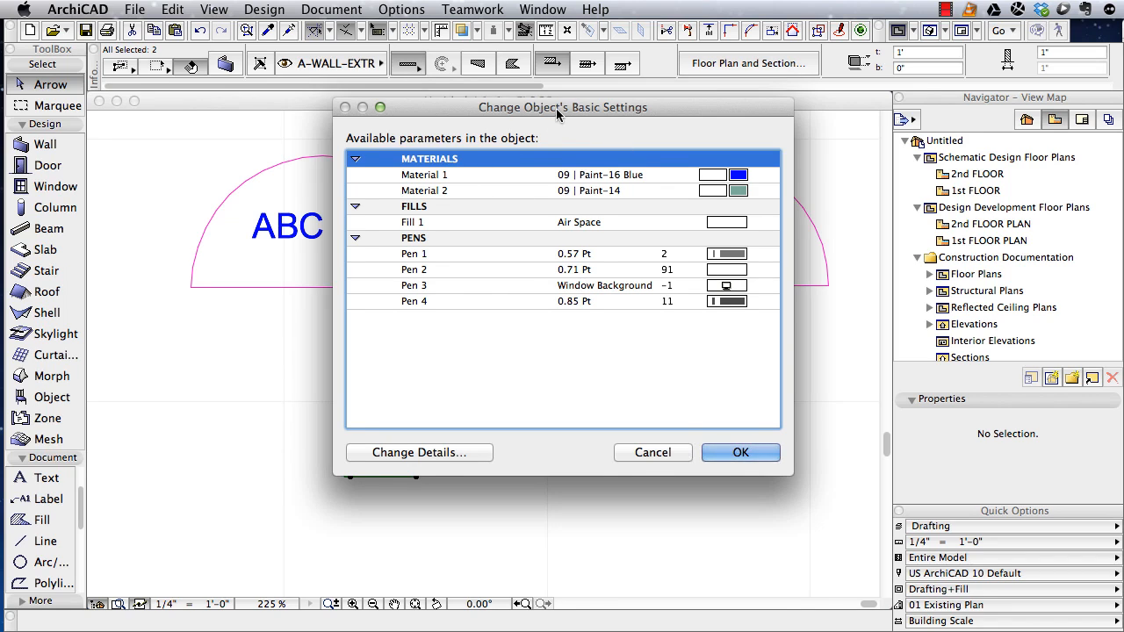
left_click_drag(562, 107, 555, 79)
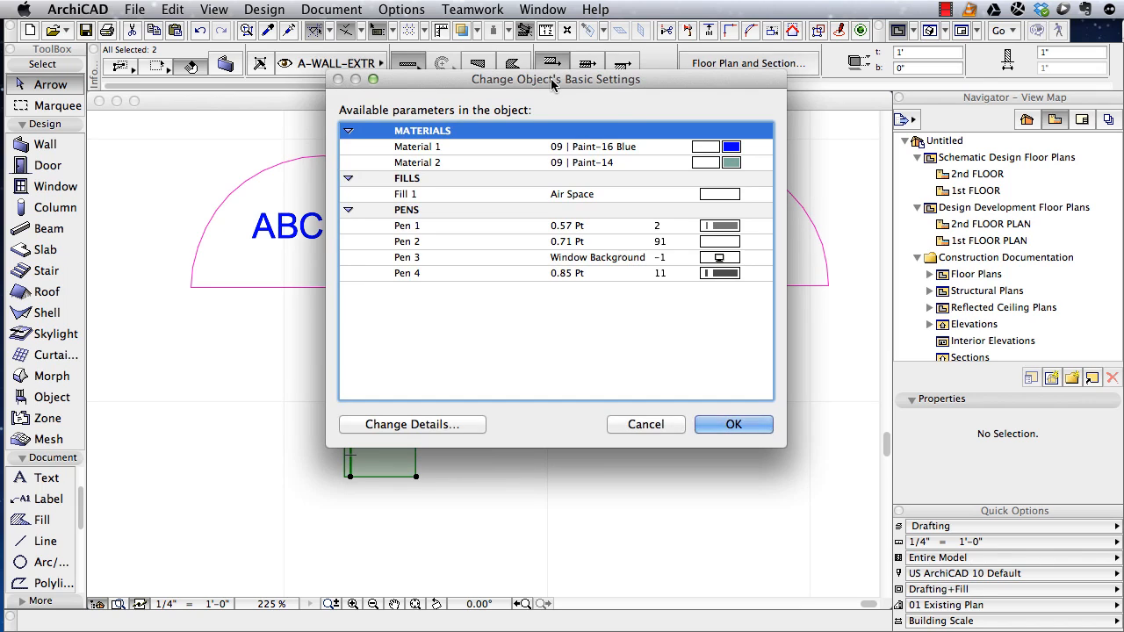
mouse_move(429, 155)
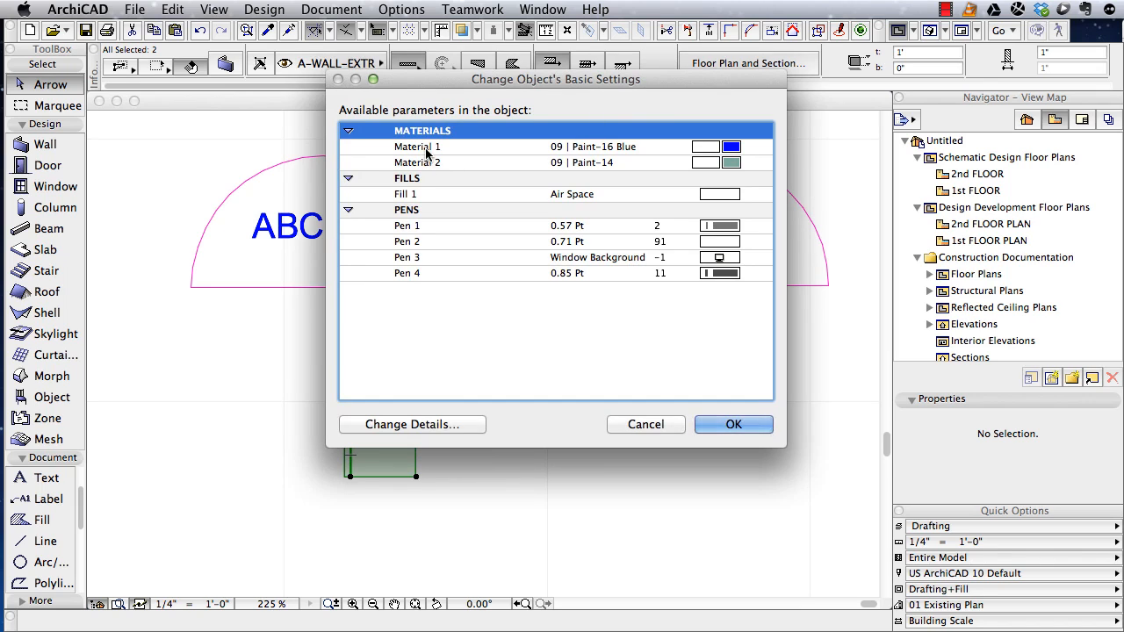
Step: Rename the object's materials to Base material and Back material and confirm its settings
left_click(418, 147)
type("Base m")
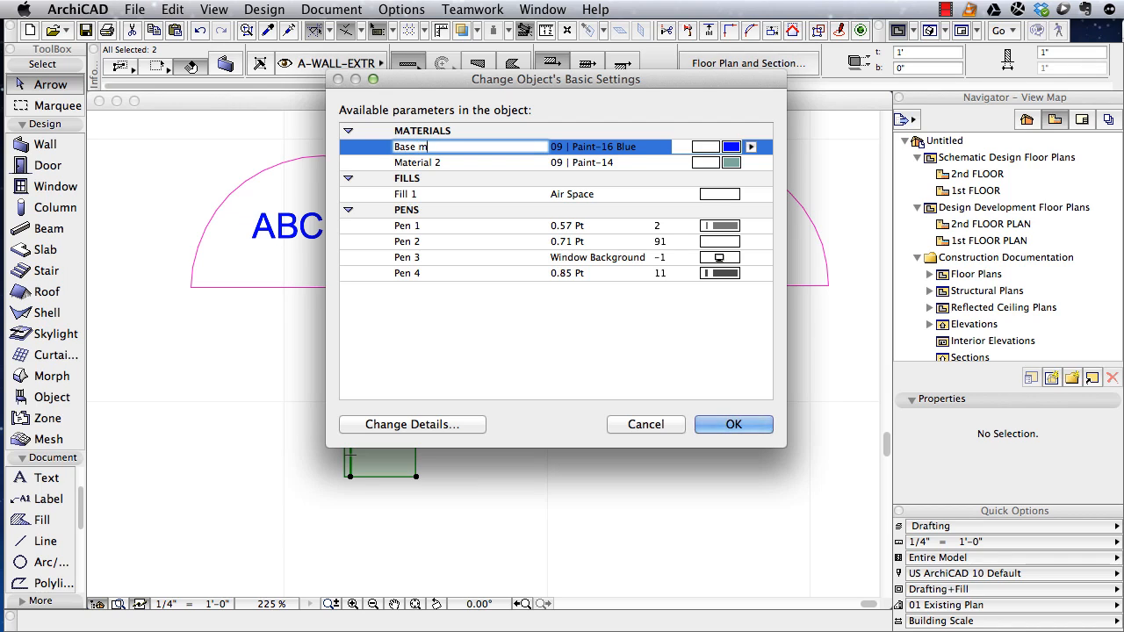
type("aterial")
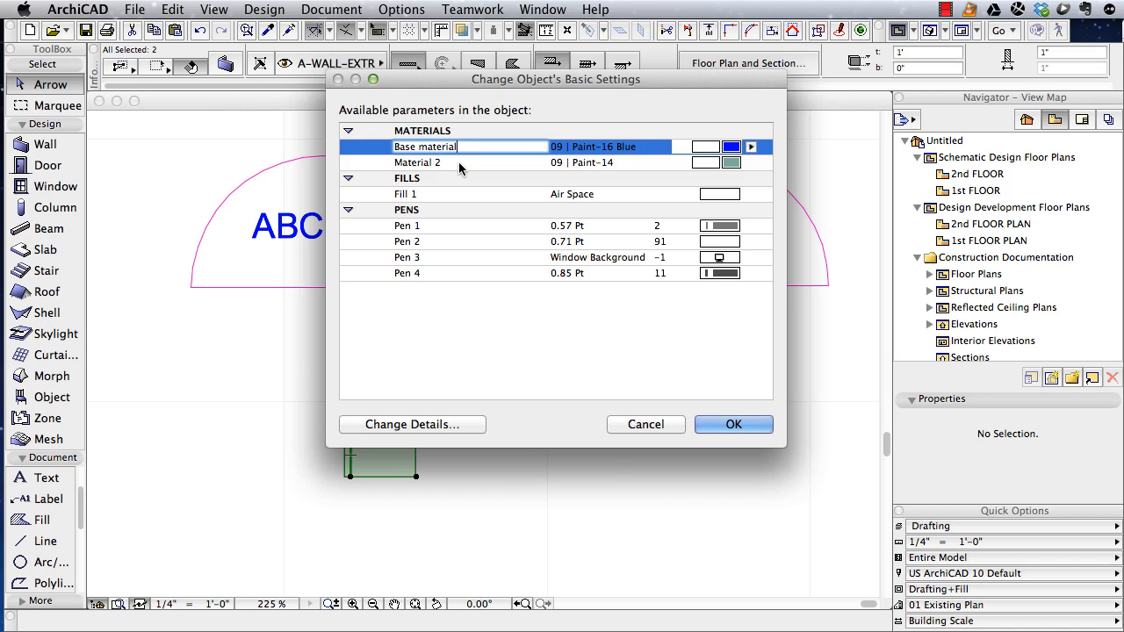
left_click(418, 161)
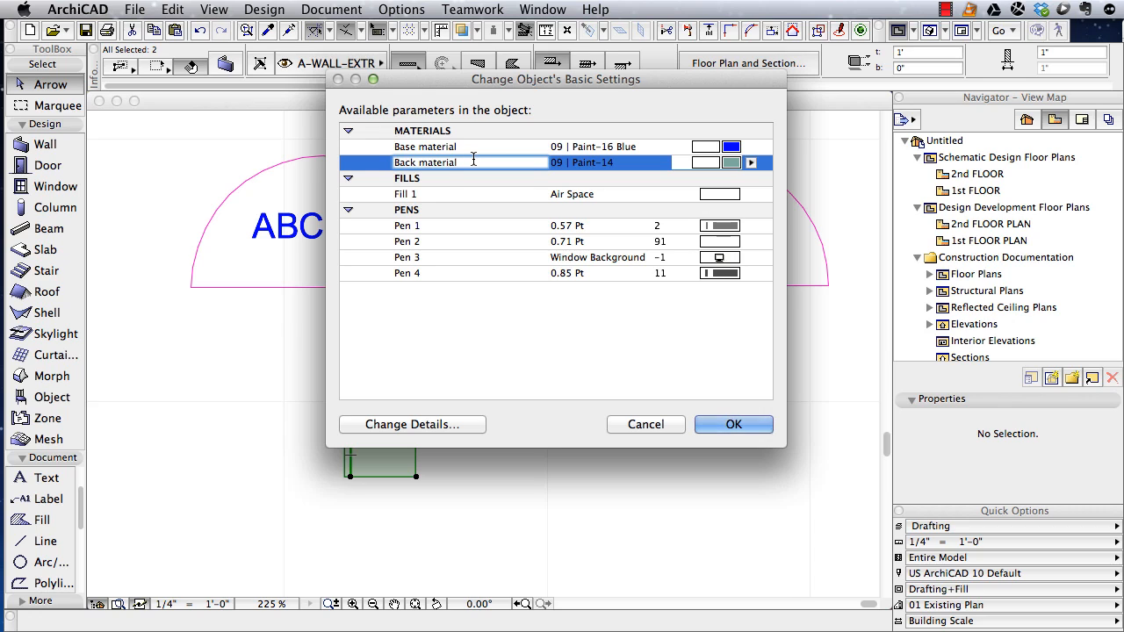
mouse_move(470, 161)
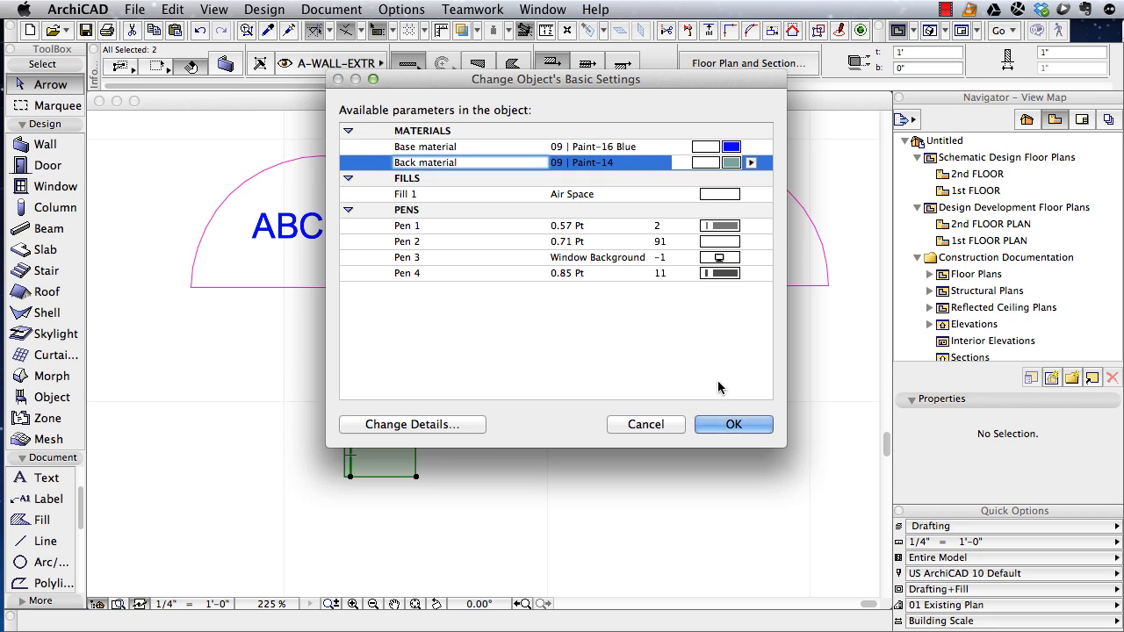
left_click(734, 423)
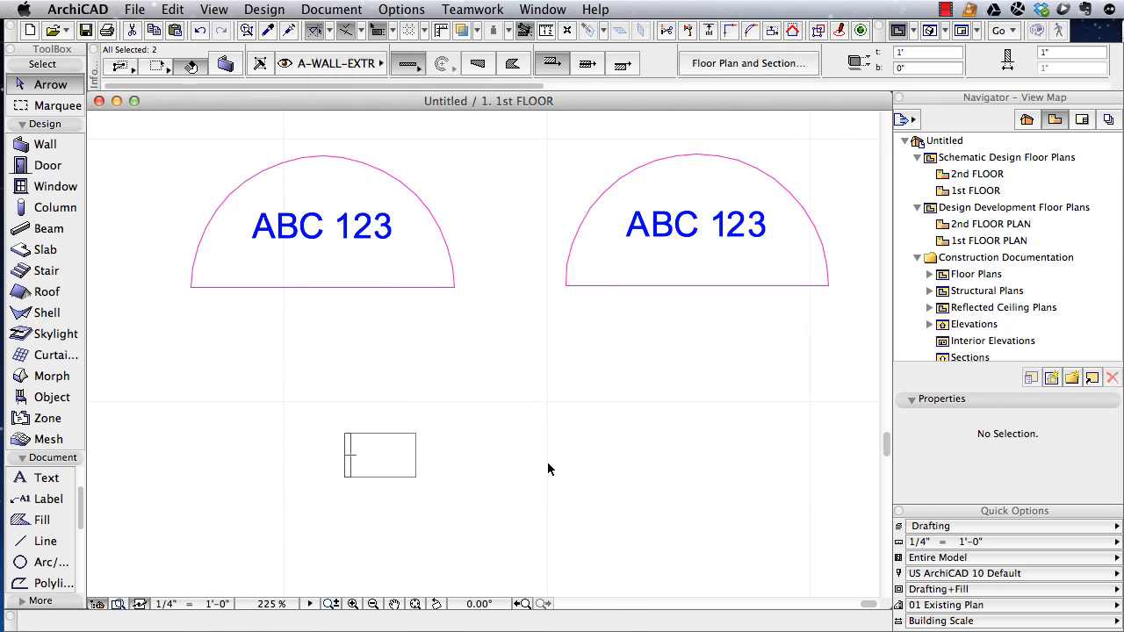
Step: Place the Wall Stand object on the plan beside the original and return from the 3D check
left_click(53, 397)
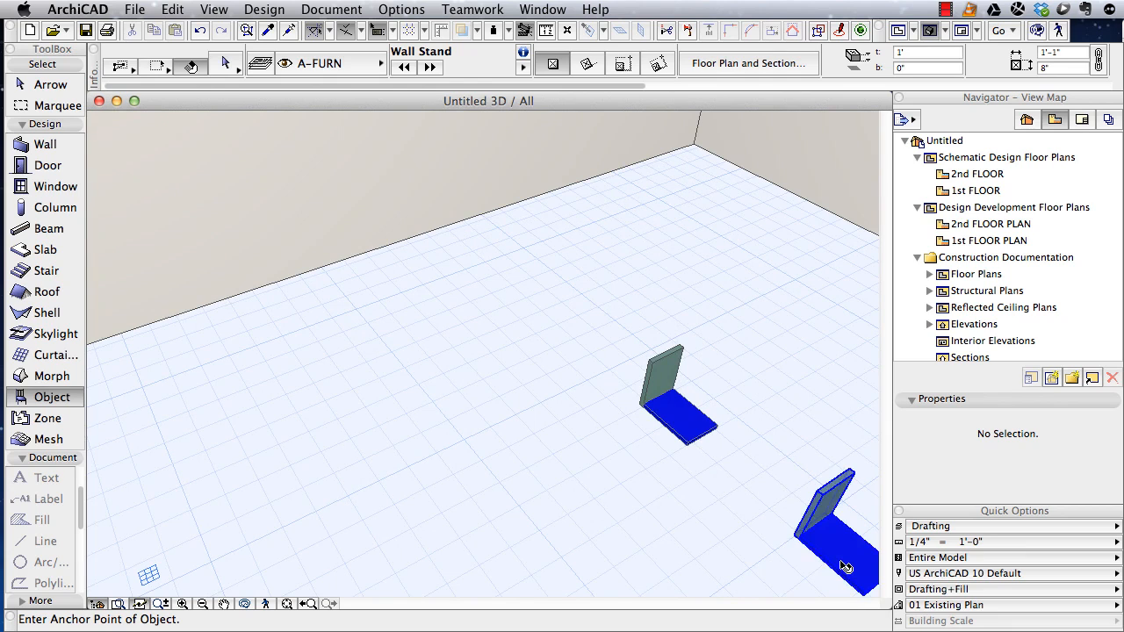
left_click(842, 544)
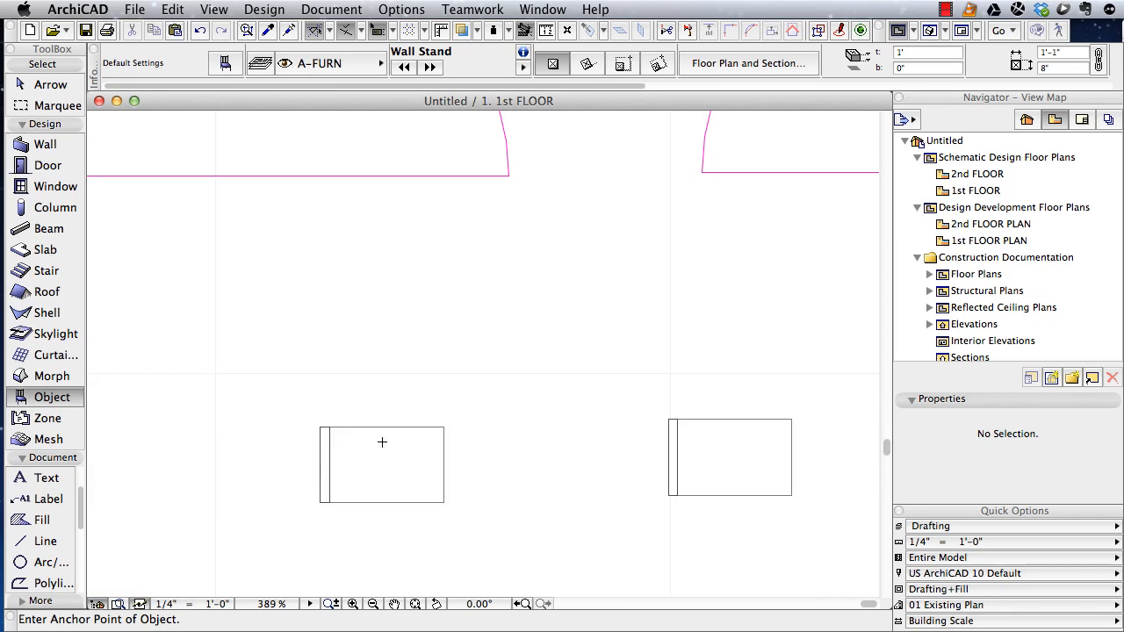
Step: Round the original slab's open end with a 3" fillet and return to the Arrow tool
left_click(382, 464)
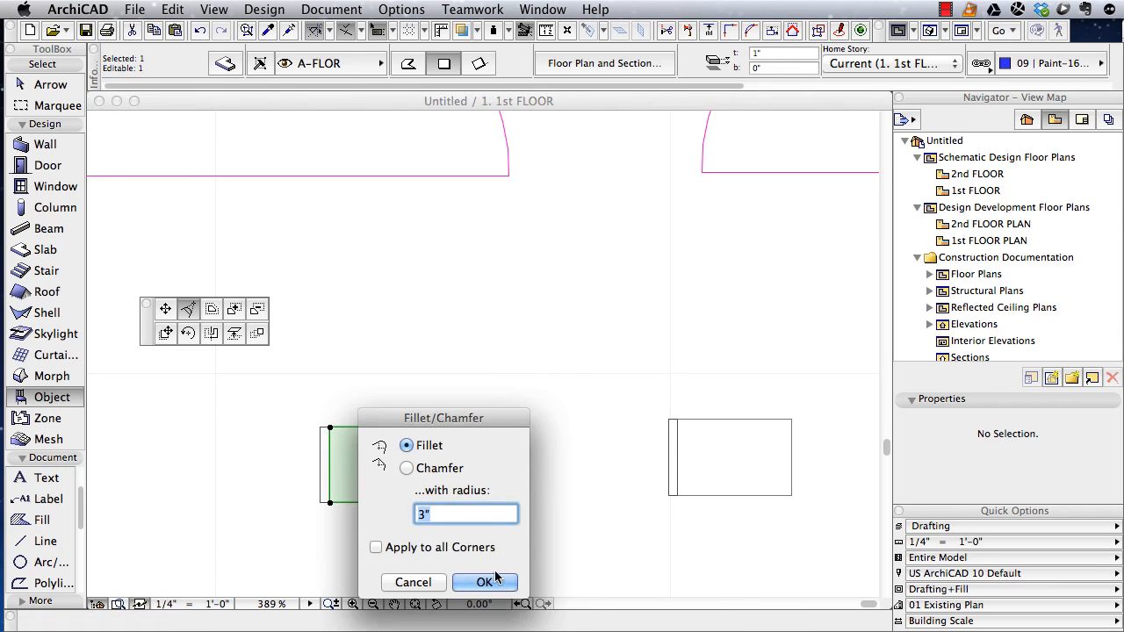
left_click(485, 583)
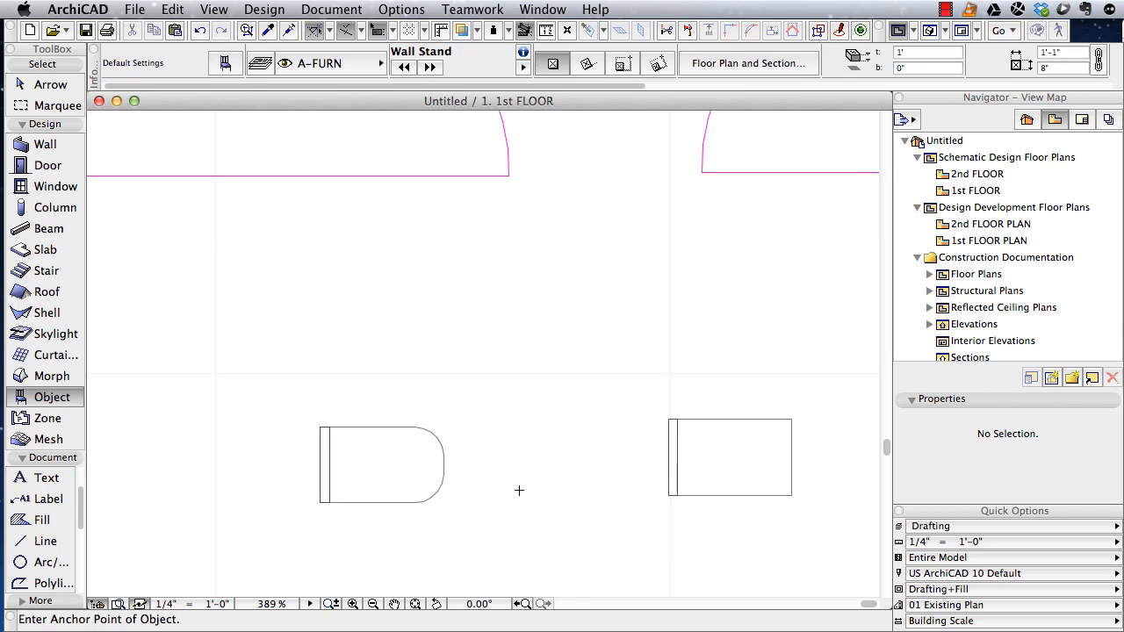
left_click(49, 84)
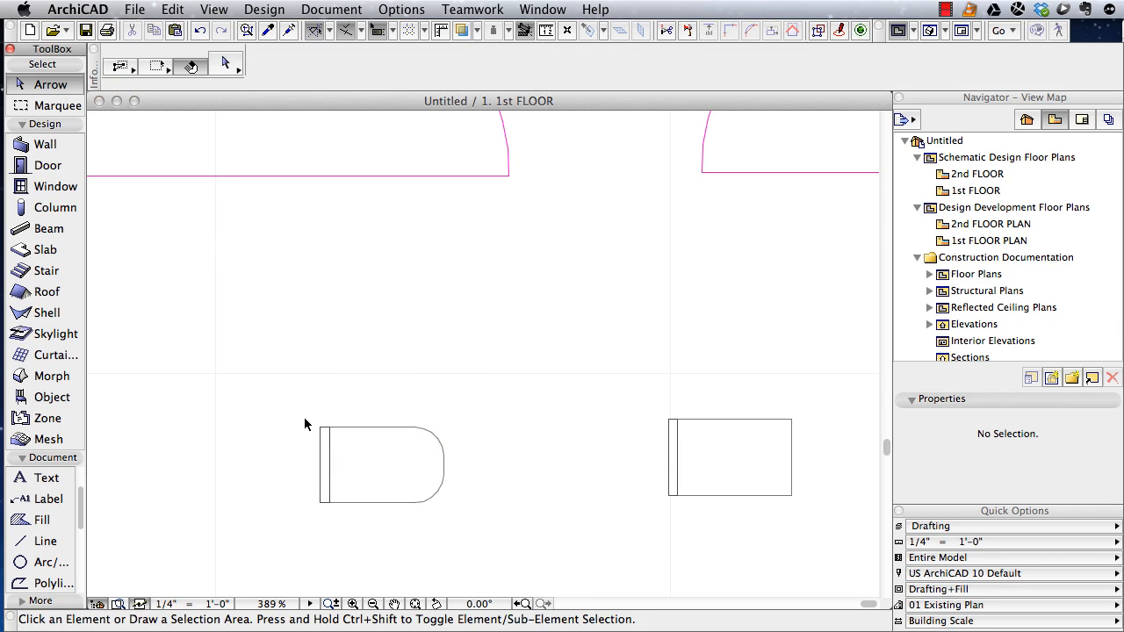
Step: Re-save the rounded wall and slab as object Wall Stand, replacing the existing one
left_click(382, 465)
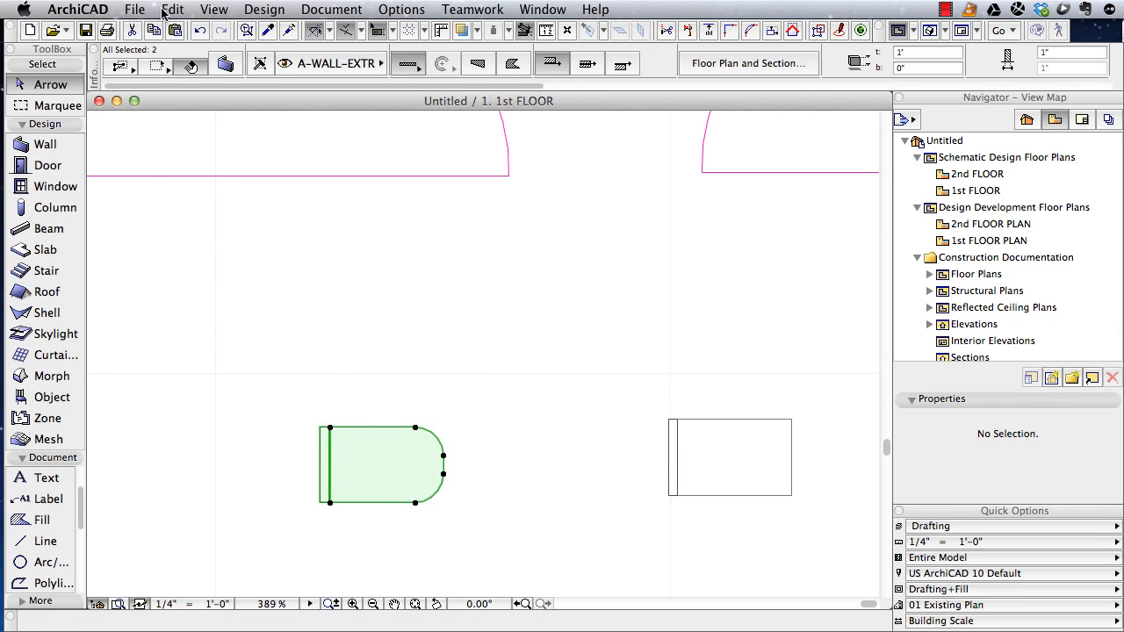
left_click(134, 10)
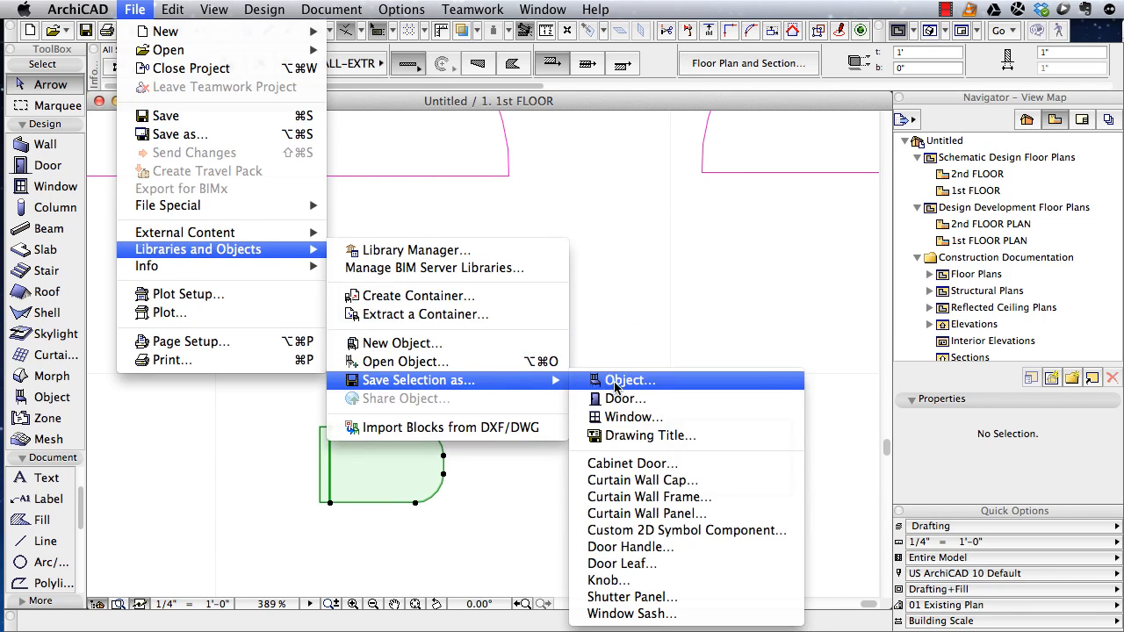
left_click(628, 379)
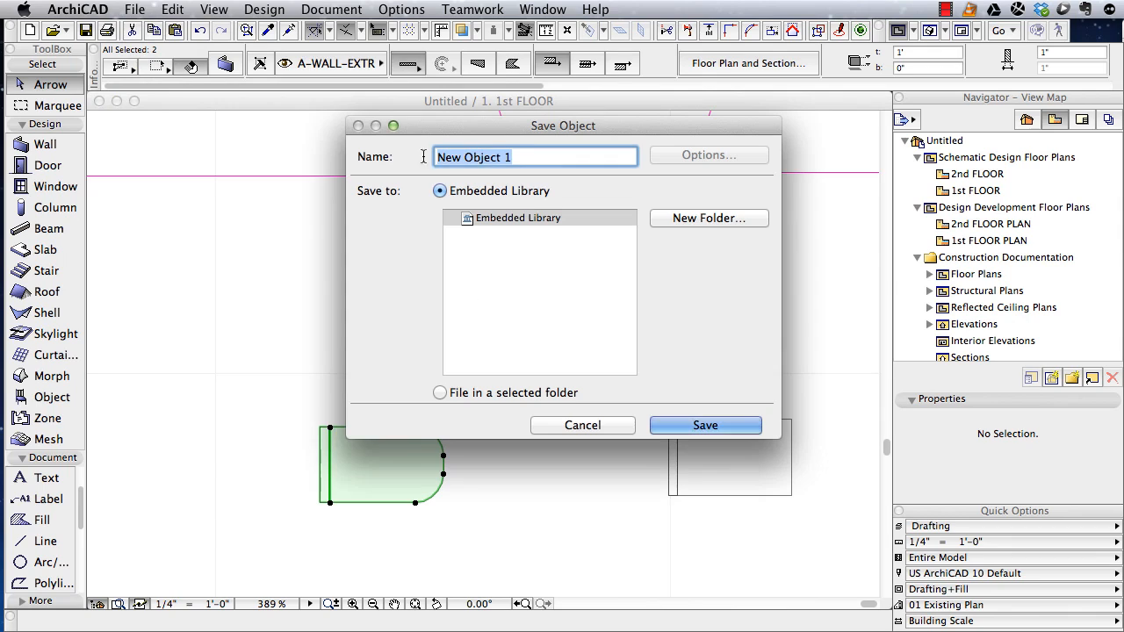
mouse_move(390, 156)
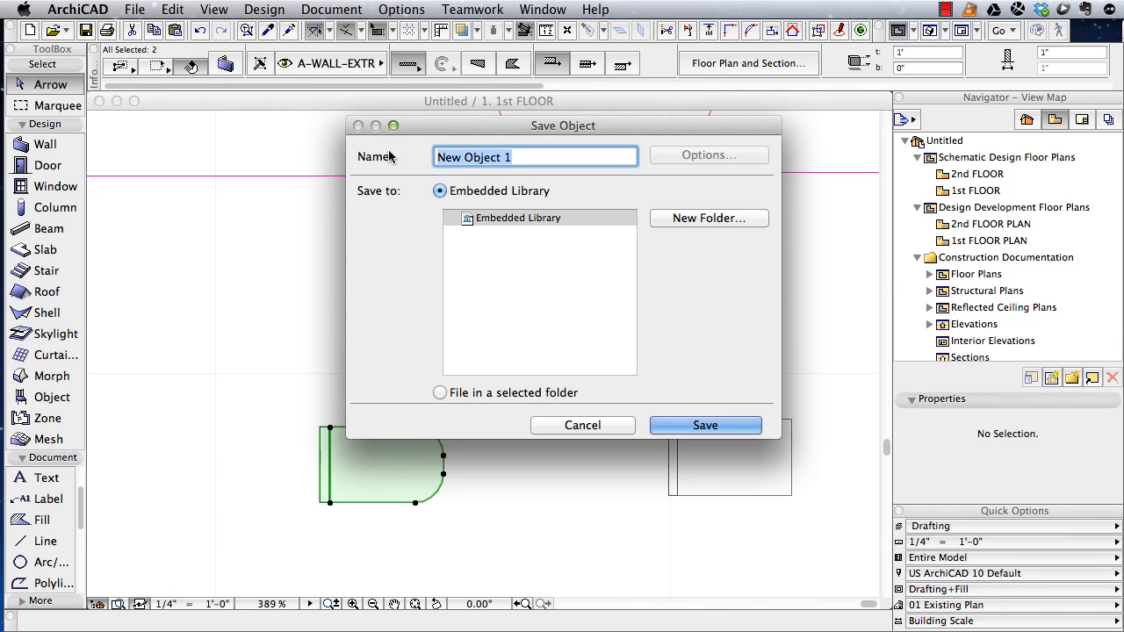
type("Wall Stand")
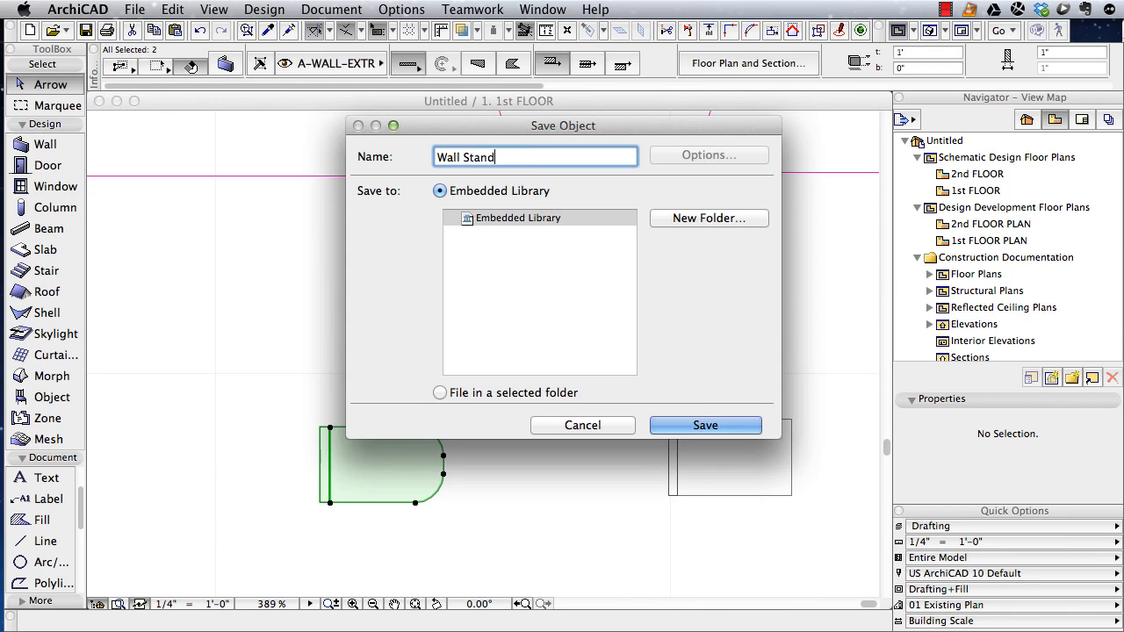
left_click(706, 425)
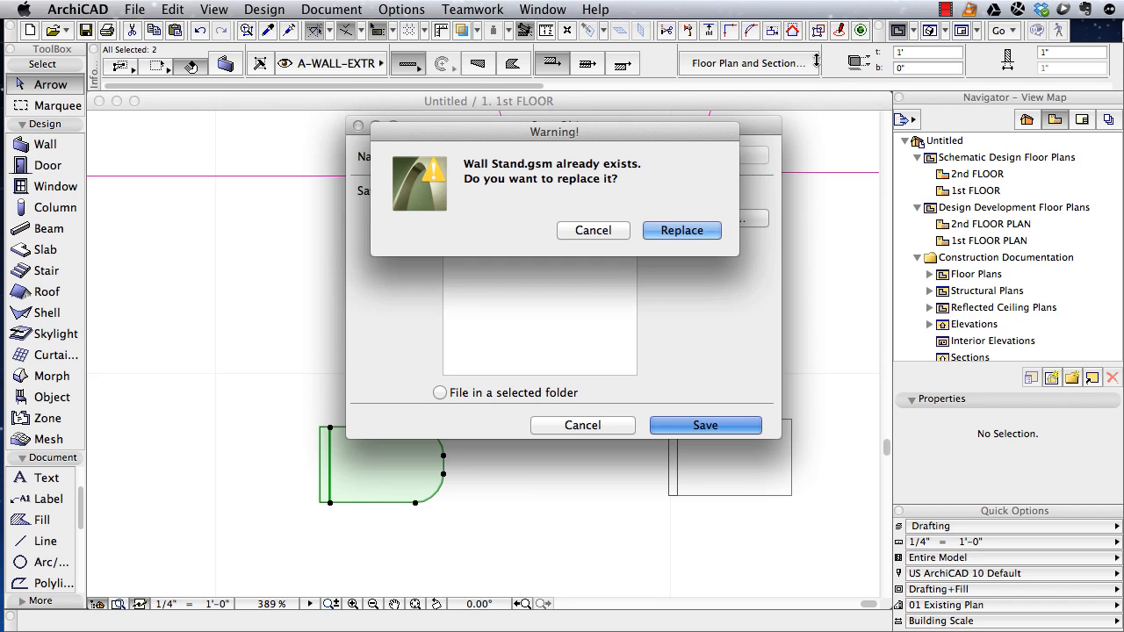
left_click(681, 230)
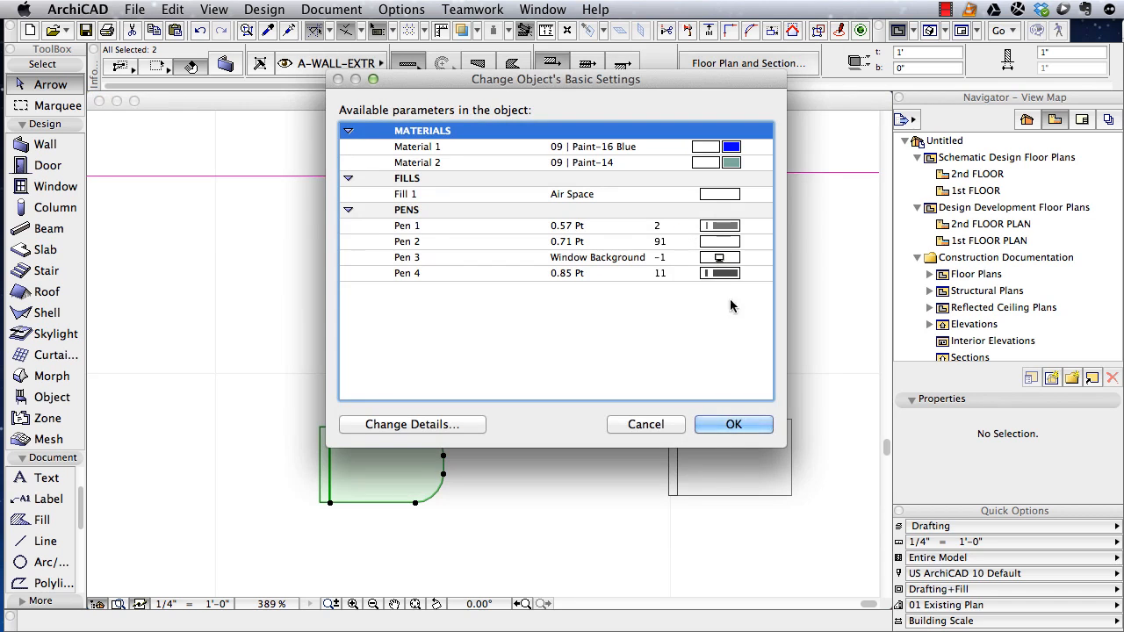
Step: Rename the first material parameter to Base material and confirm the object's settings
left_click(418, 148)
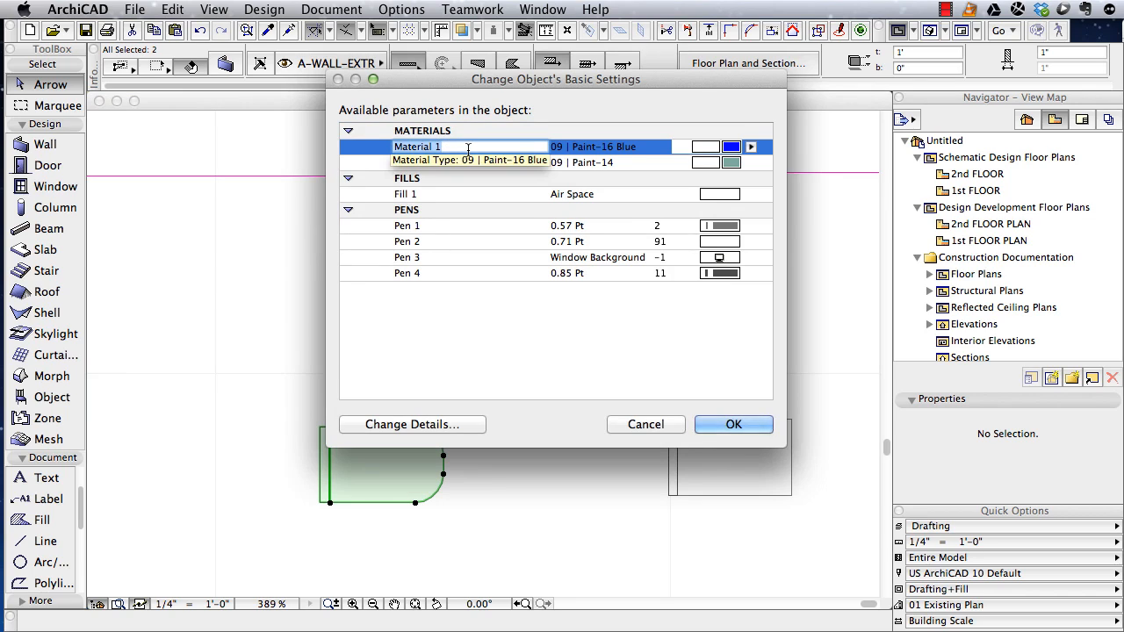
type("Base material")
left_click(469, 161)
type("Back material")
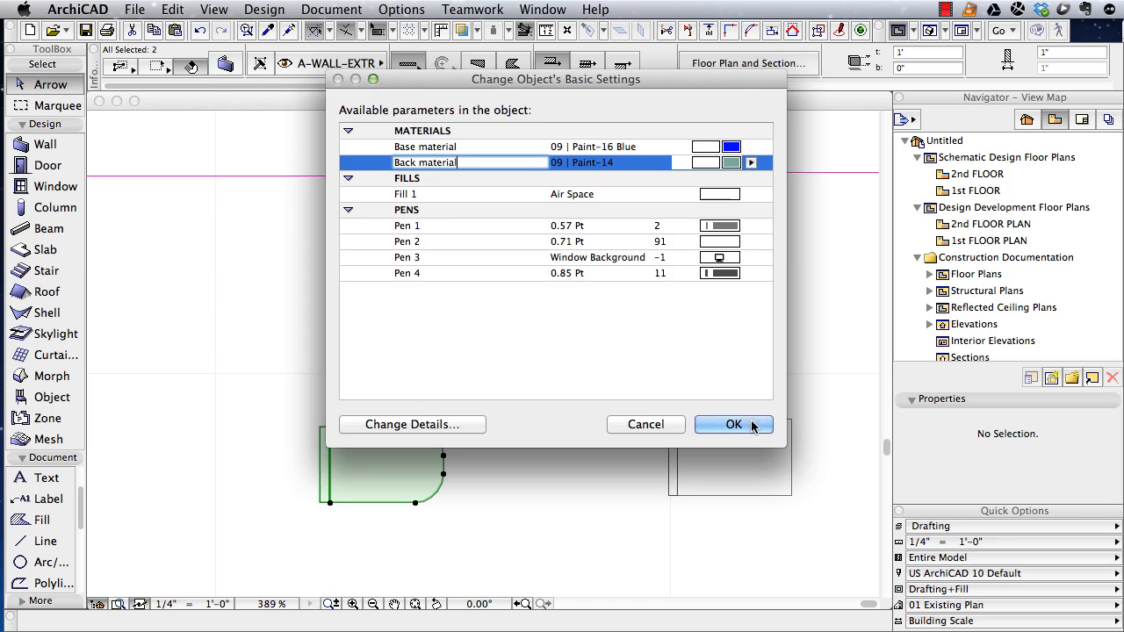
left_click(734, 424)
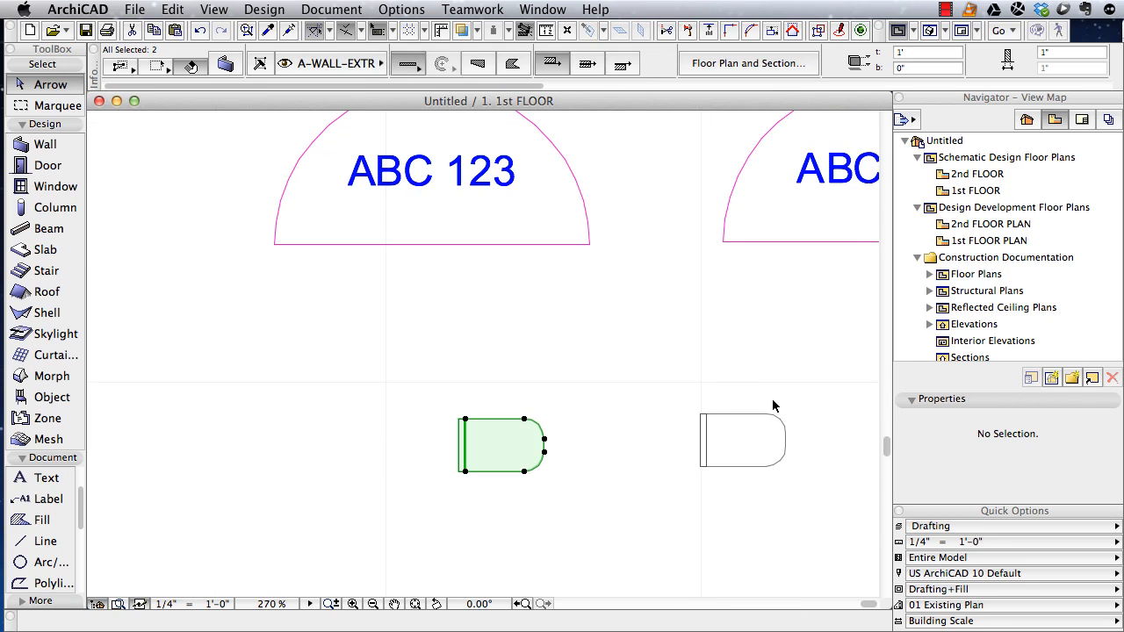
mouse_move(811, 421)
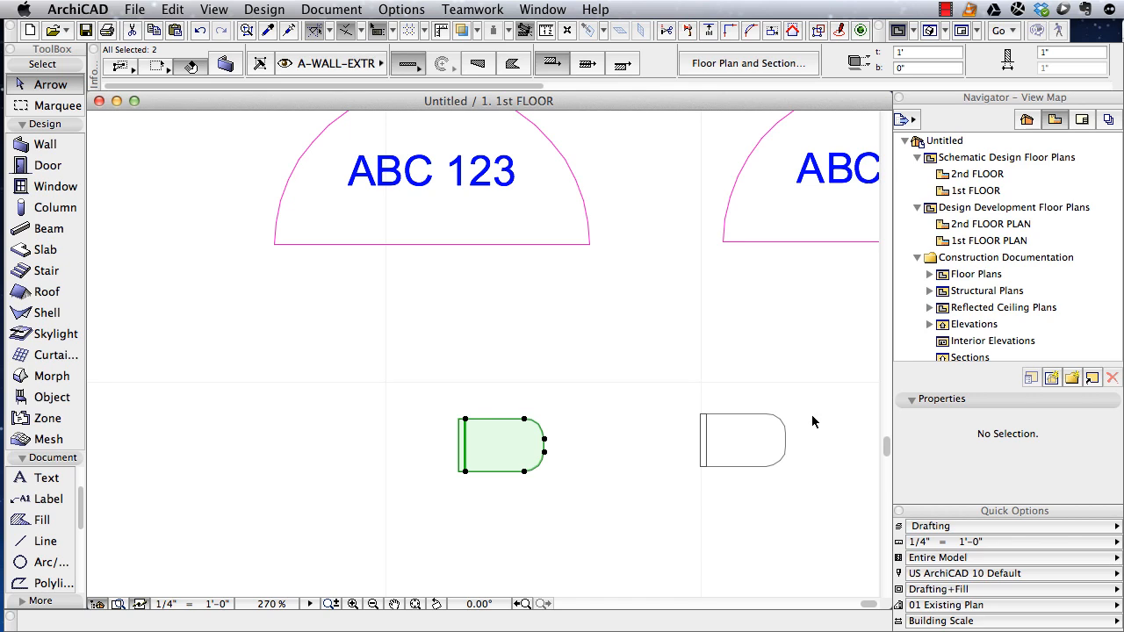
left_click(709, 418)
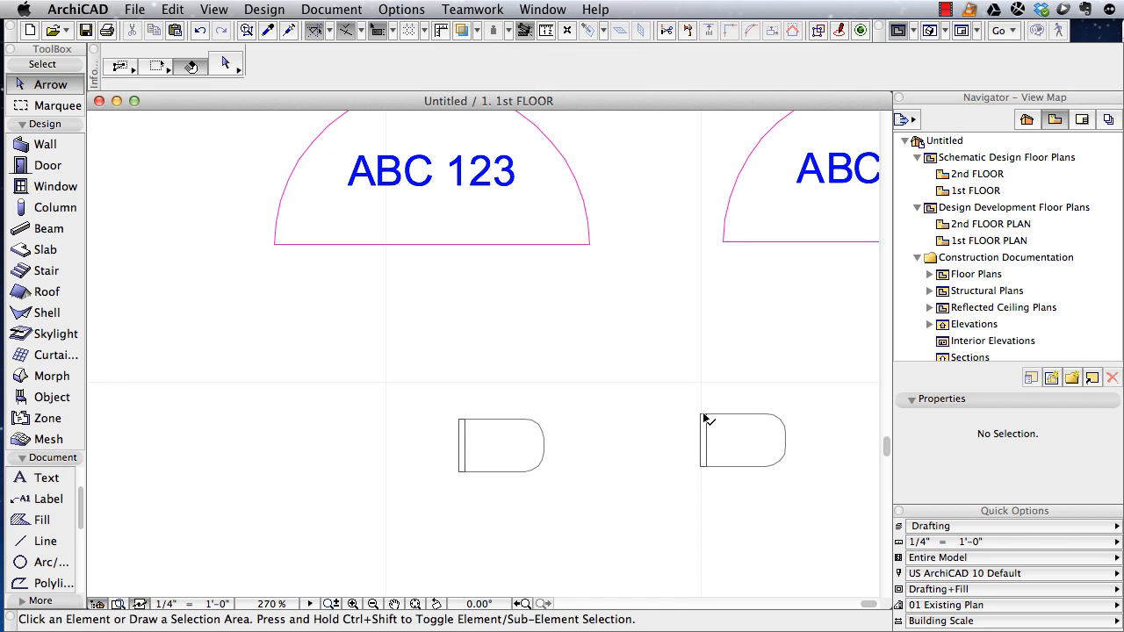
left_click(741, 439)
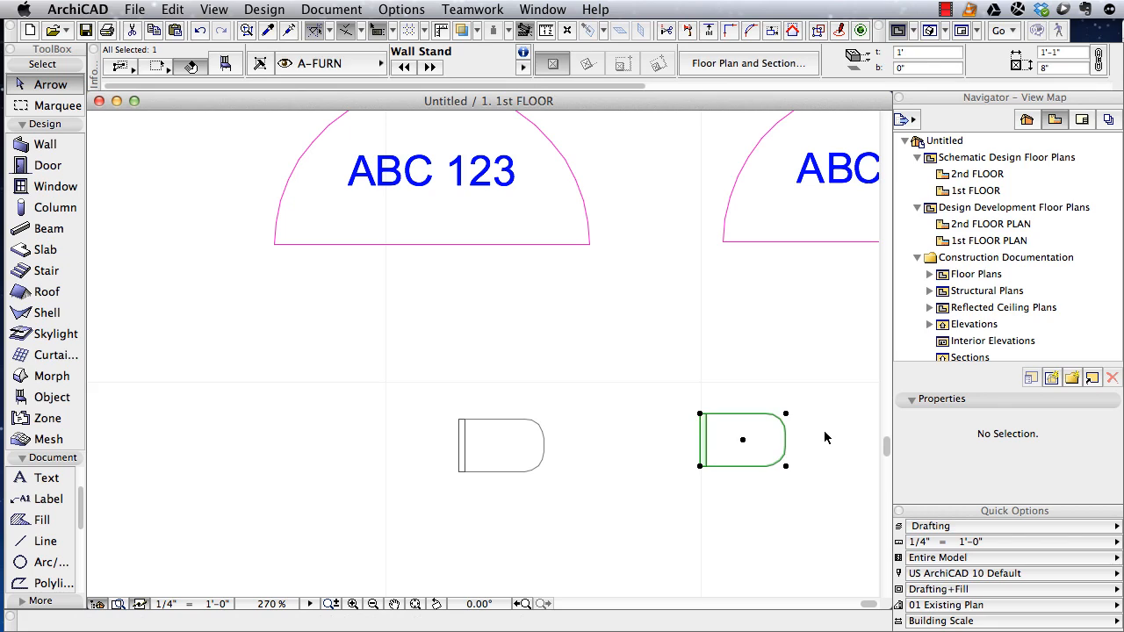
mouse_move(554, 453)
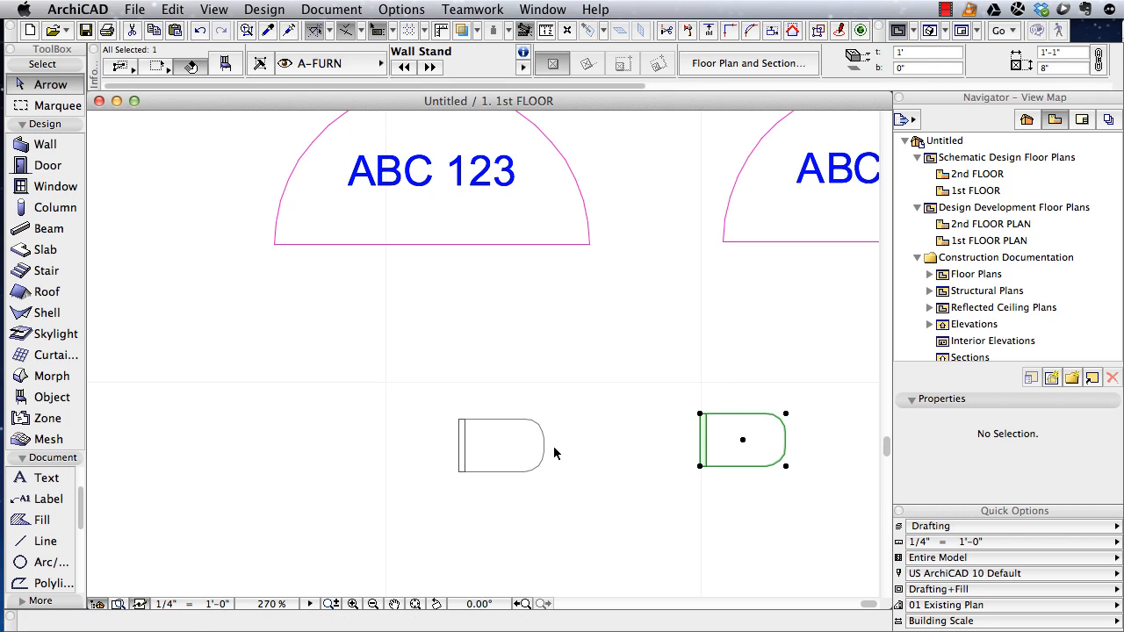
mouse_move(781, 439)
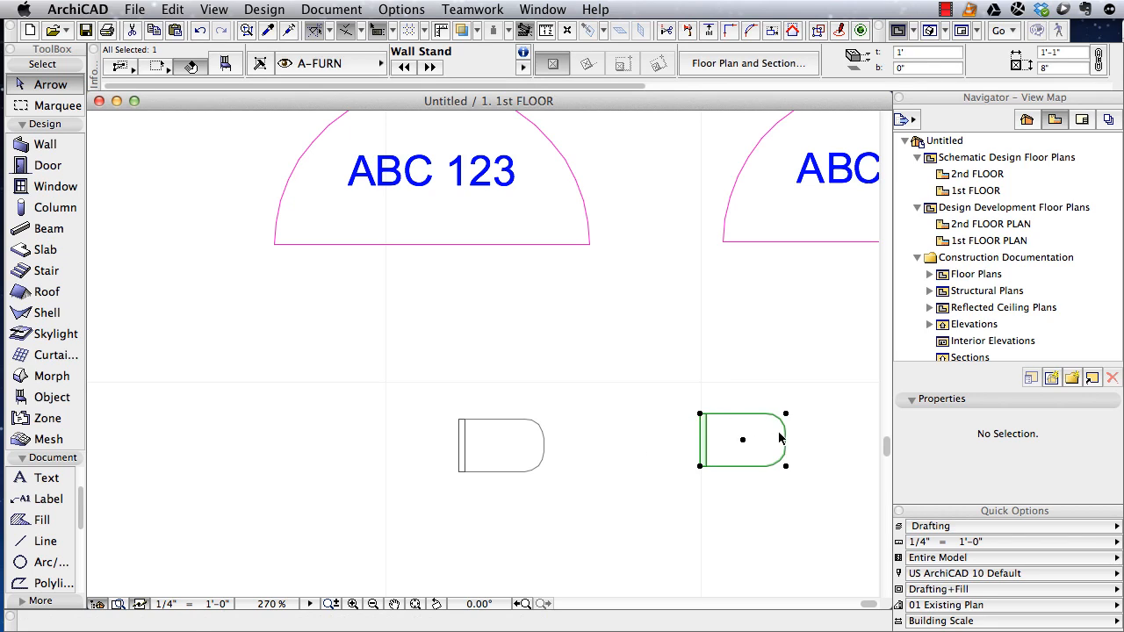
mouse_move(818, 428)
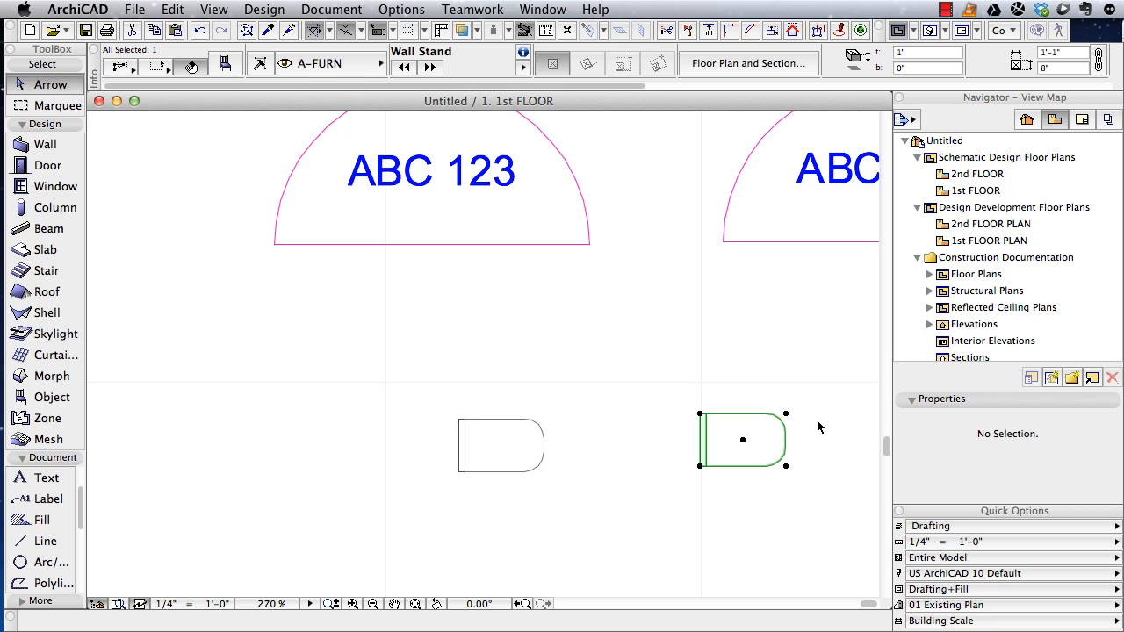
mouse_move(809, 422)
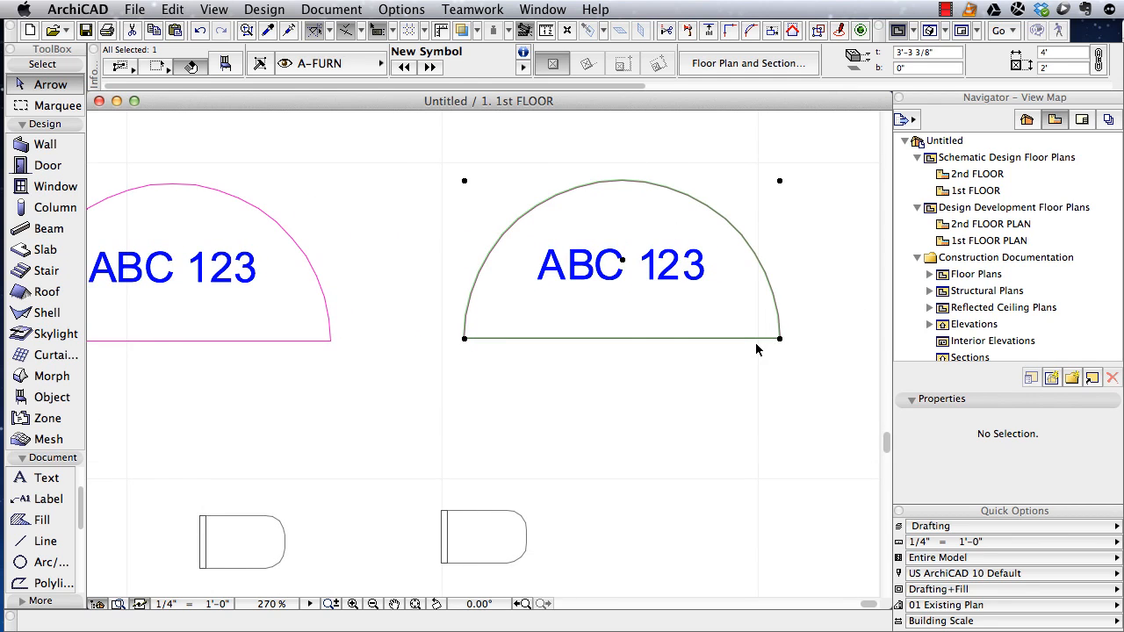
mouse_move(623, 342)
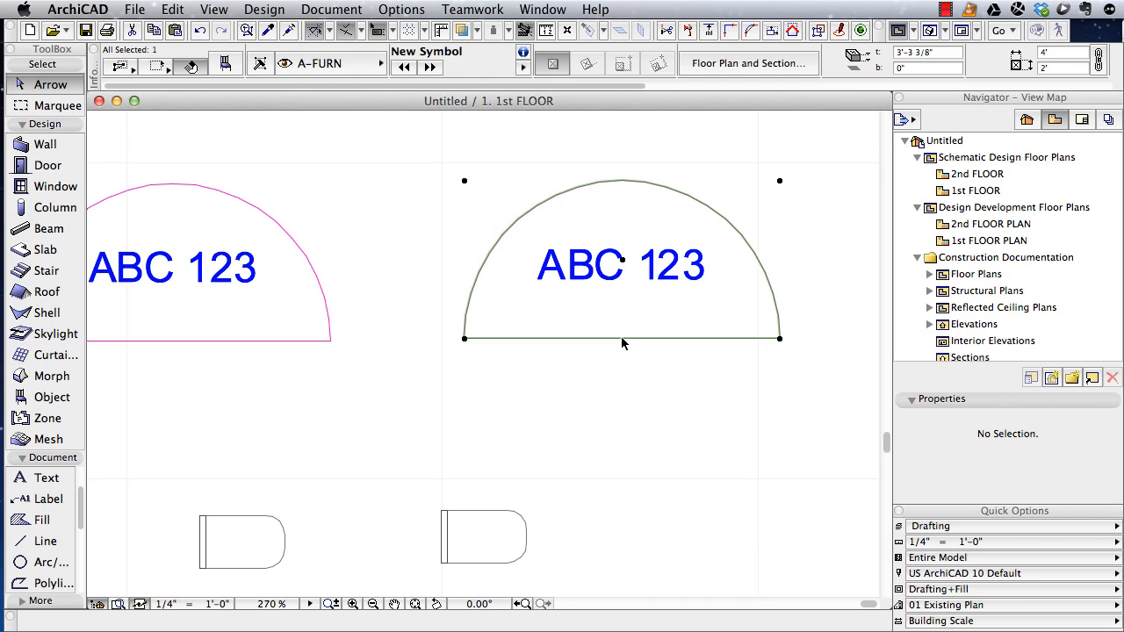
mouse_move(776, 186)
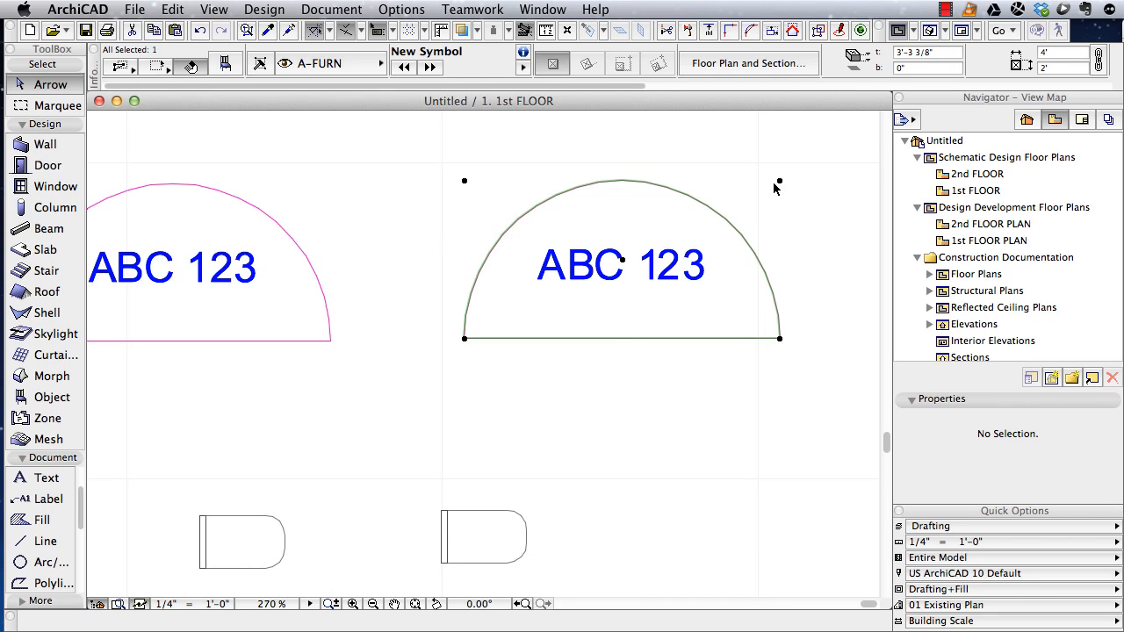
mouse_move(481, 201)
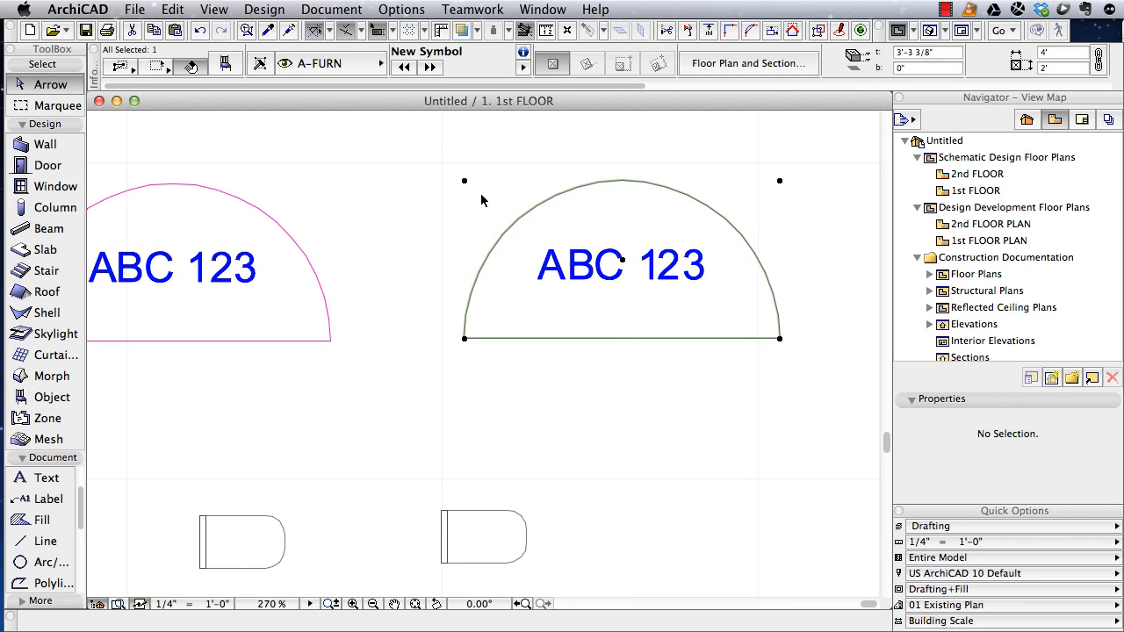
mouse_move(690, 191)
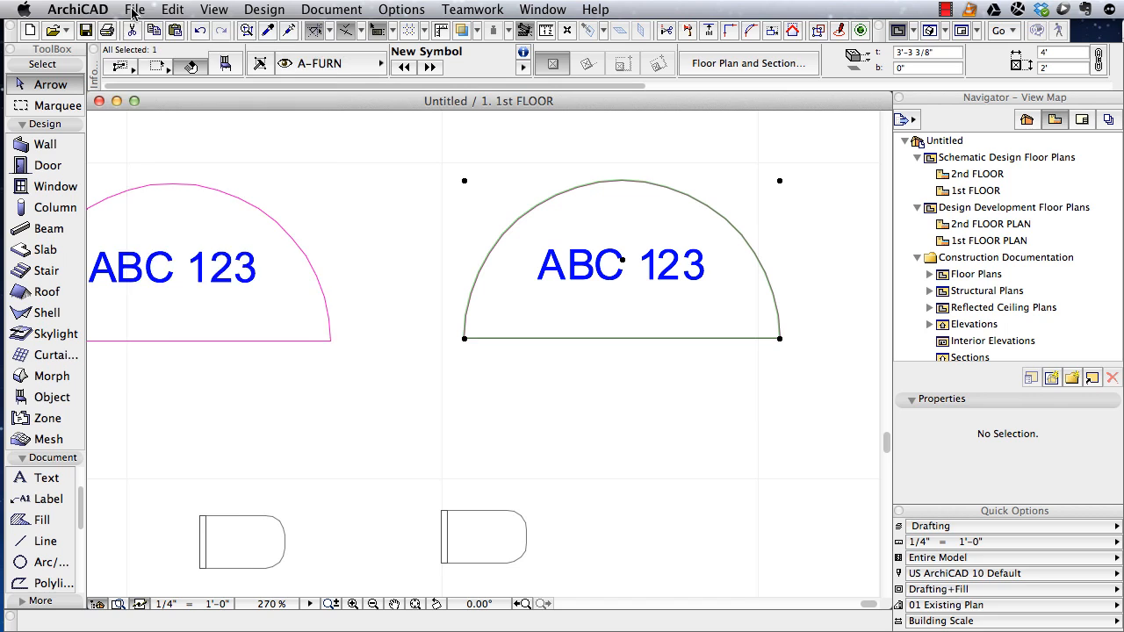
Step: Open the New Symbol object for editing and review its Migration and Components pages
left_click(134, 10)
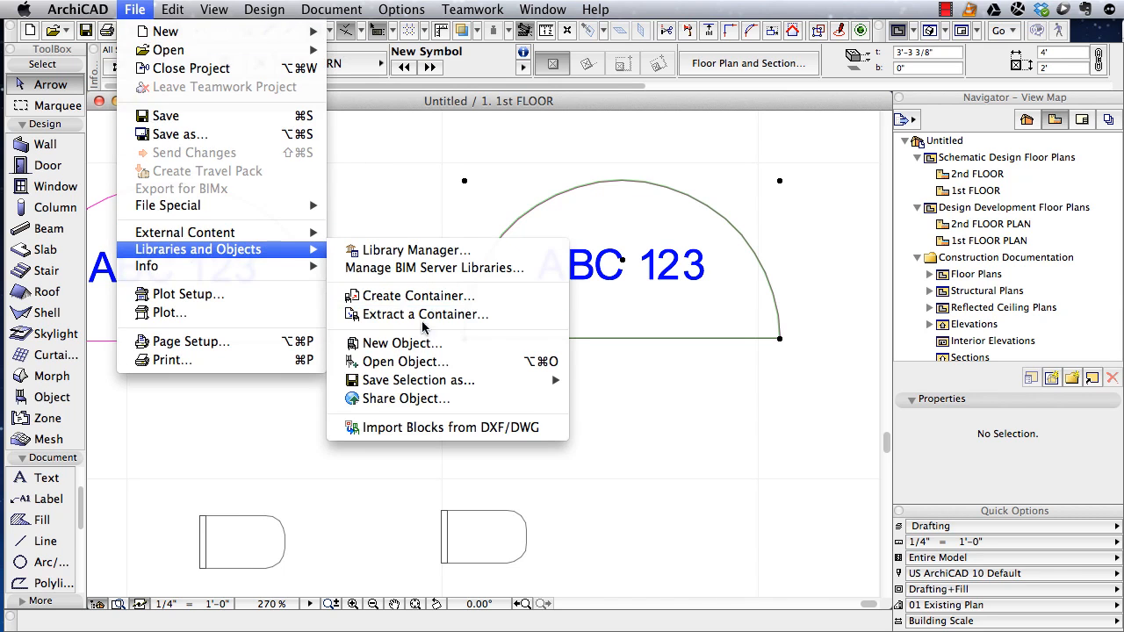
mouse_move(404, 361)
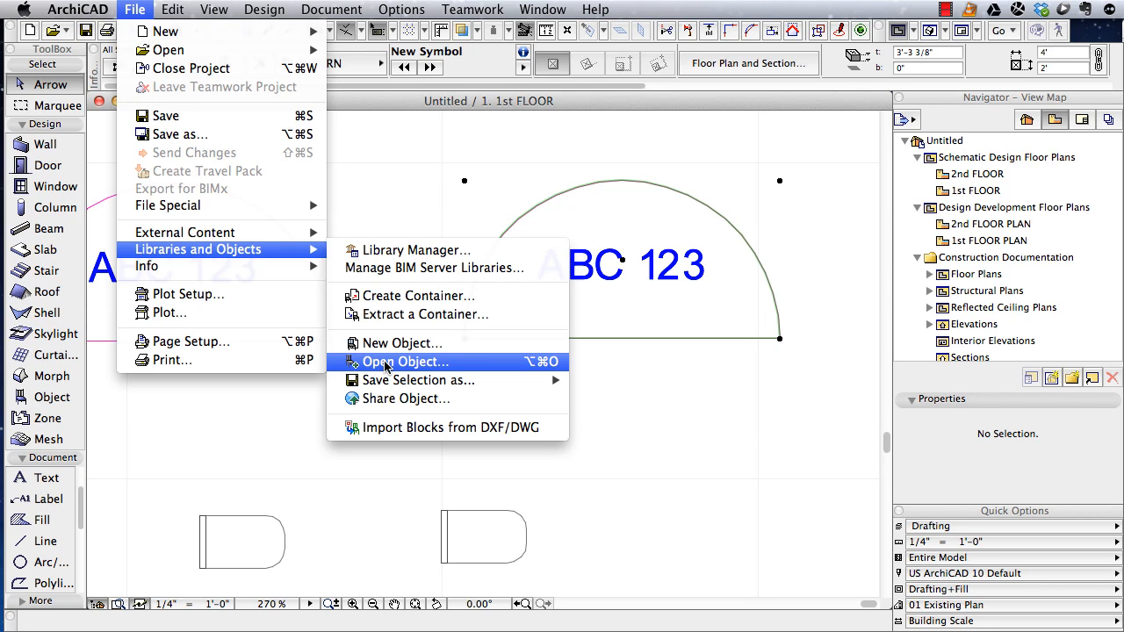
left_click(400, 342)
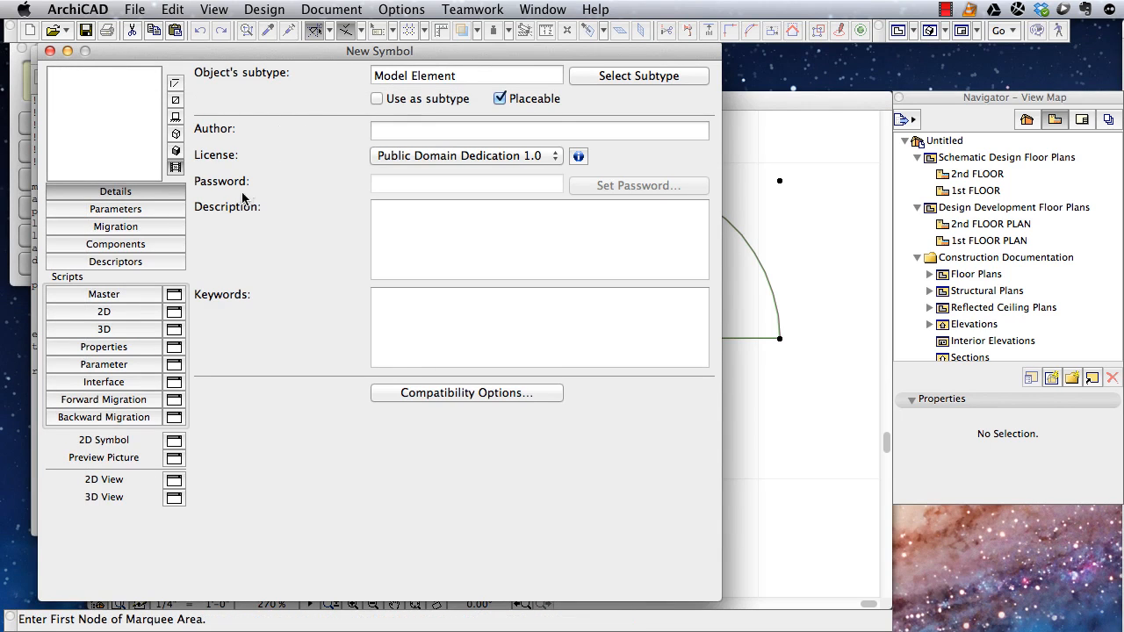
mouse_move(200, 225)
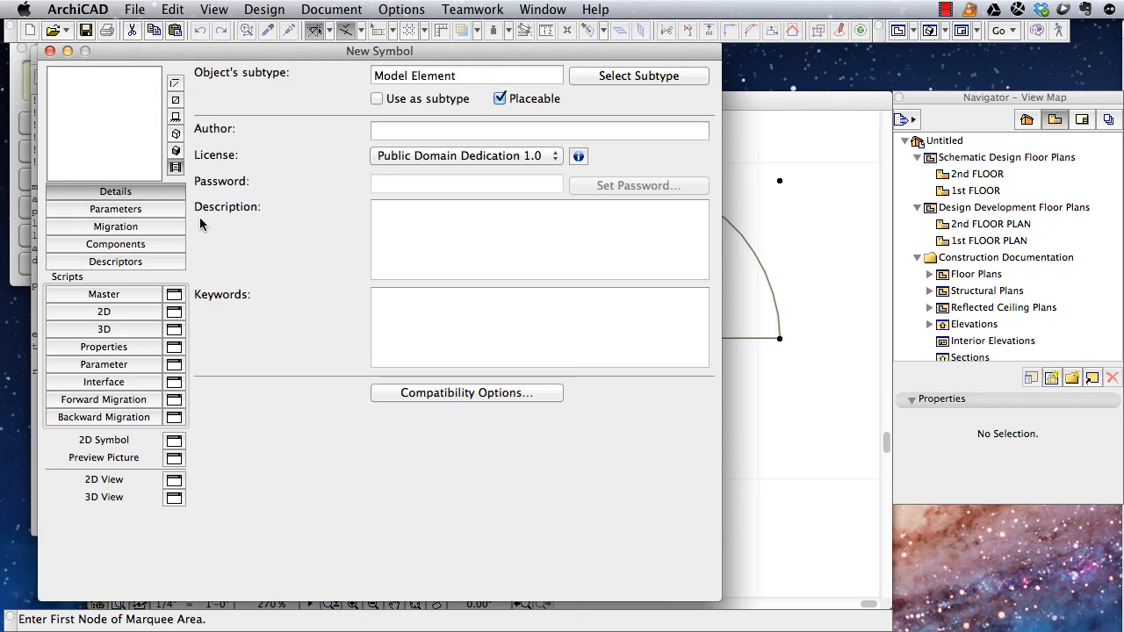
mouse_move(149, 227)
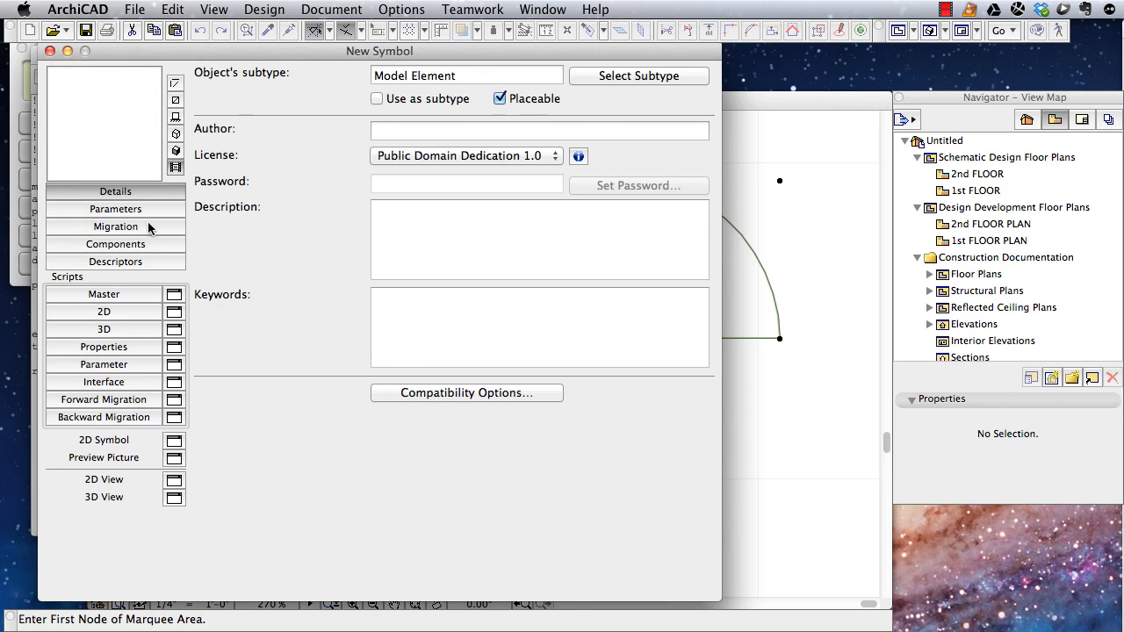
left_click(116, 226)
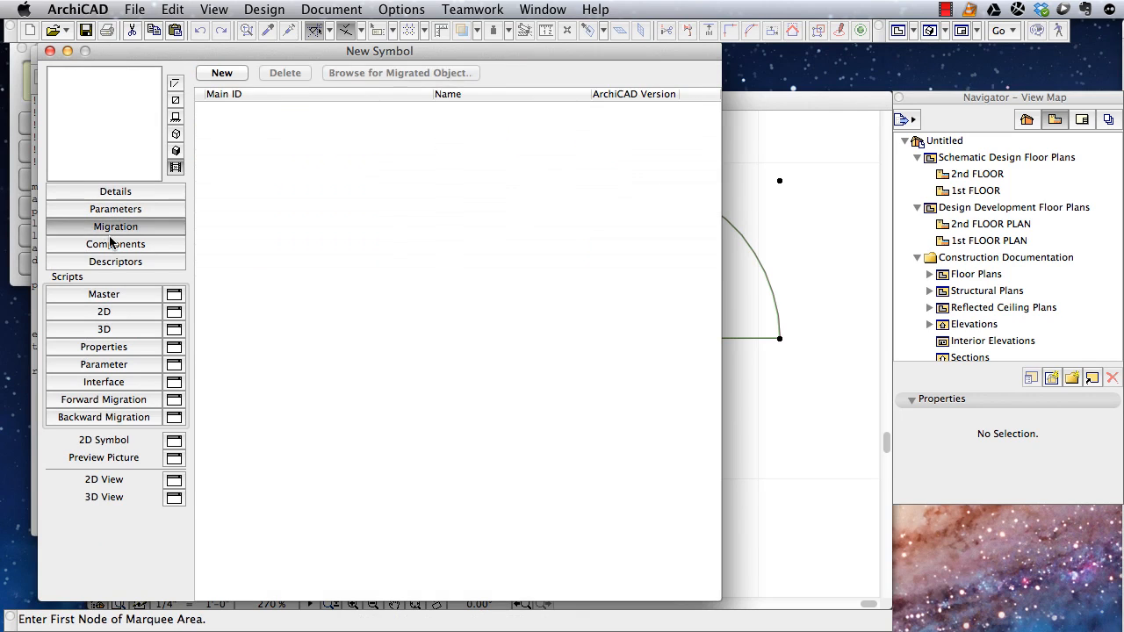
left_click(116, 244)
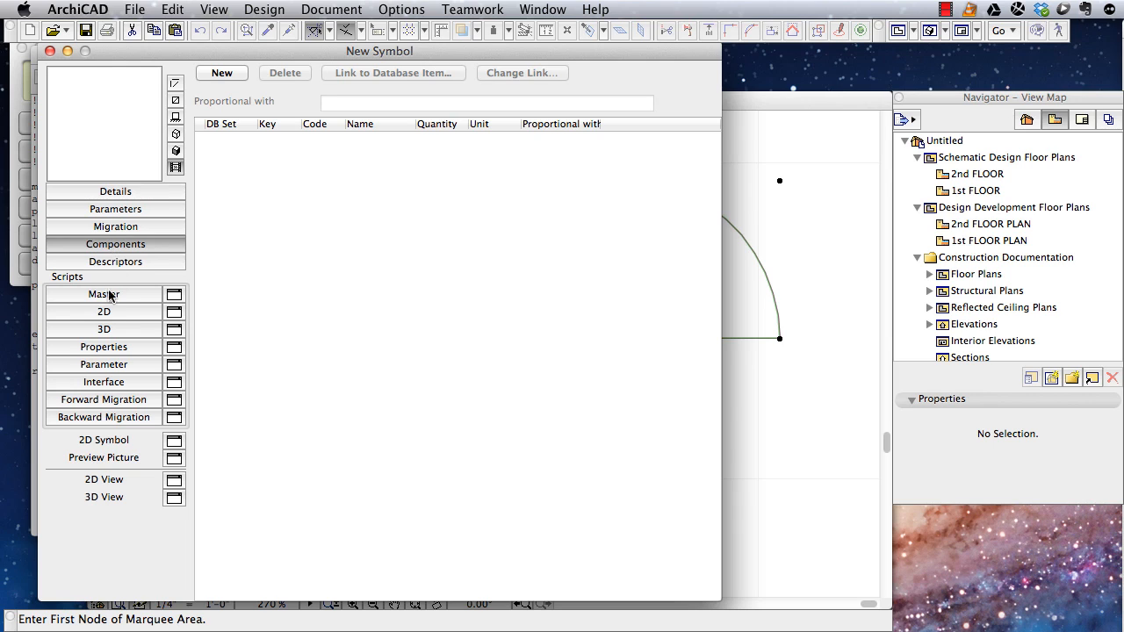
Step: Replace the 2D script's paragraph text ABC 123 with XYZ
left_click(103, 313)
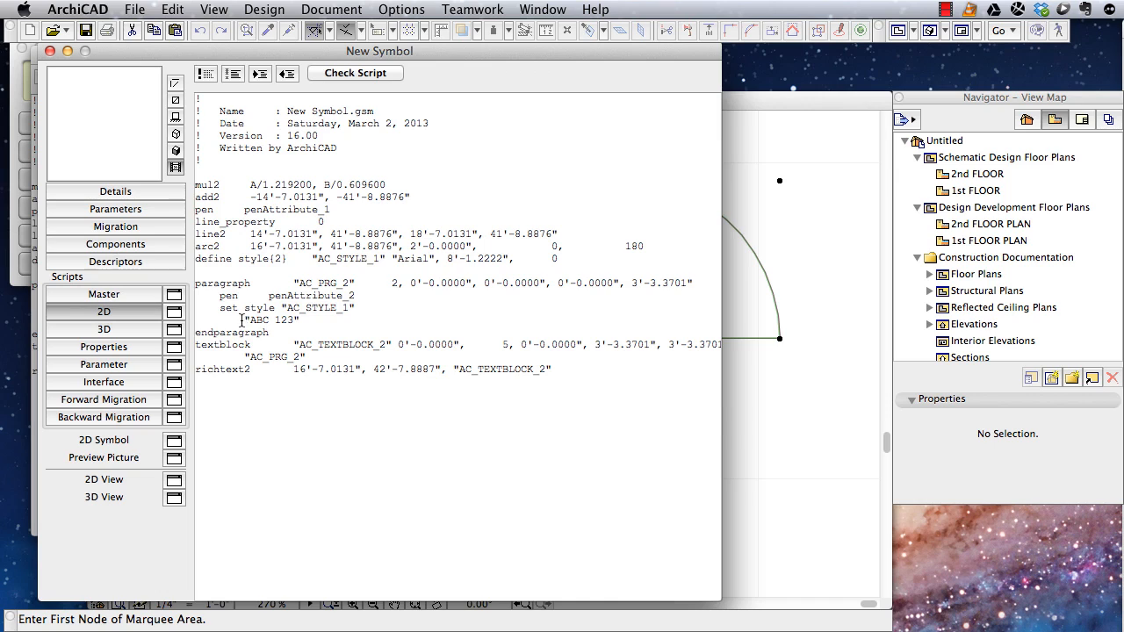
double_click(271, 319)
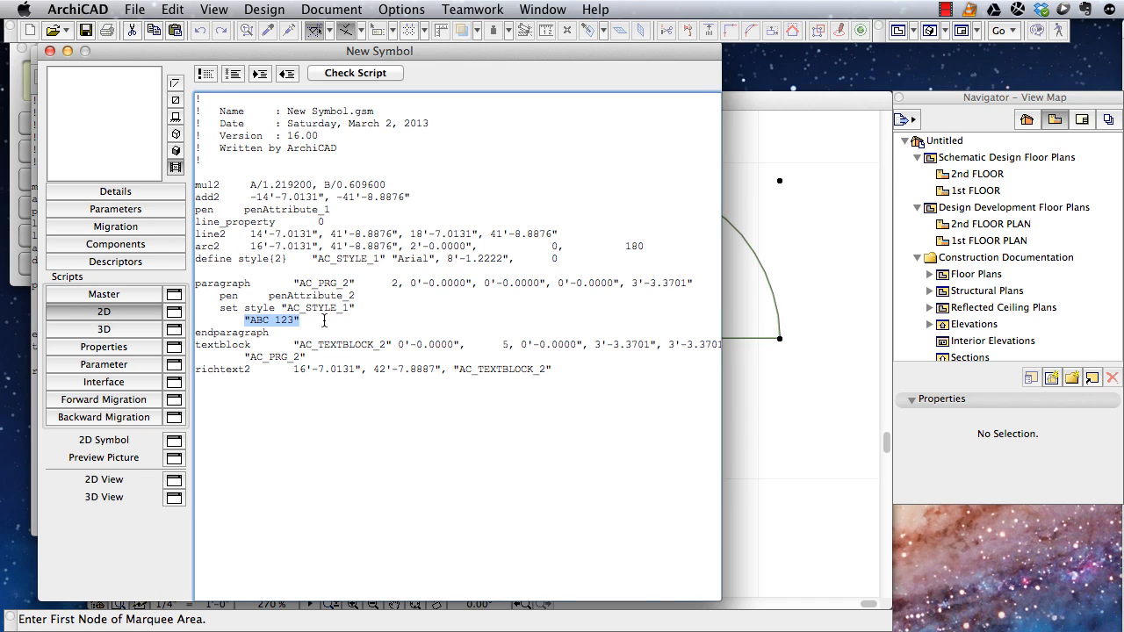
left_click(274, 320)
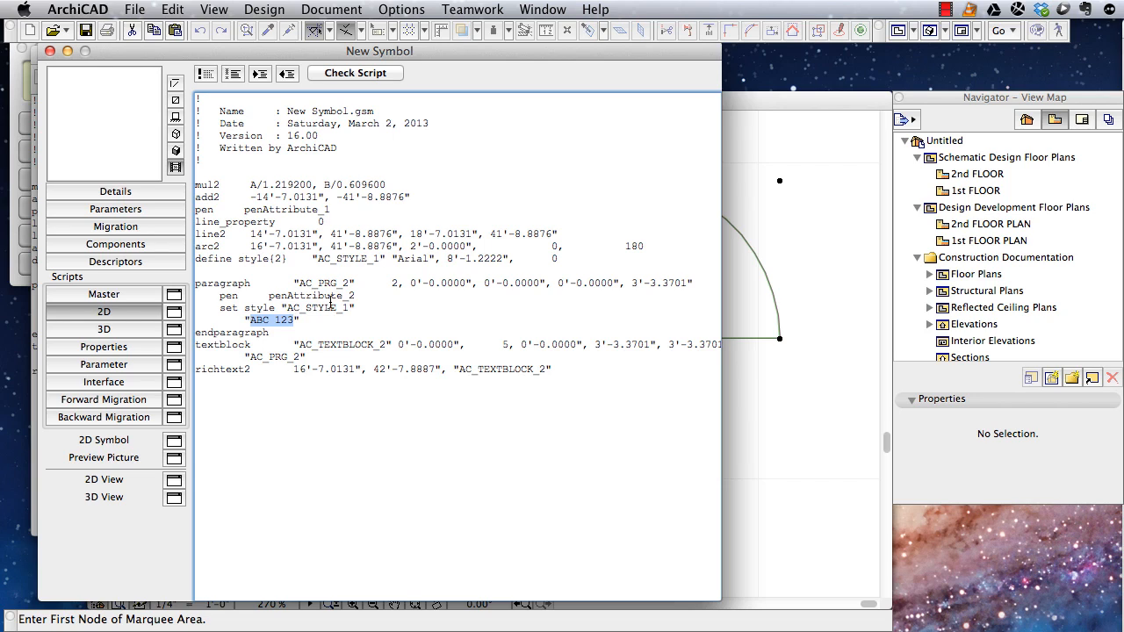
type("XYZ")
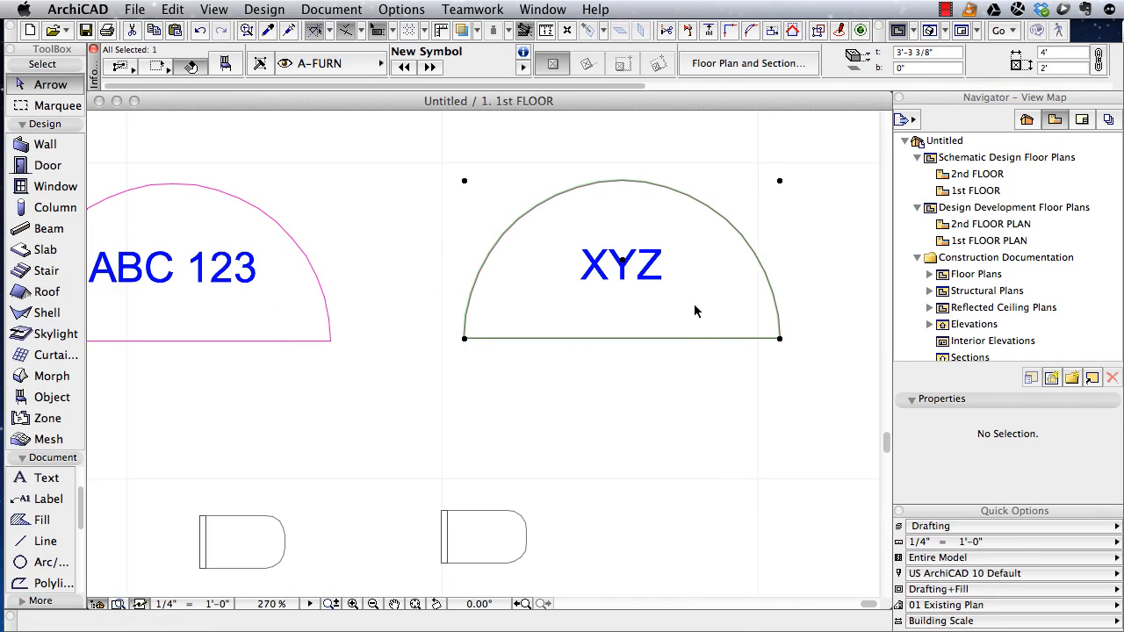
mouse_move(671, 295)
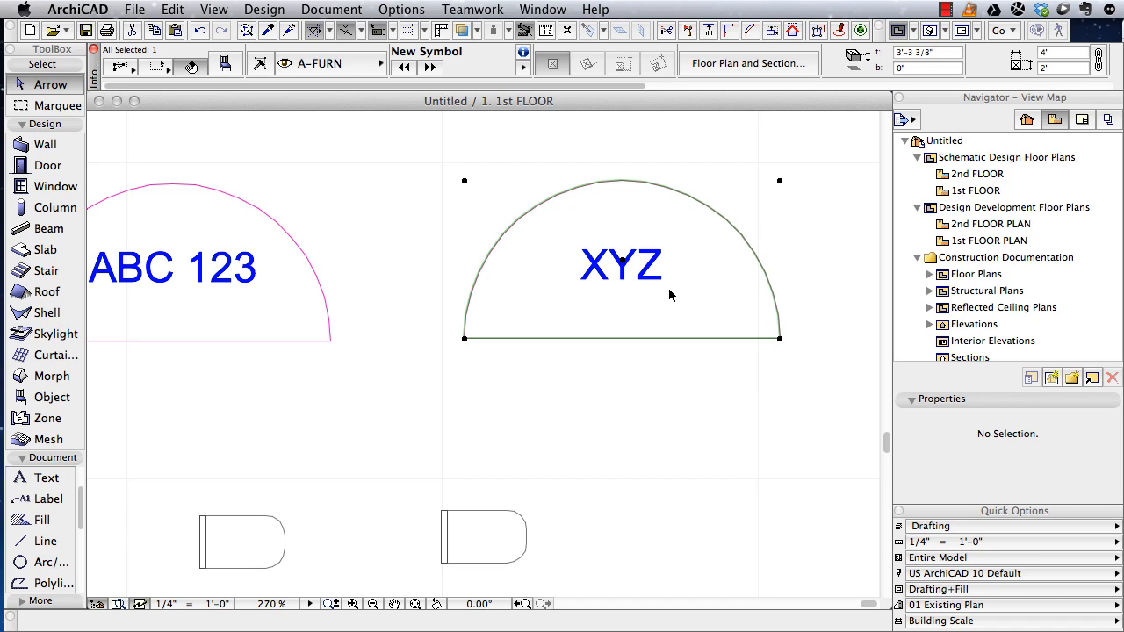
mouse_move(536, 13)
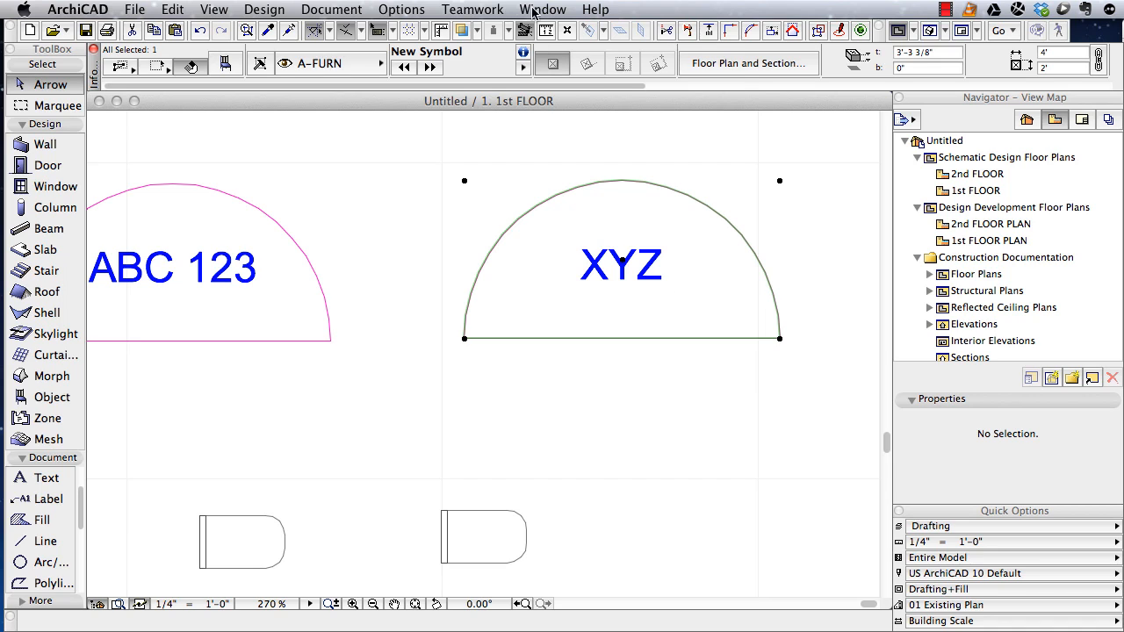
Step: Bring the New Symbol object editor window forward via the Window menu
left_click(543, 9)
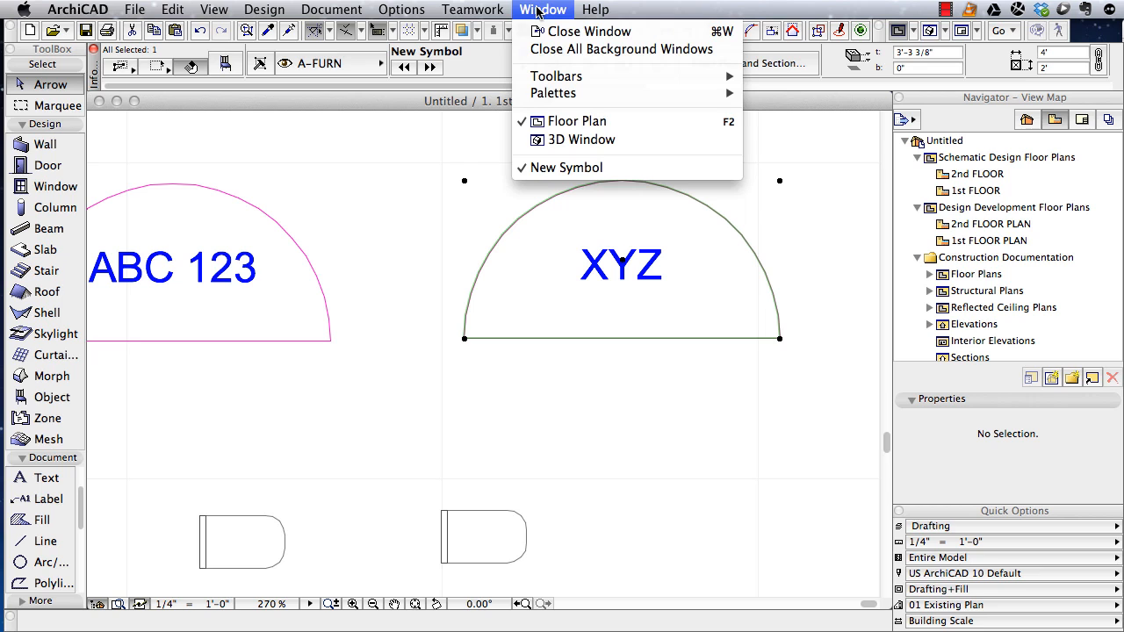
mouse_move(565, 169)
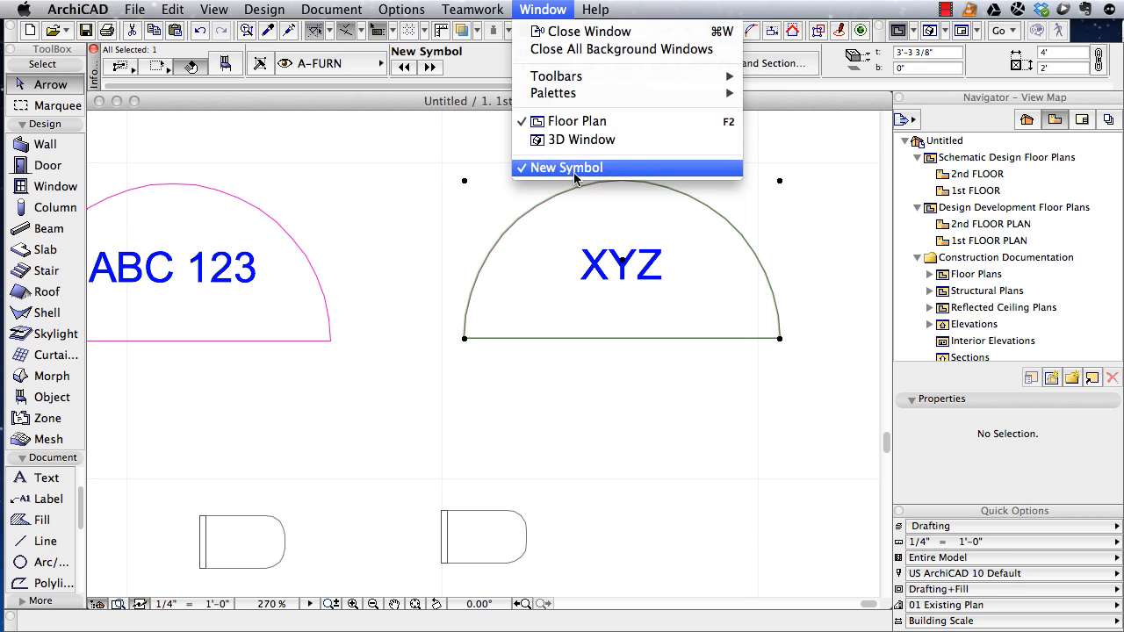
left_click(567, 168)
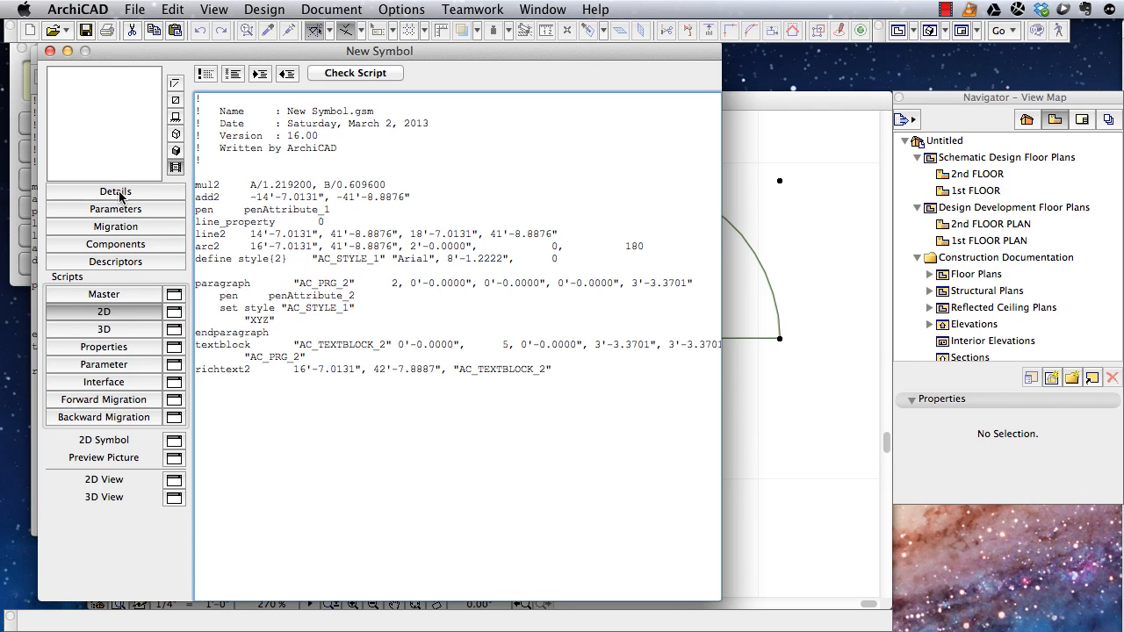
Step: Review the object's Details and Parameters pages, then look at Compatibility Options
left_click(116, 191)
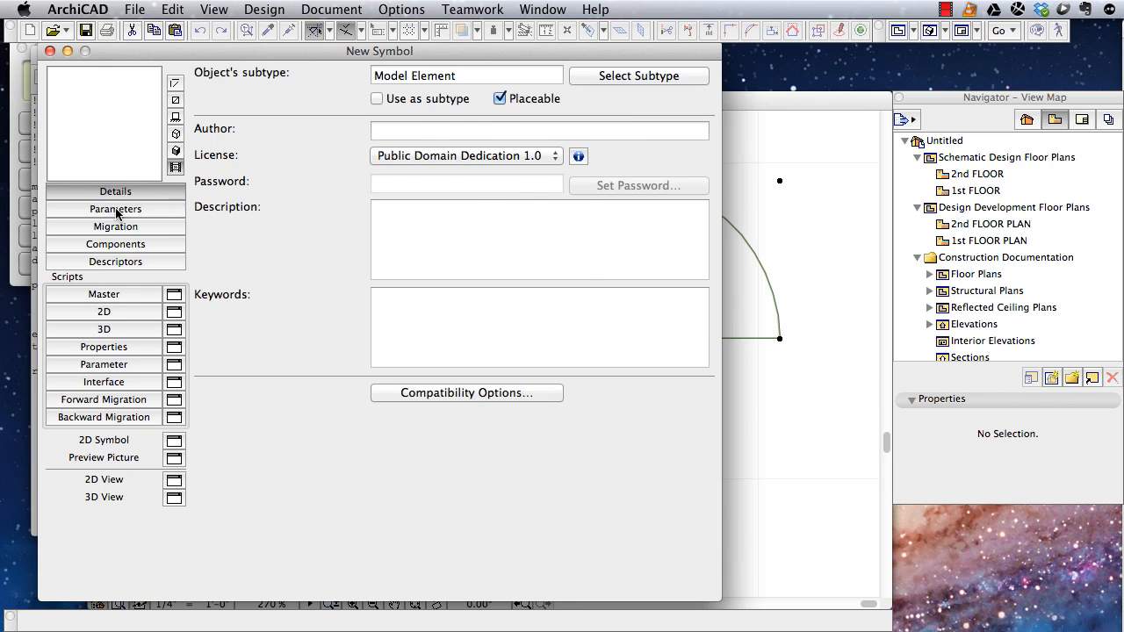
left_click(116, 209)
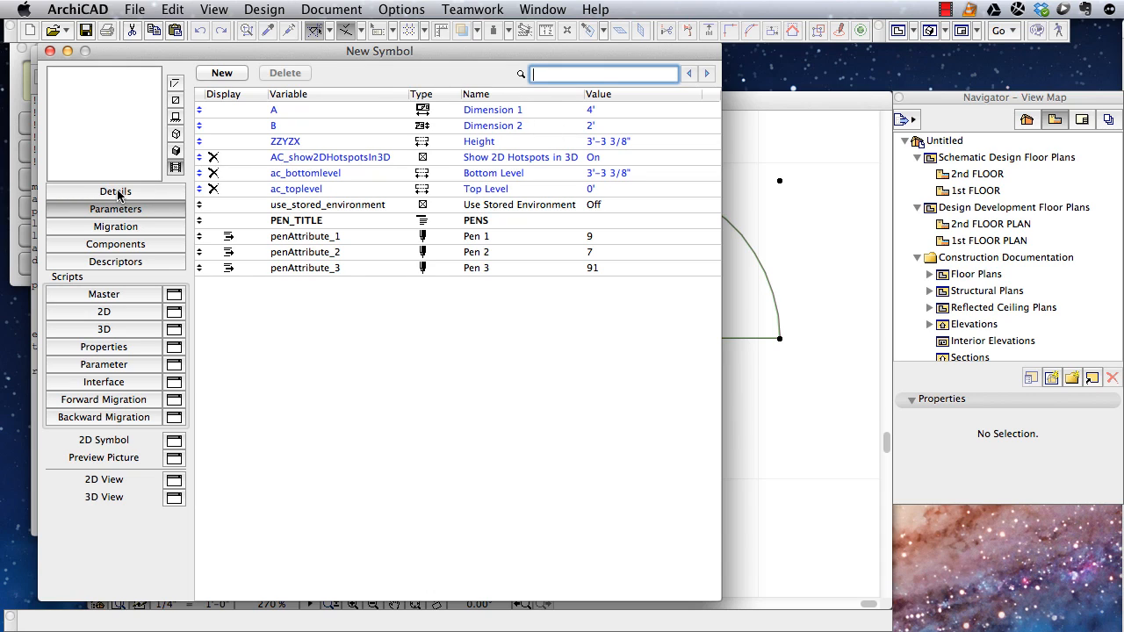
left_click(116, 191)
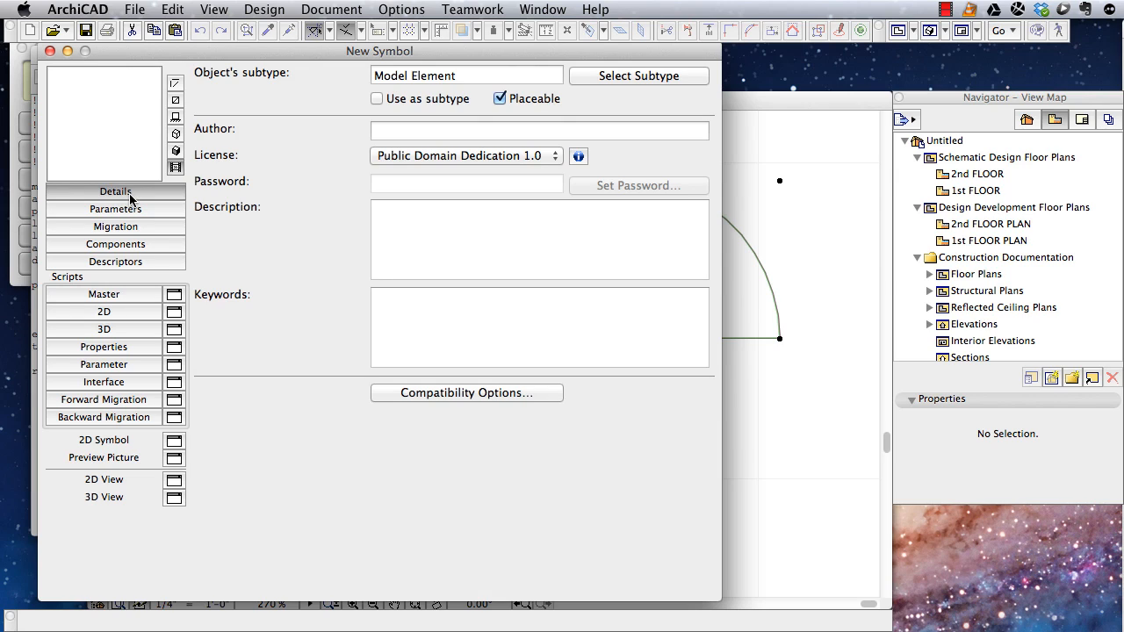
mouse_move(457, 405)
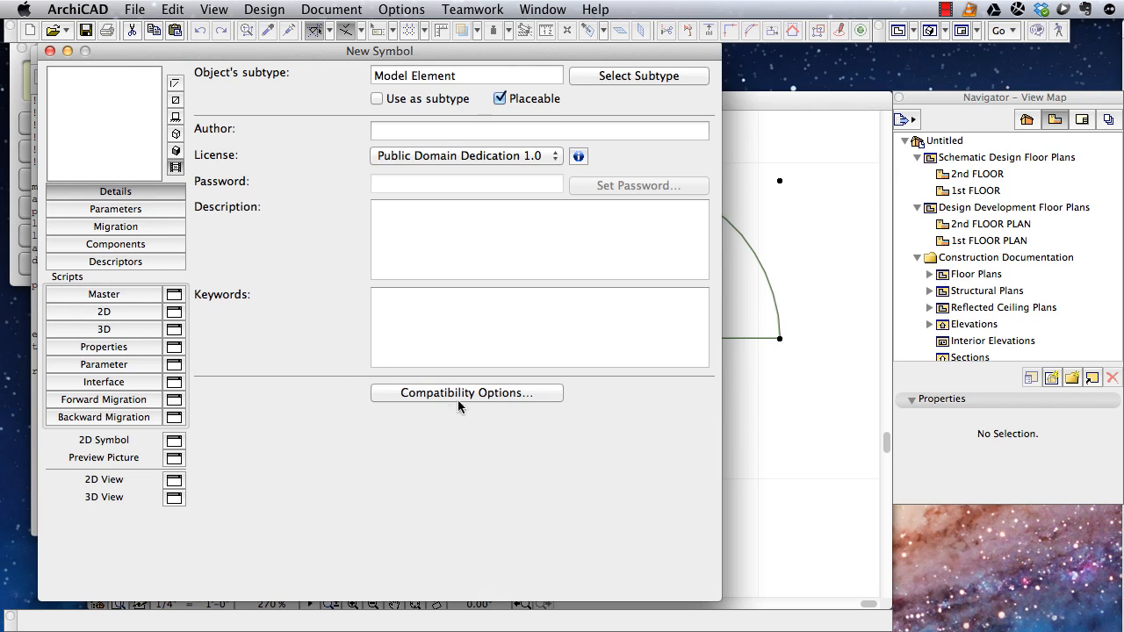
mouse_move(467, 396)
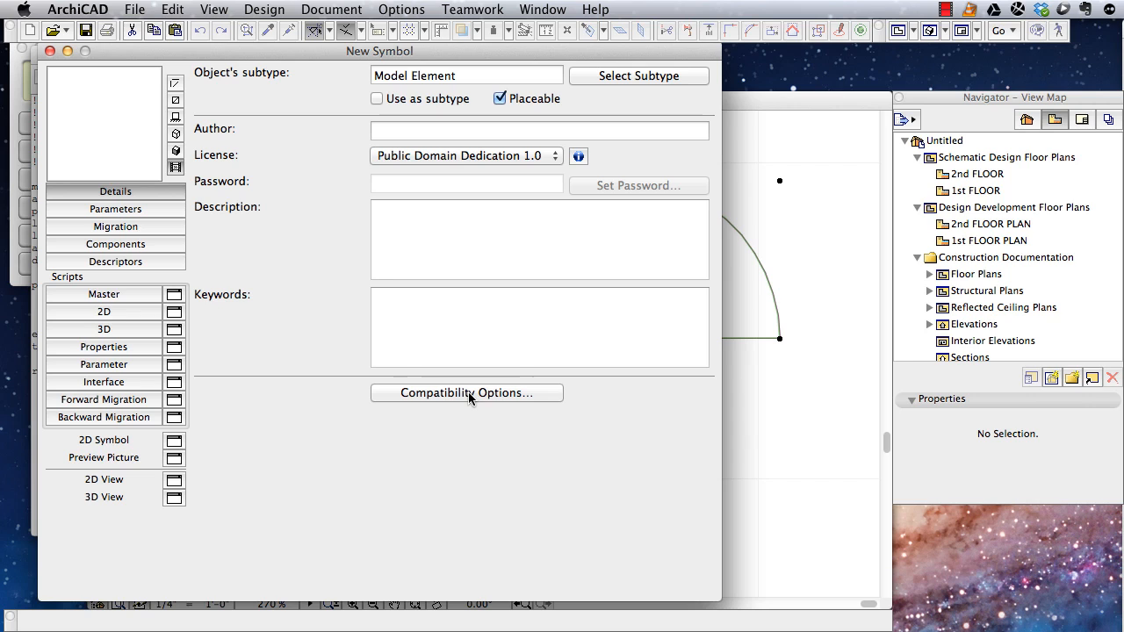
left_click(467, 393)
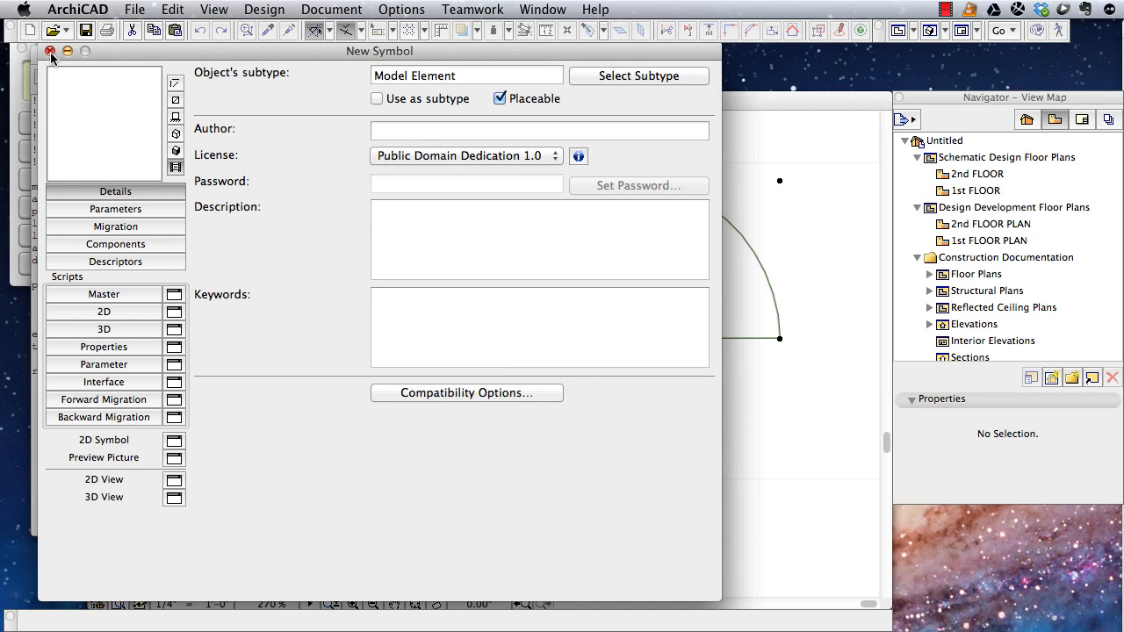
Step: Close the editor and place a hotspot below the ABC 123 semicircle with the Hotspot tool
left_click(49, 51)
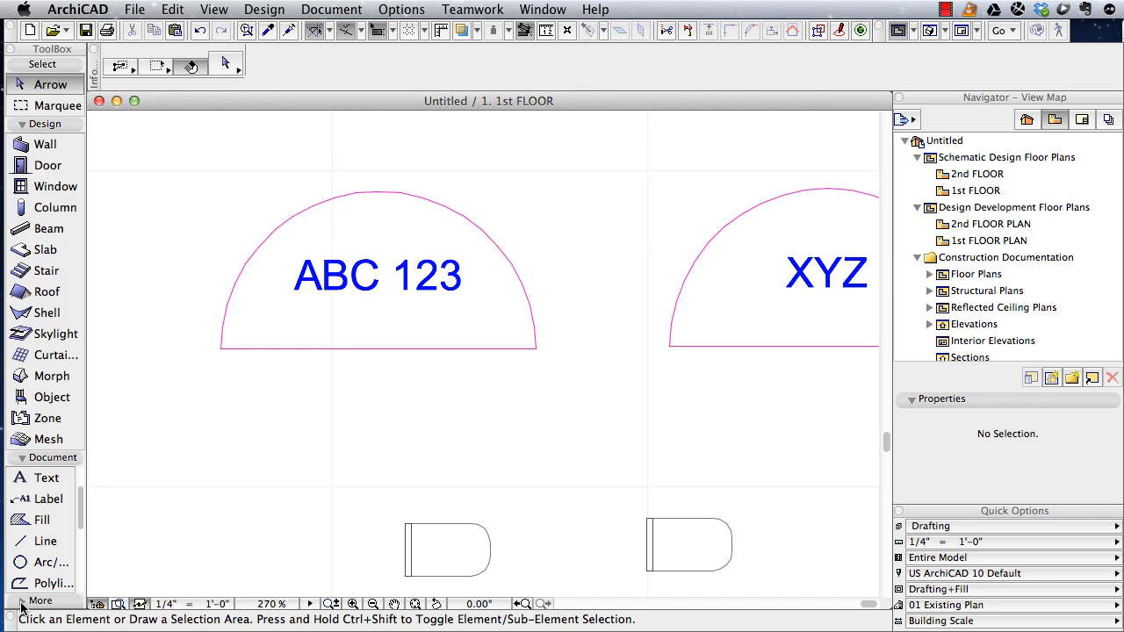
left_click(40, 600)
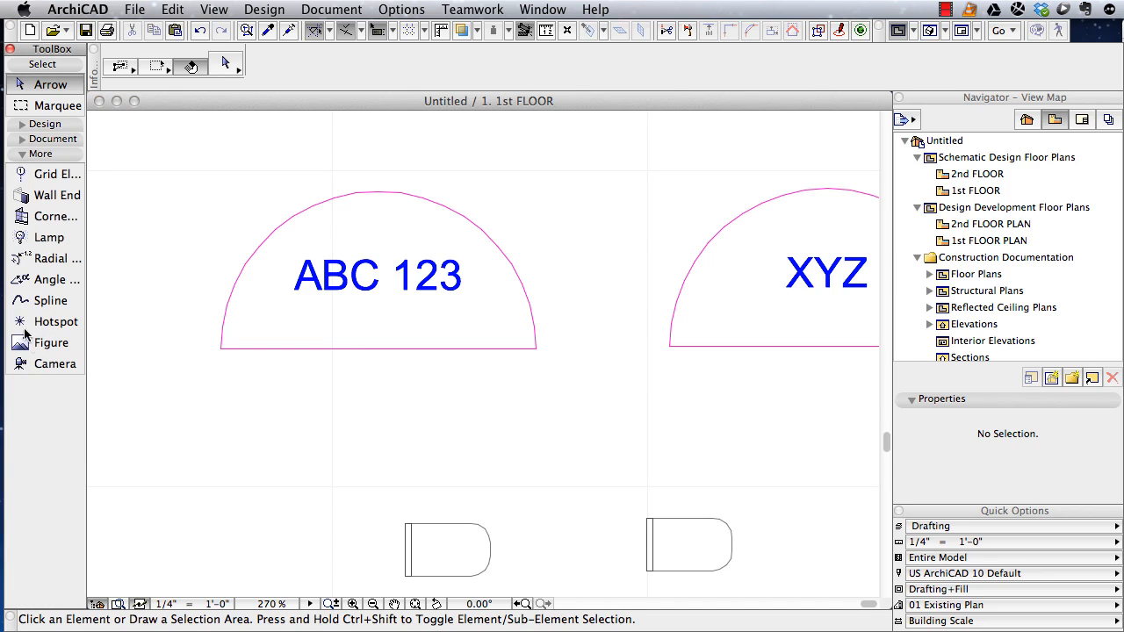
left_click(56, 321)
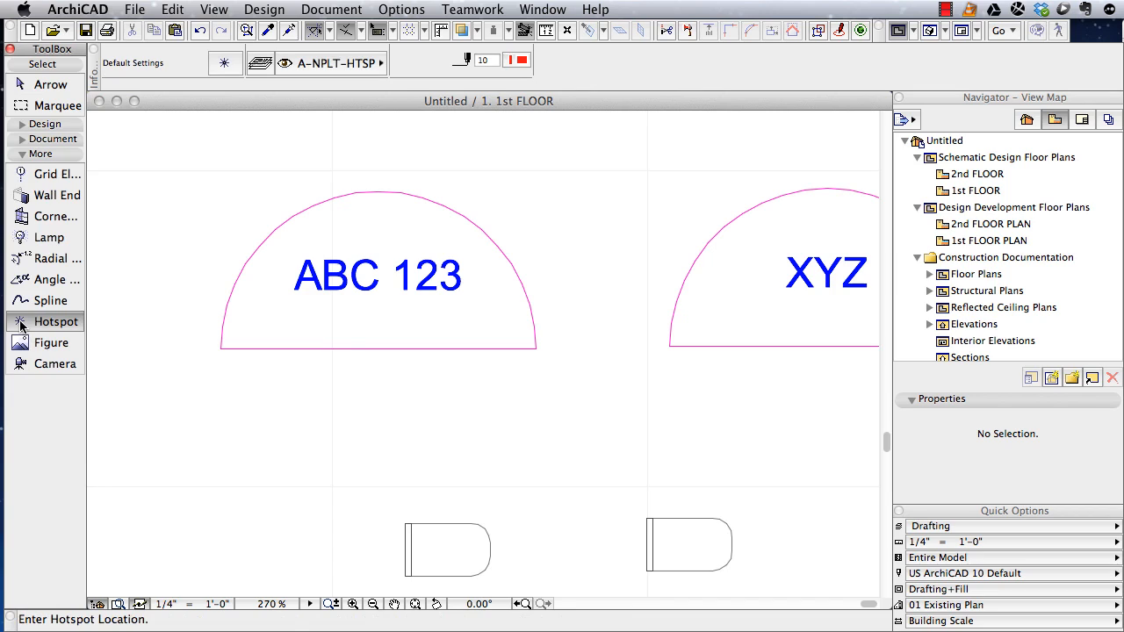
mouse_move(453, 430)
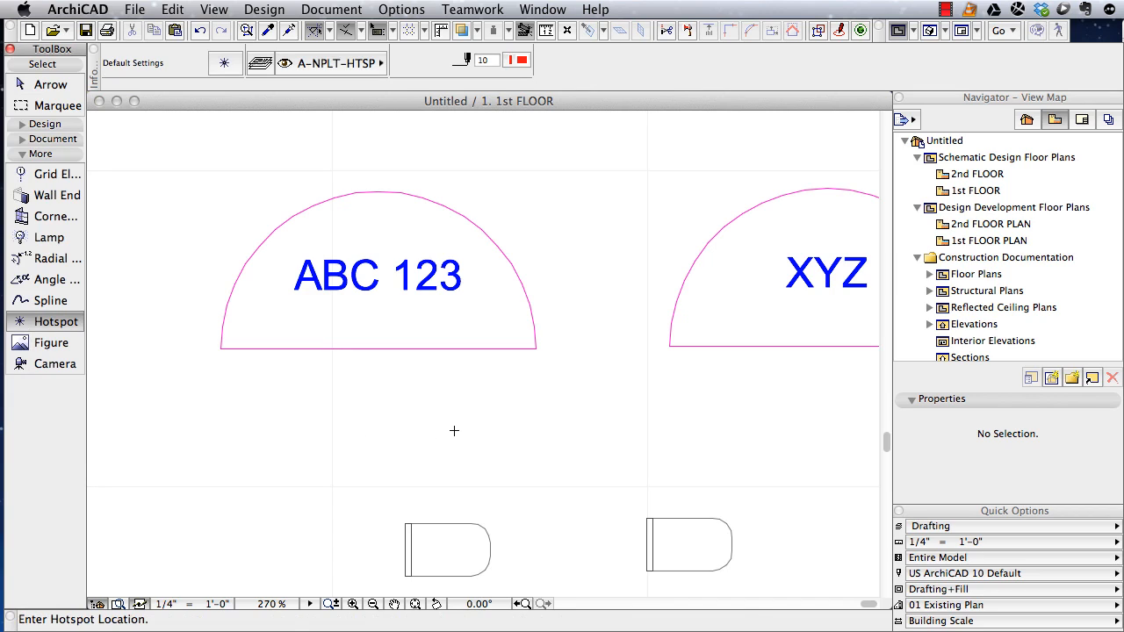
left_click(453, 432)
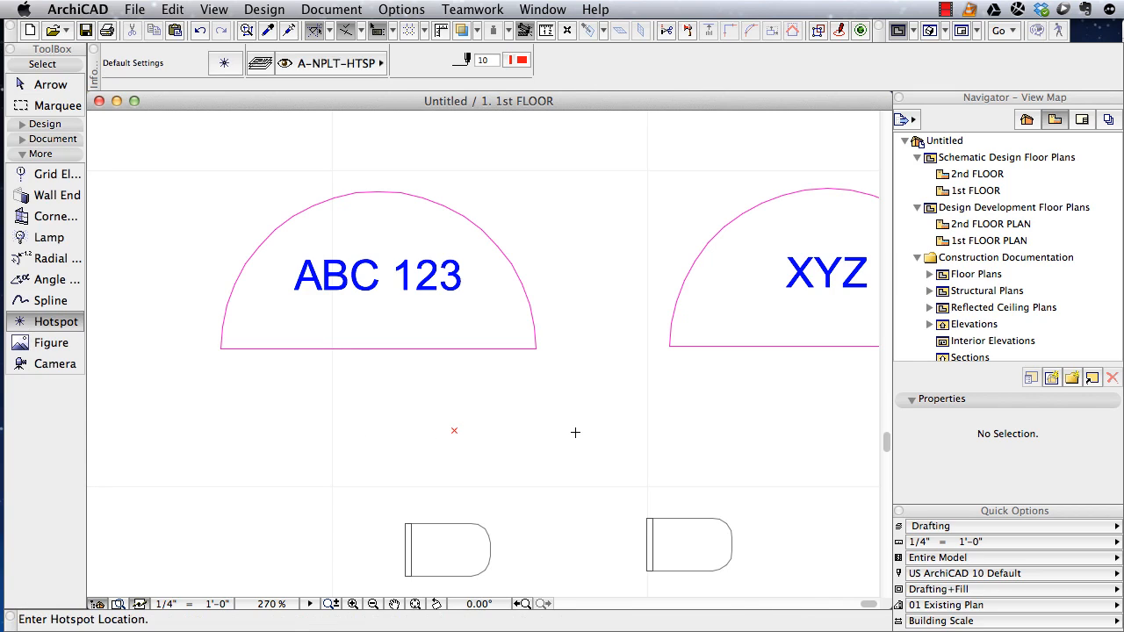
mouse_move(468, 432)
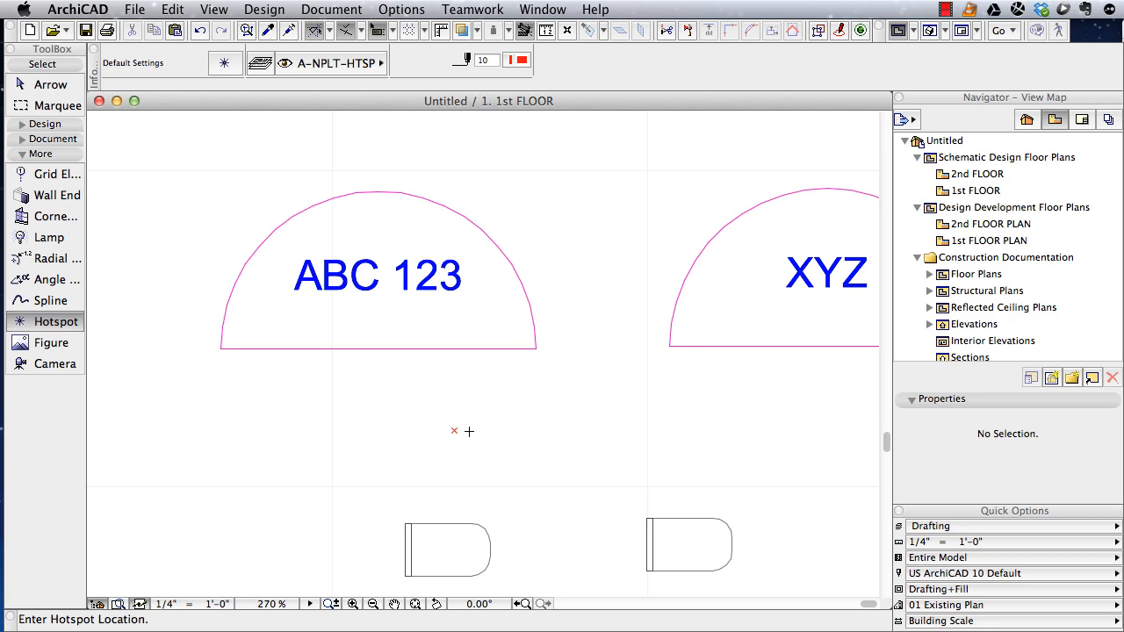
mouse_move(530, 357)
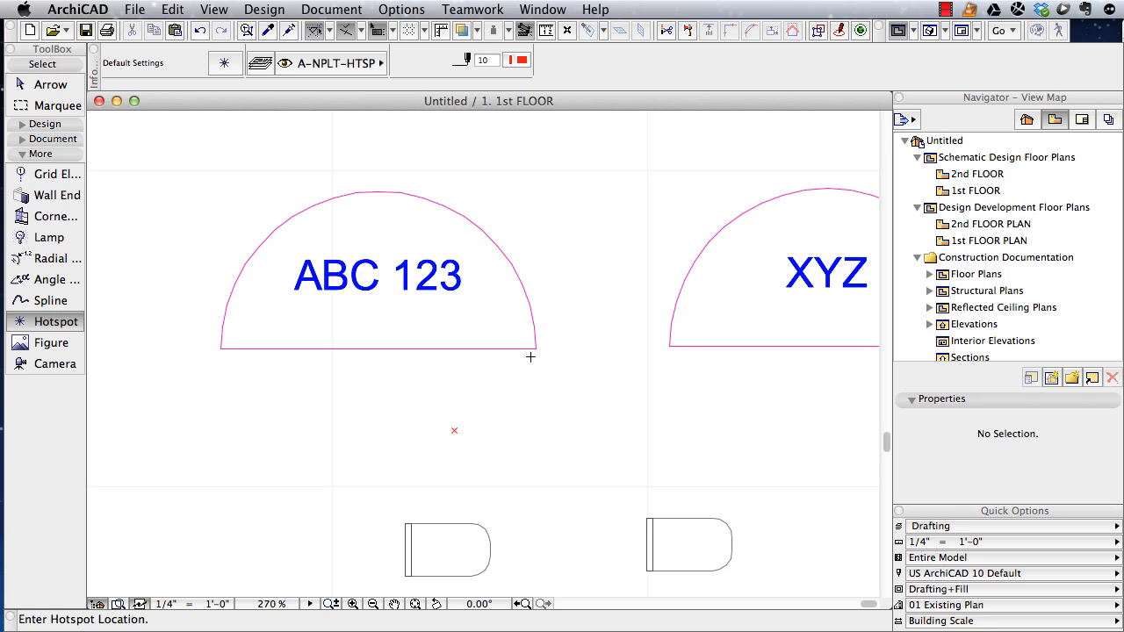
mouse_move(535, 344)
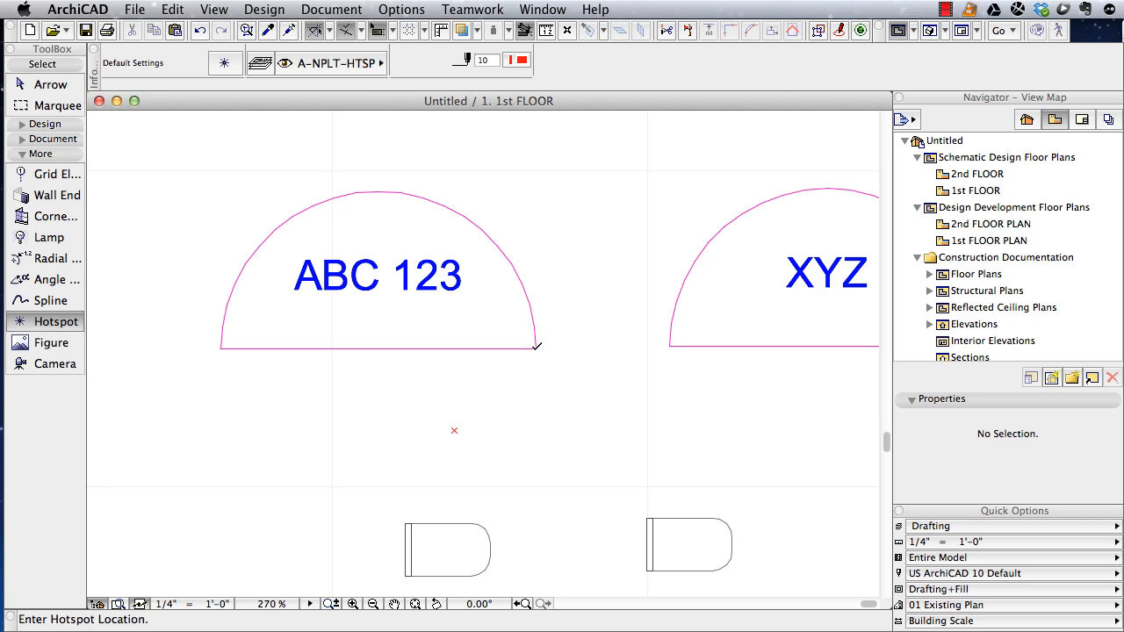
mouse_move(481, 384)
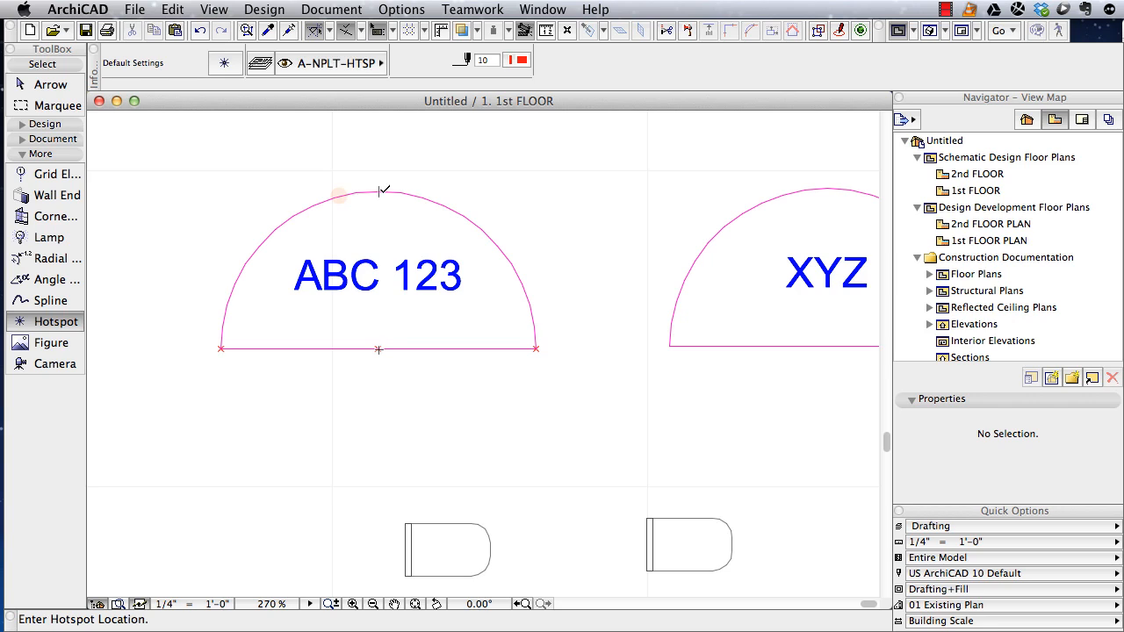
mouse_move(377, 274)
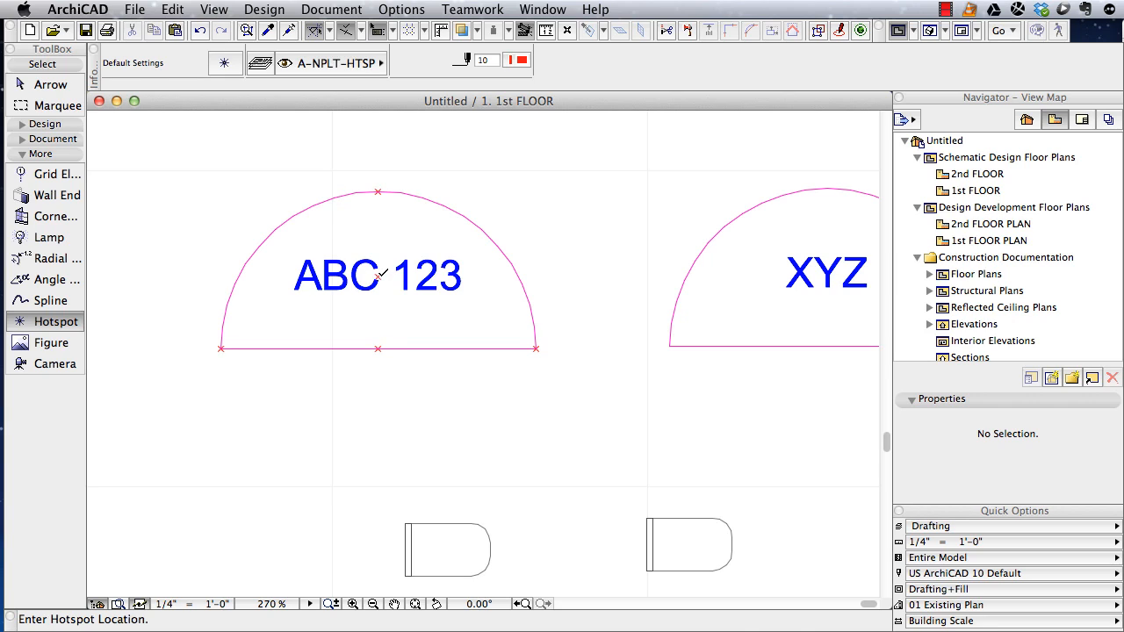
mouse_move(467, 379)
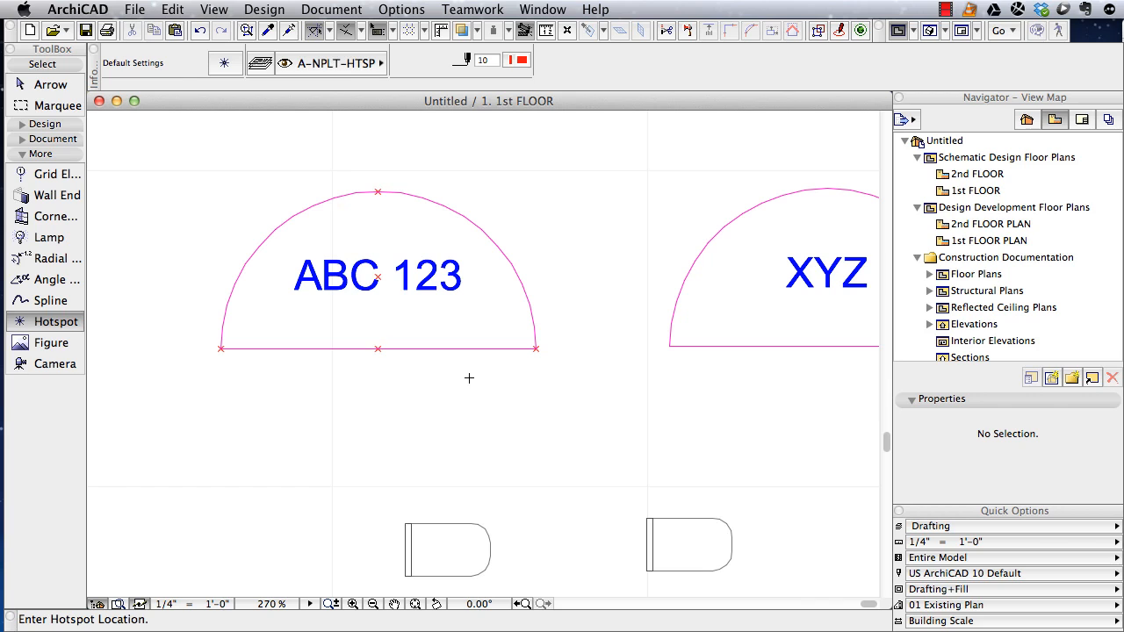
Step: Save the whole semicircle drawing with hotspots as a library object named Custom Symbol
left_click(49, 85)
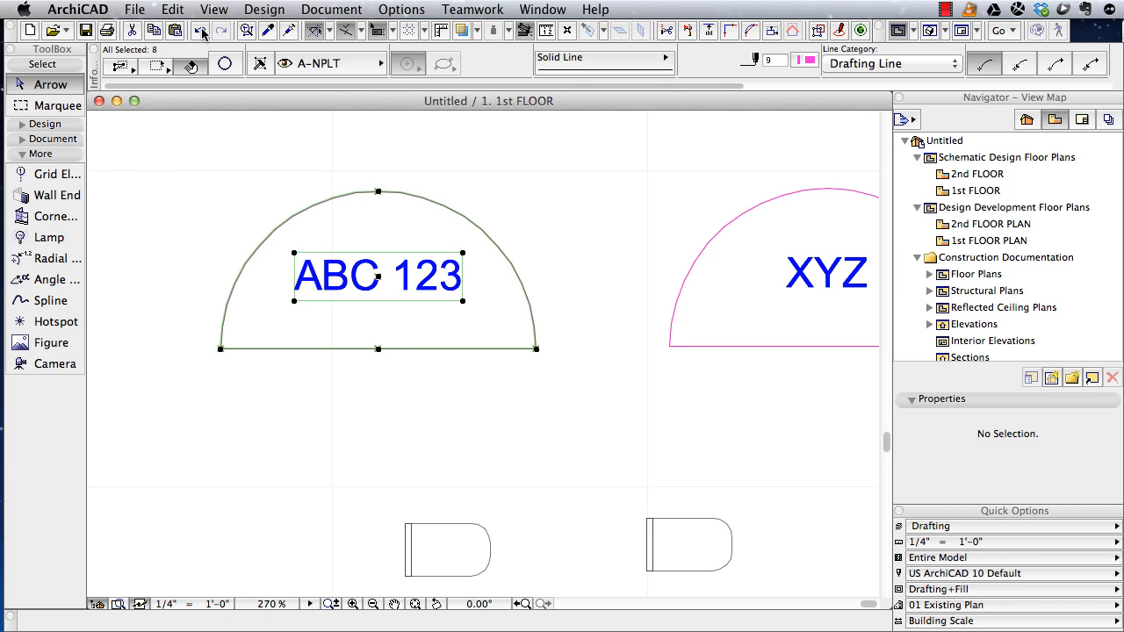
left_click(133, 10)
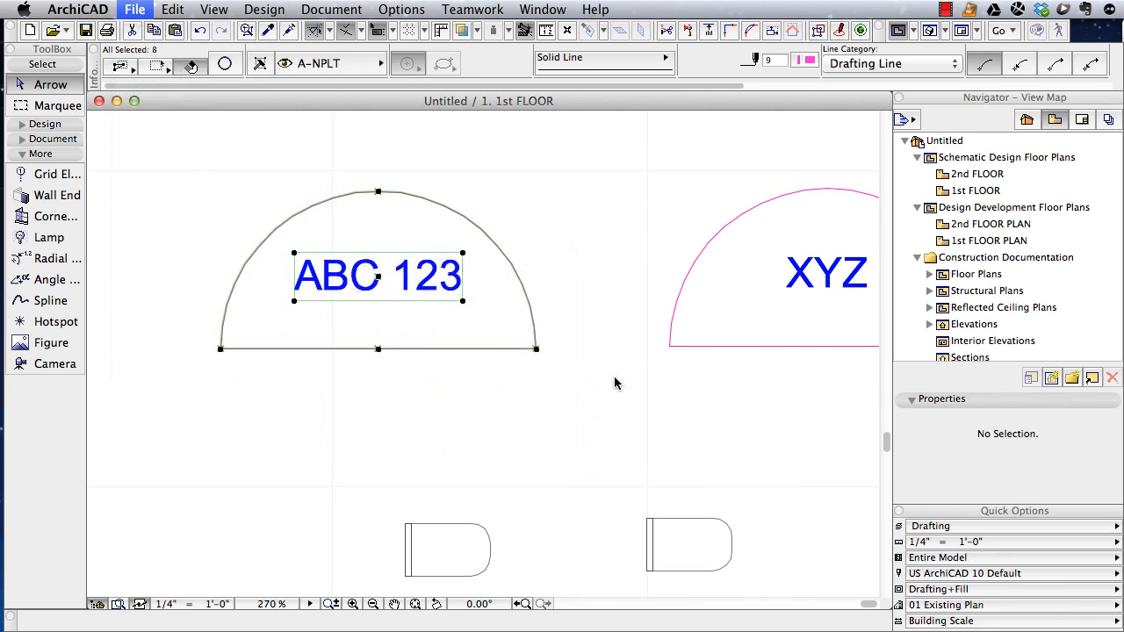
left_click(133, 11)
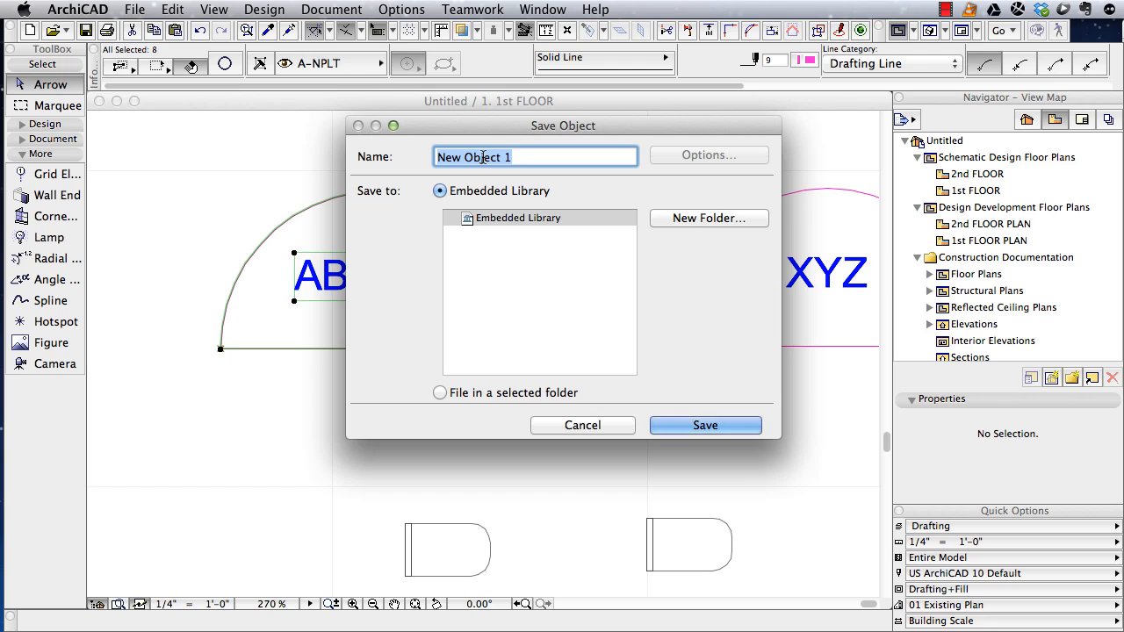
type("Cust")
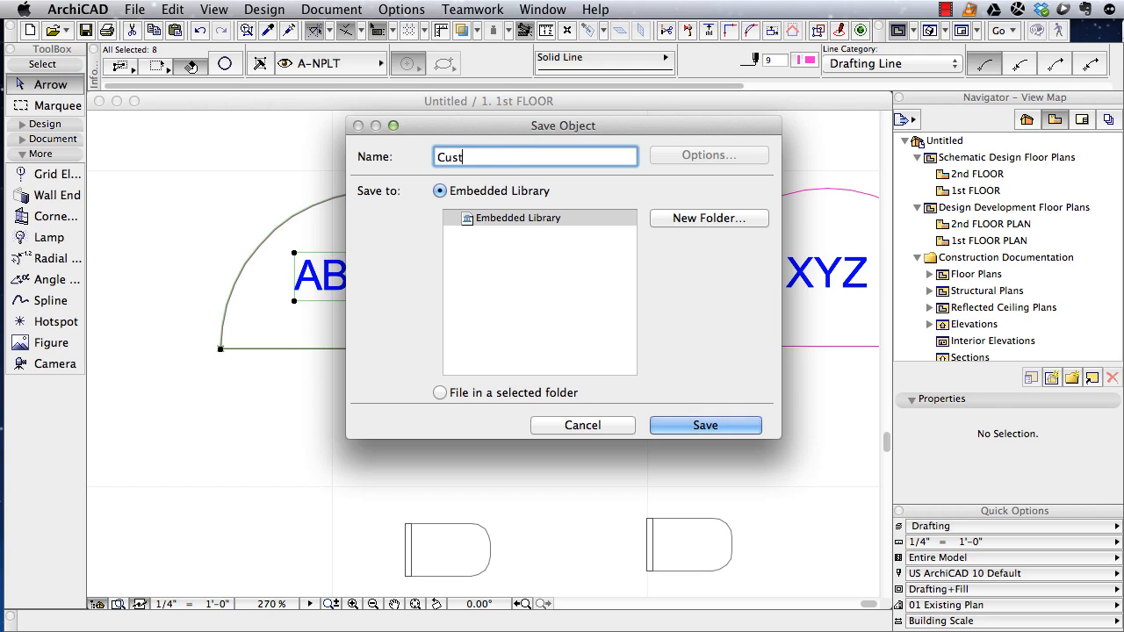
type("om Symbol")
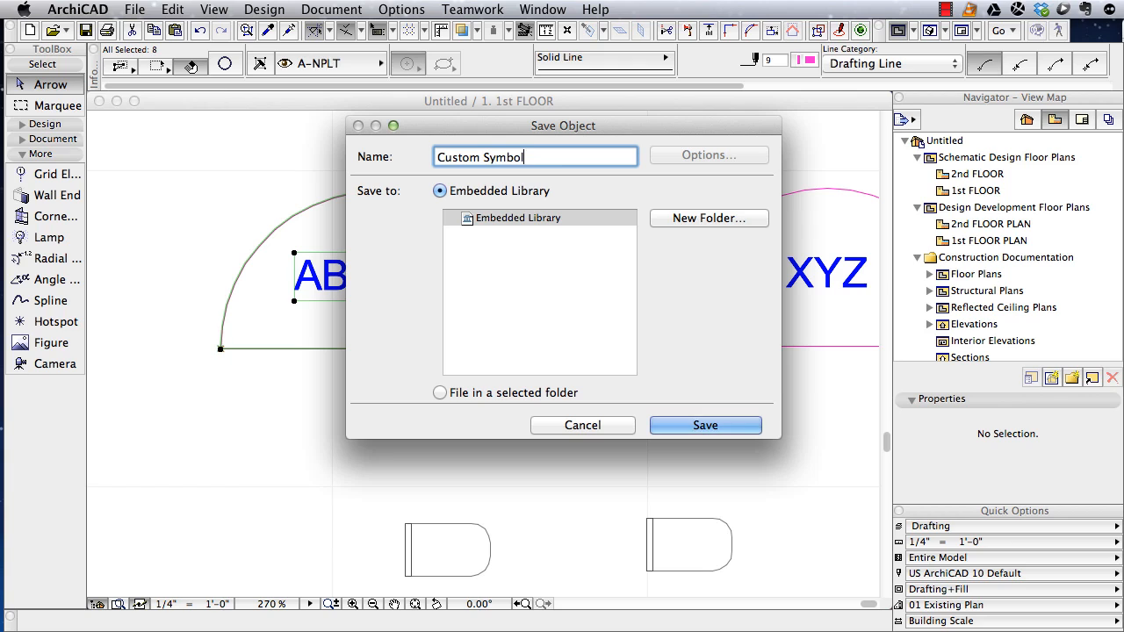
left_click(706, 425)
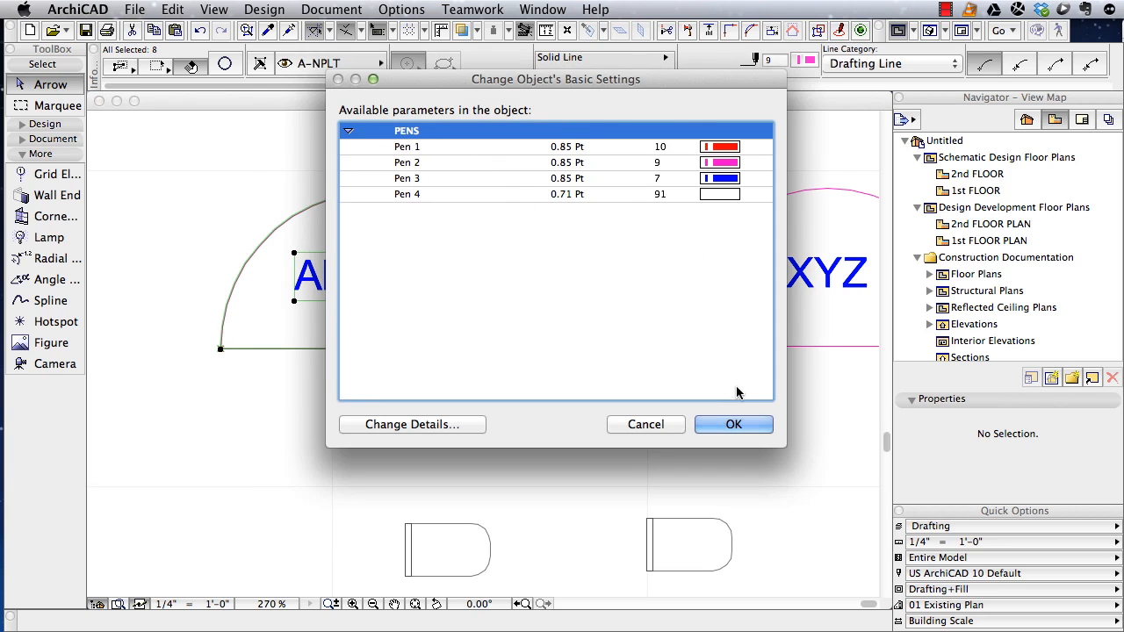
Step: Accept the object's default basic settings and deselect the drawing
left_click(734, 424)
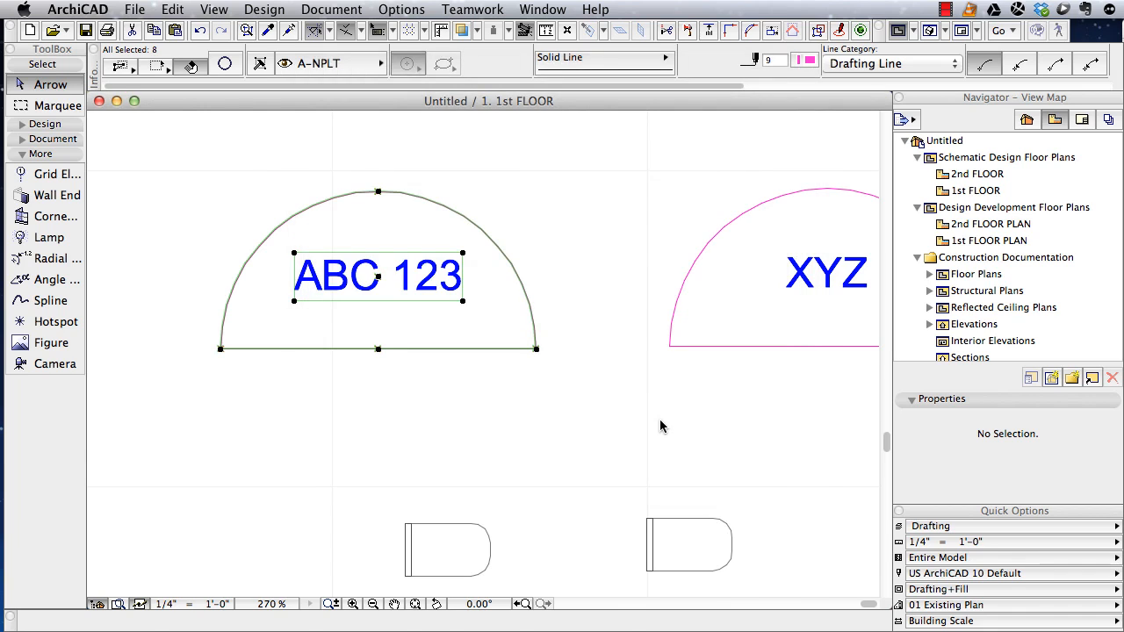
left_click(662, 427)
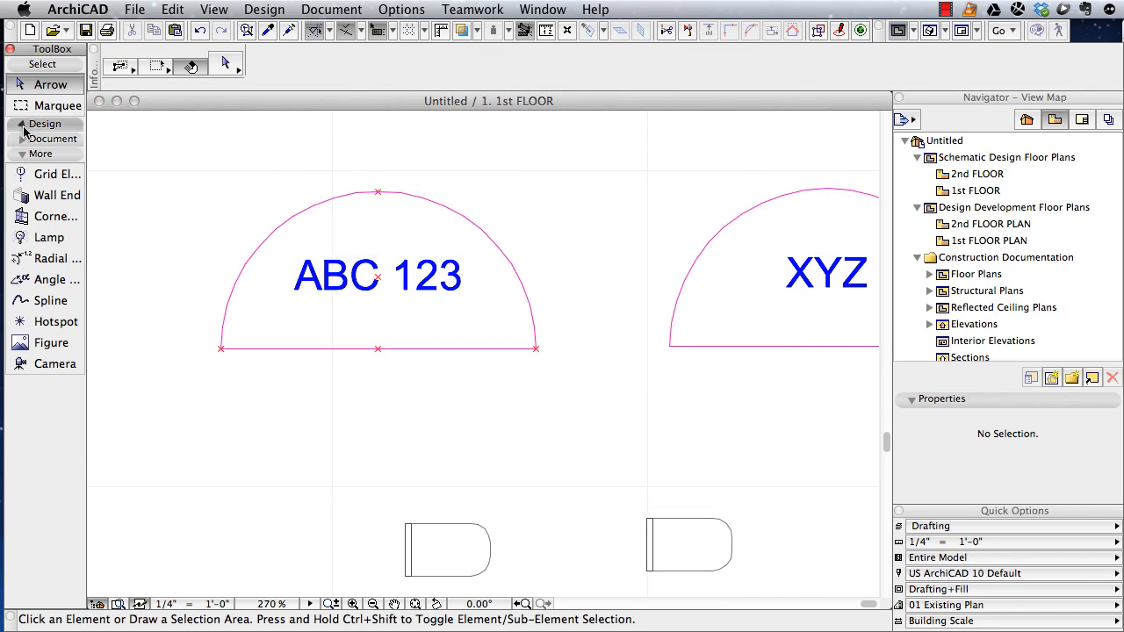
left_click(46, 123)
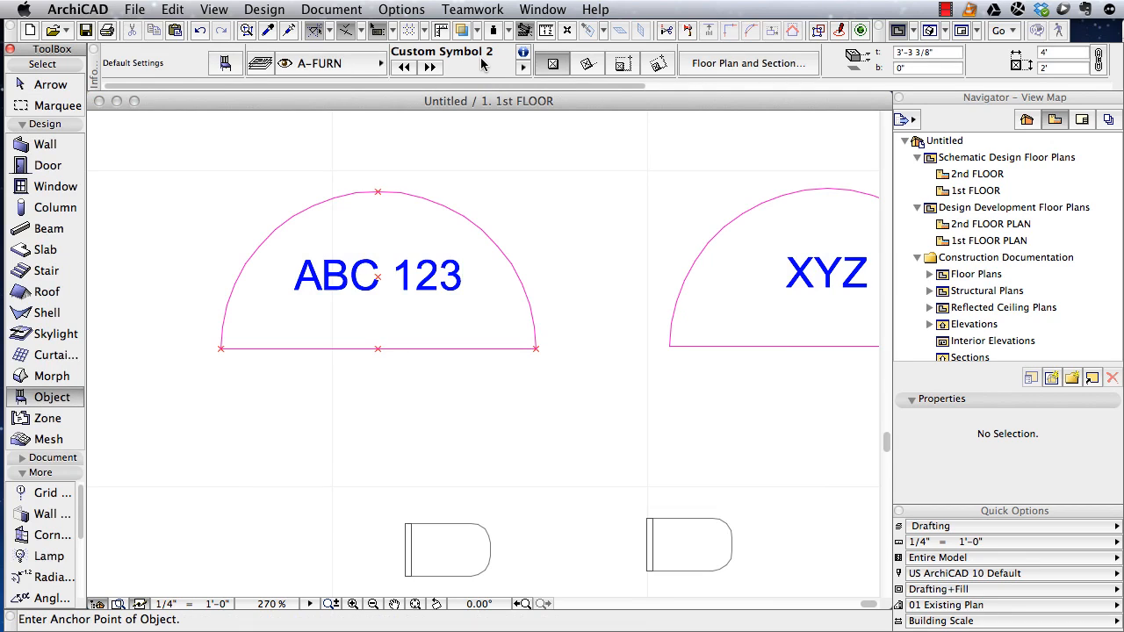
mouse_move(556, 485)
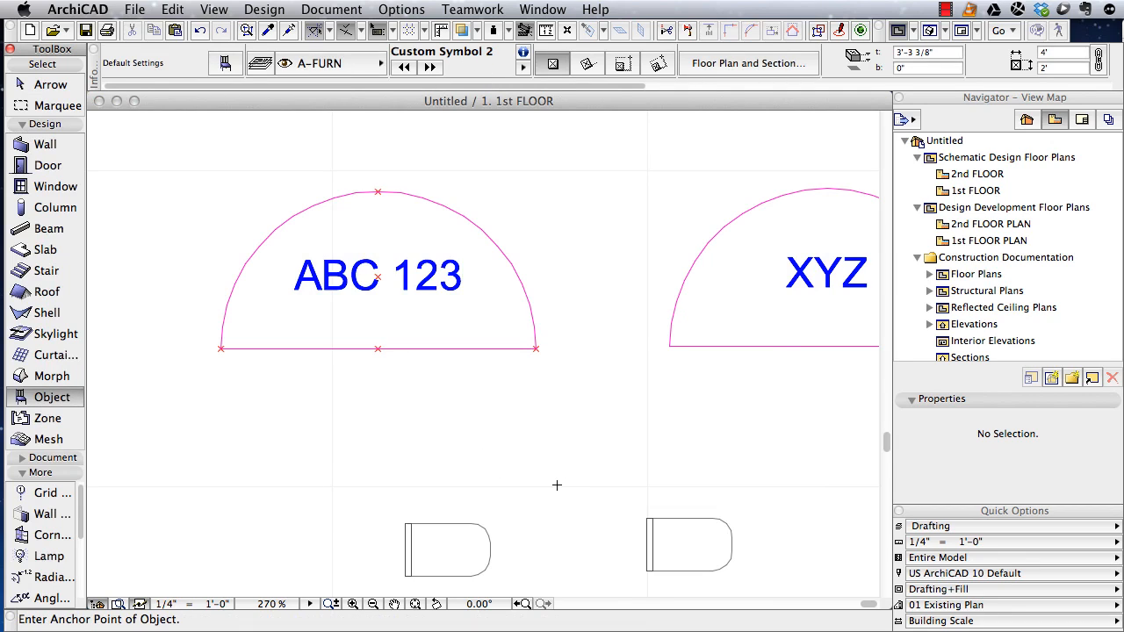
Step: Place a Custom Symbol 2 semicircle below the XYZ symbol and select it
left_click(555, 485)
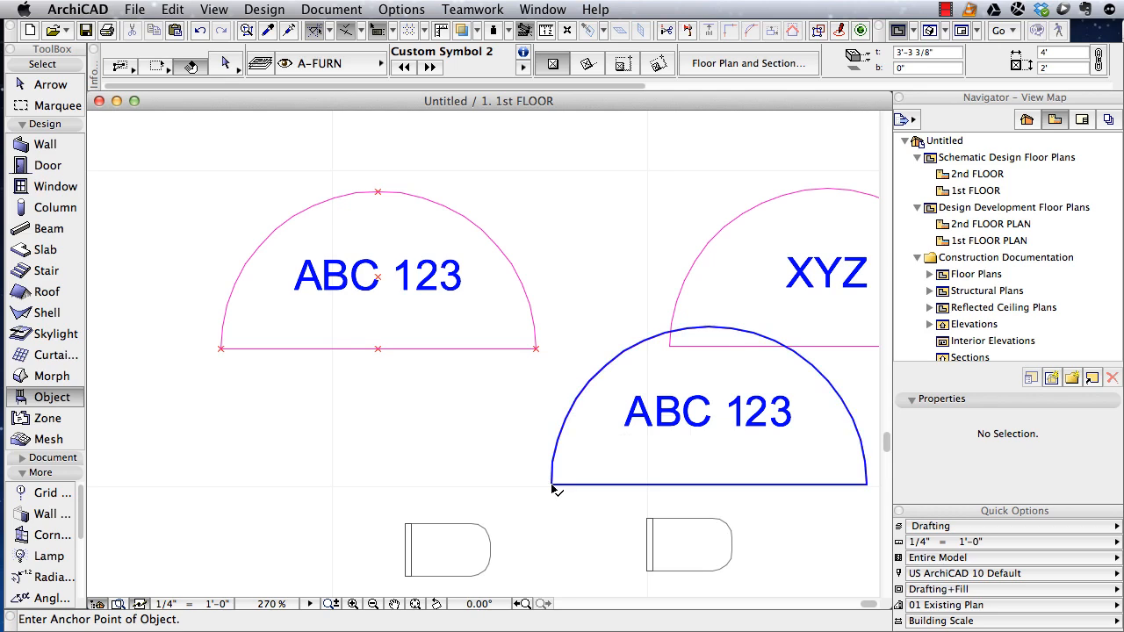
left_click(709, 407)
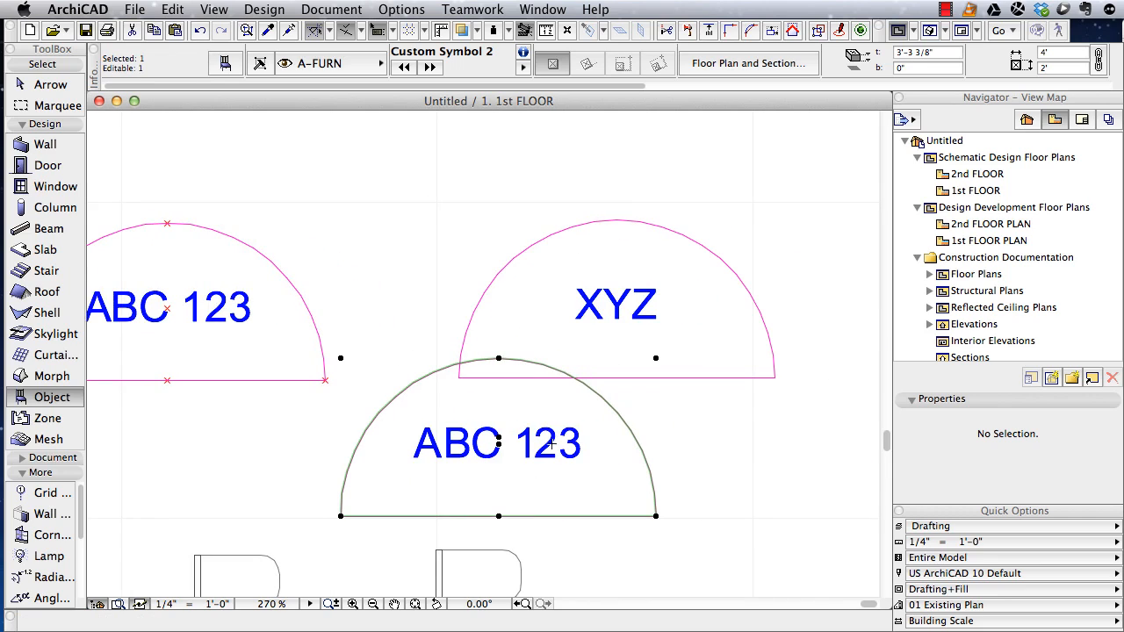
mouse_move(581, 469)
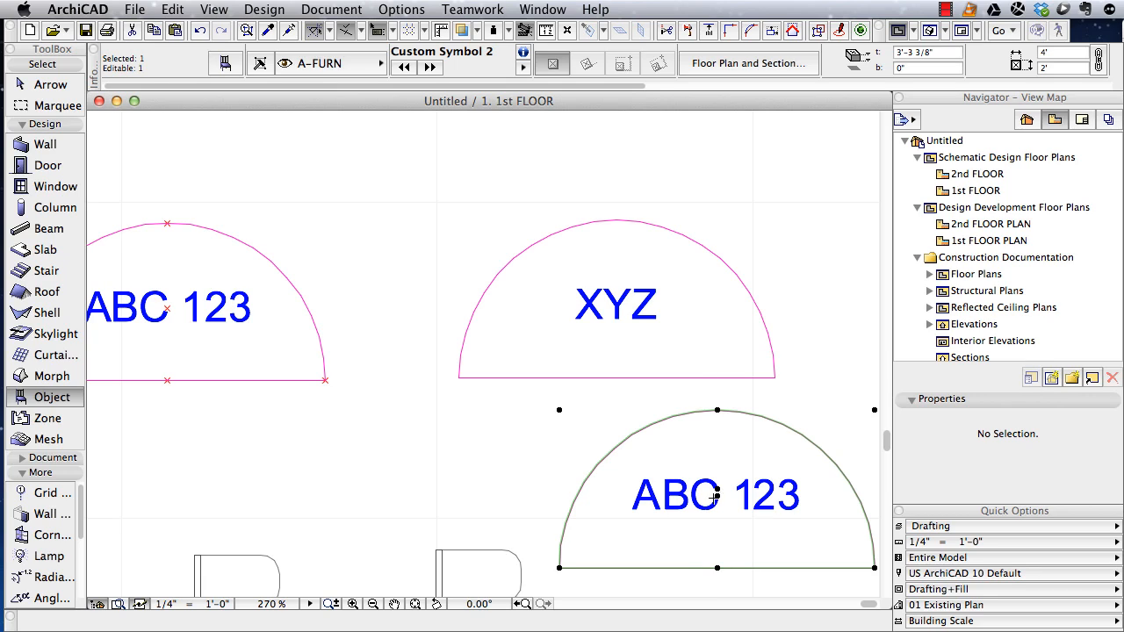
mouse_move(472, 436)
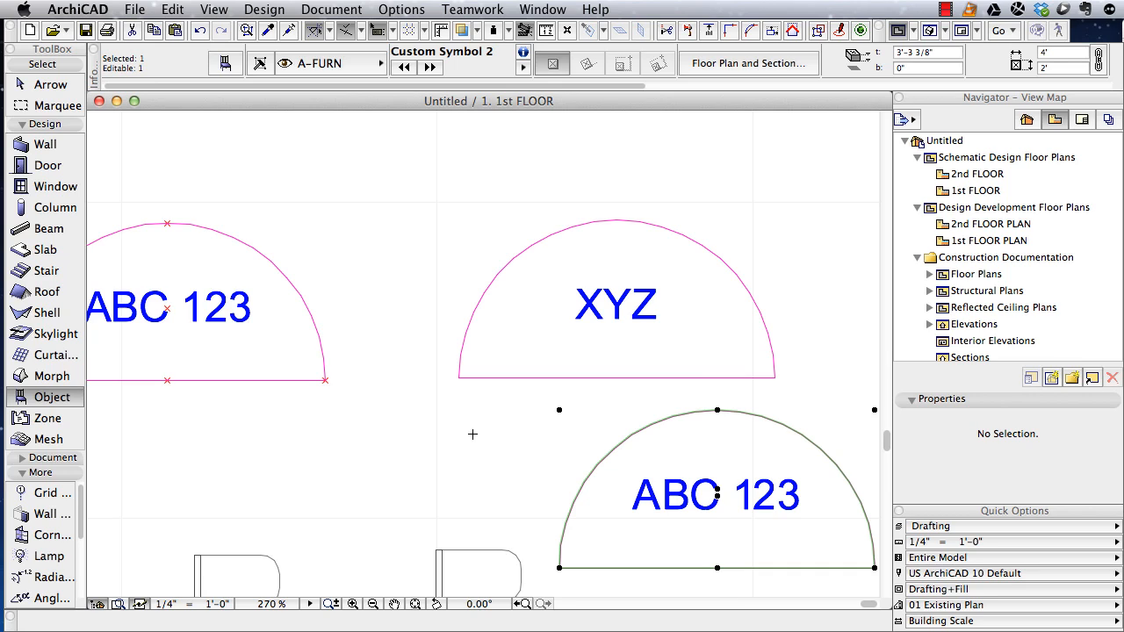
Step: Edit Custom Symbol 2 and uncheck Hotspots on bounding box in its compatibility options
left_click(133, 11)
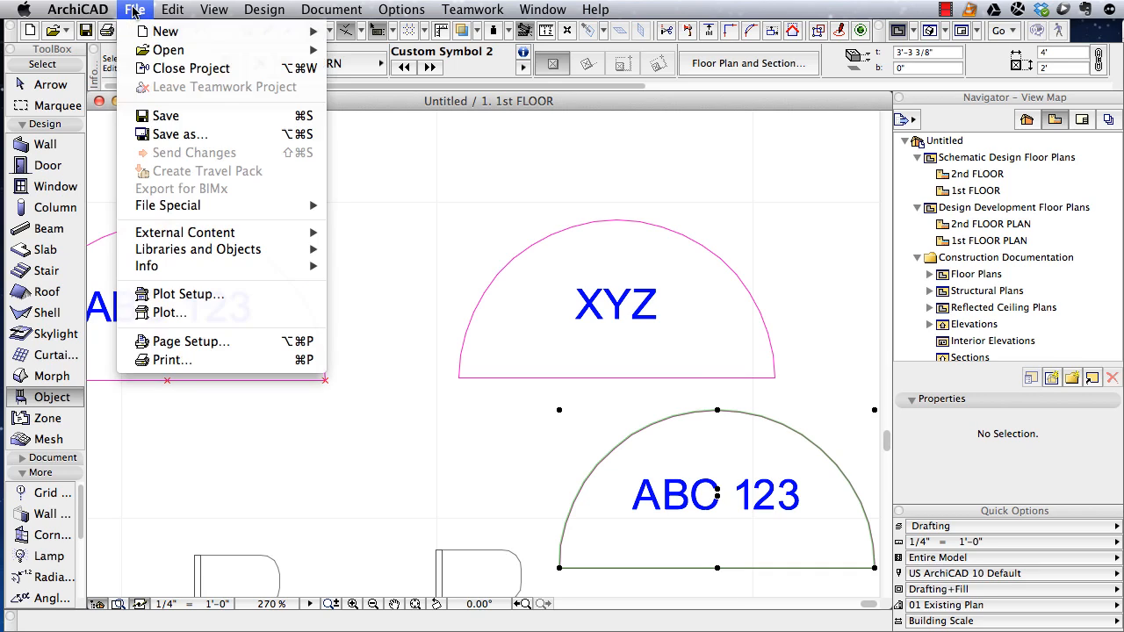
mouse_move(197, 249)
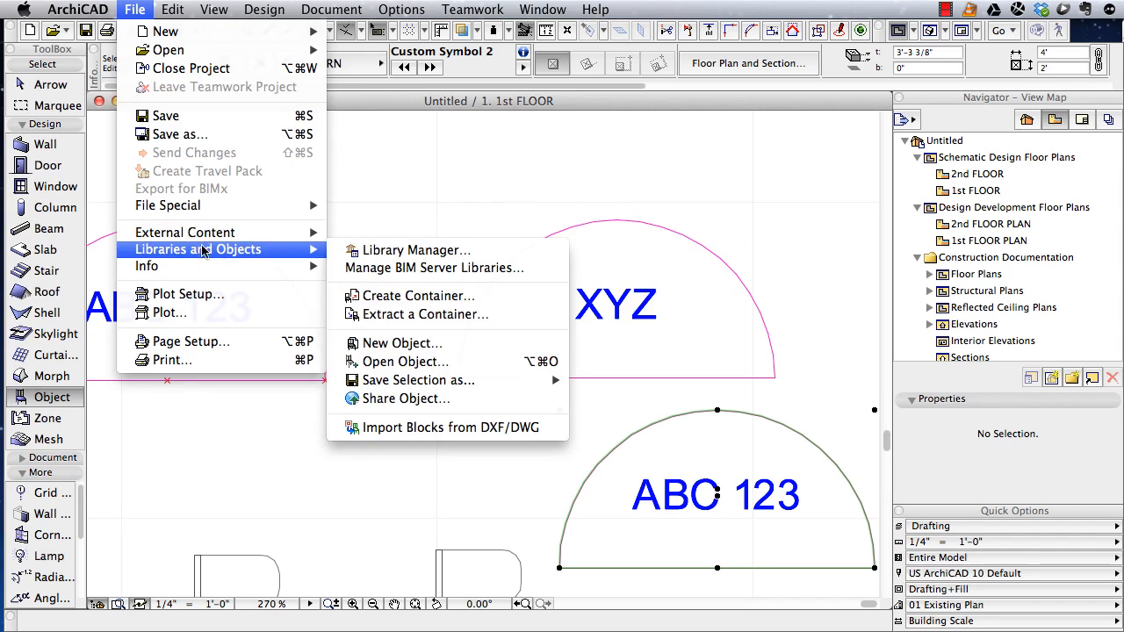
mouse_move(404, 362)
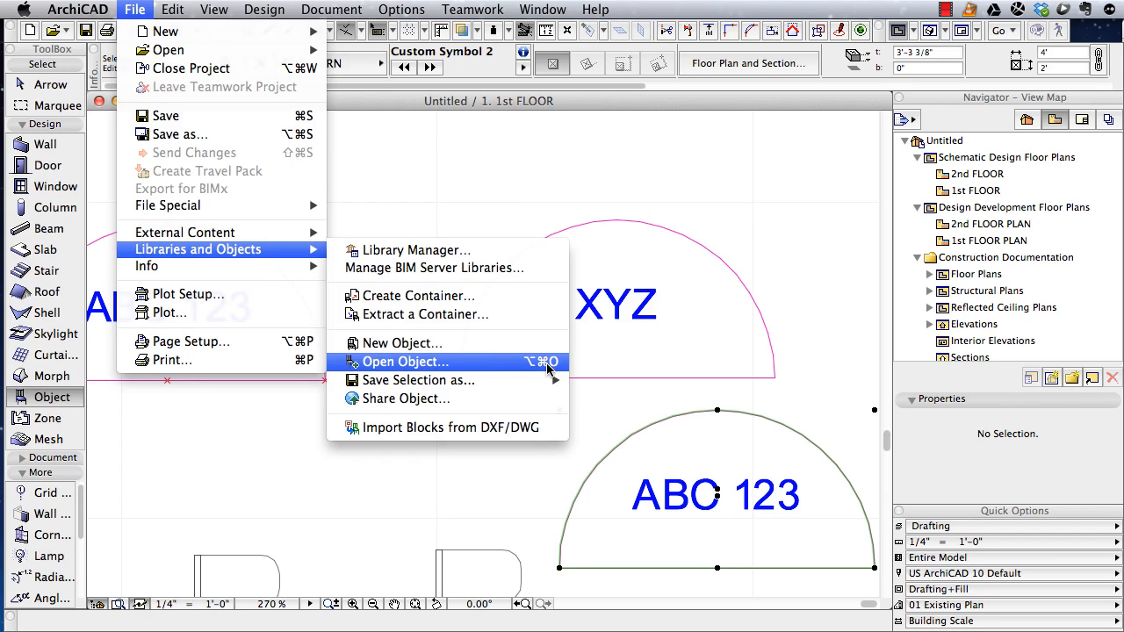
mouse_move(615, 424)
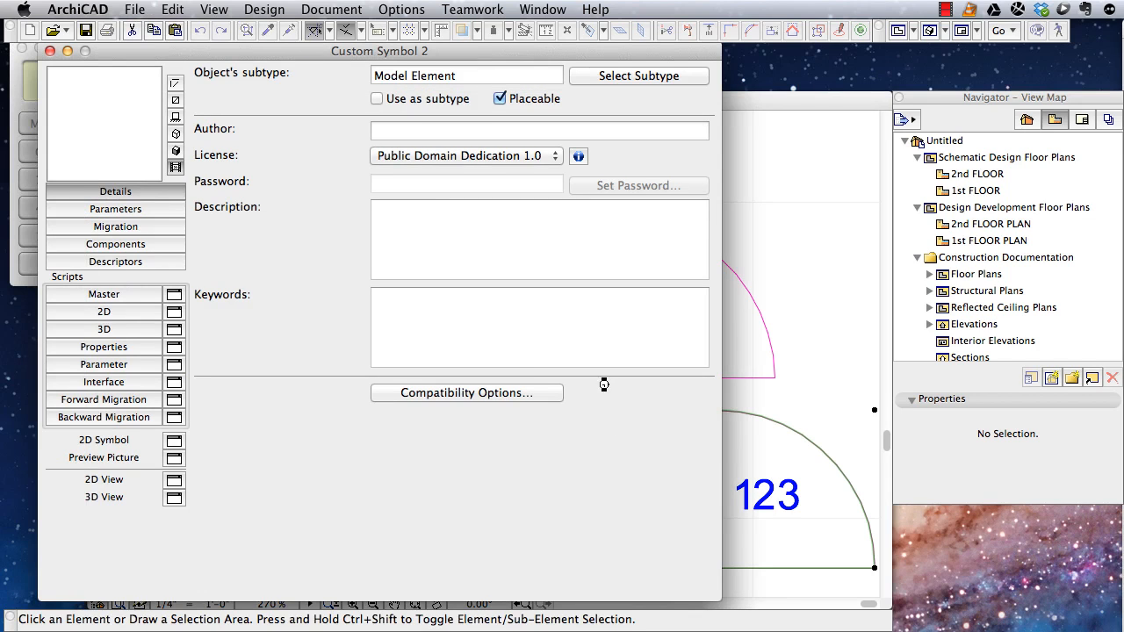
left_click(467, 394)
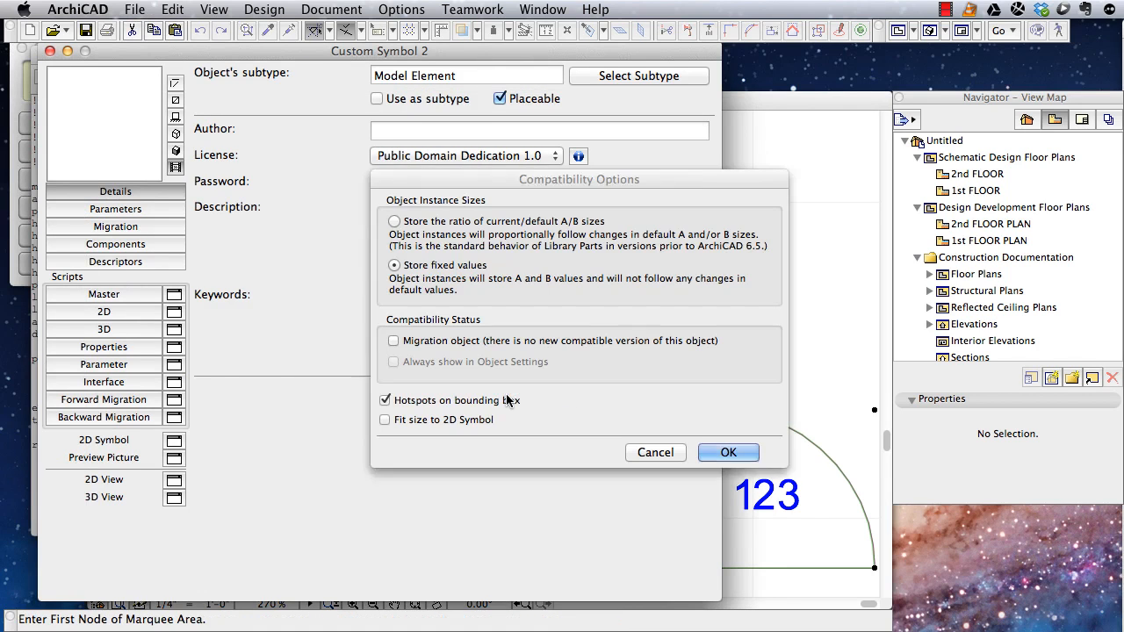
left_click(383, 400)
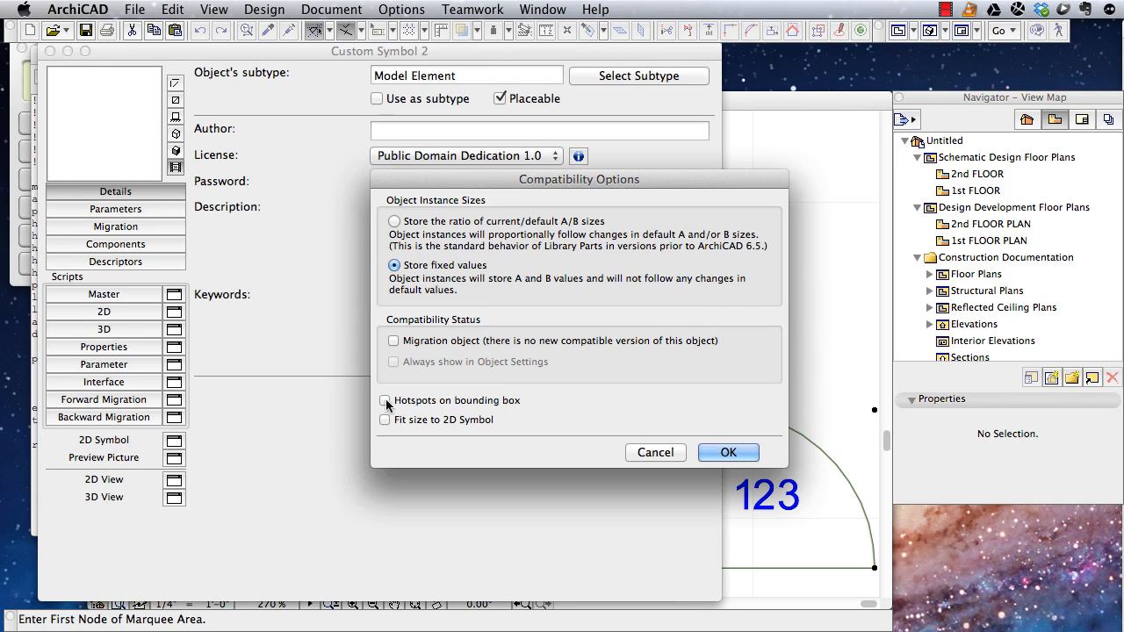
mouse_move(720, 446)
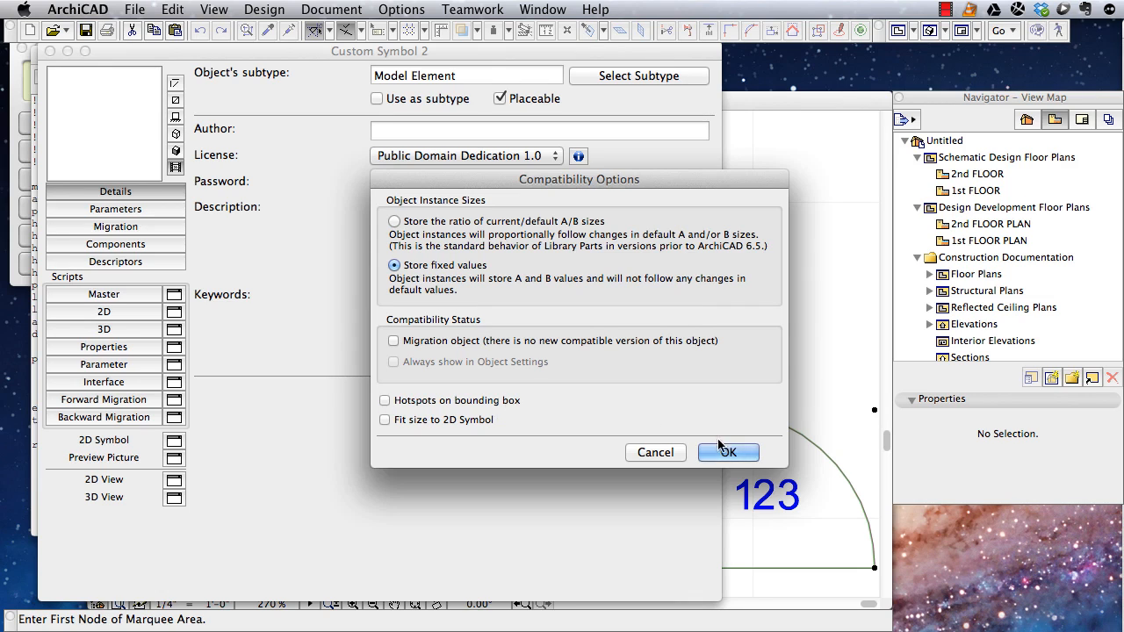
left_click(727, 453)
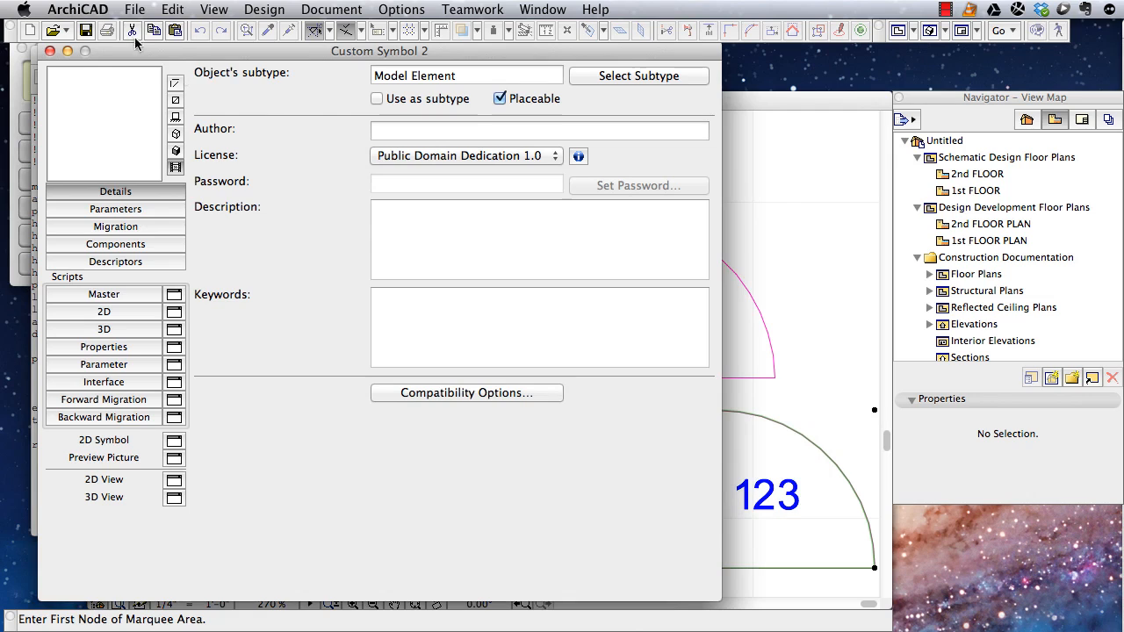
Step: Save the edited Custom Symbol 2 from the object editor's File menu
left_click(133, 10)
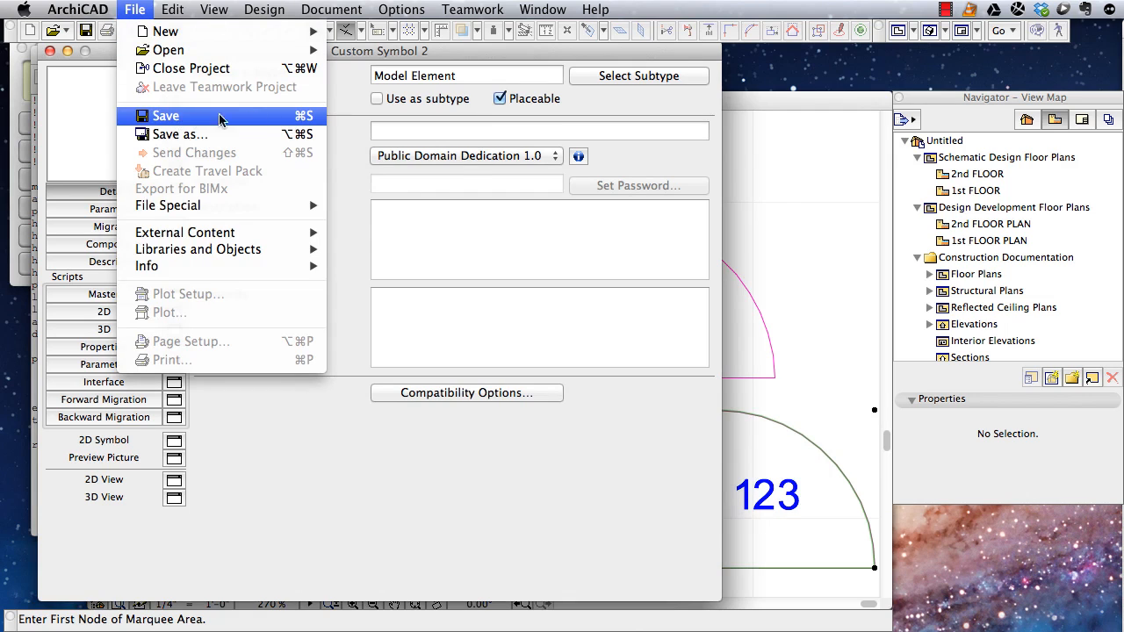
mouse_move(218, 123)
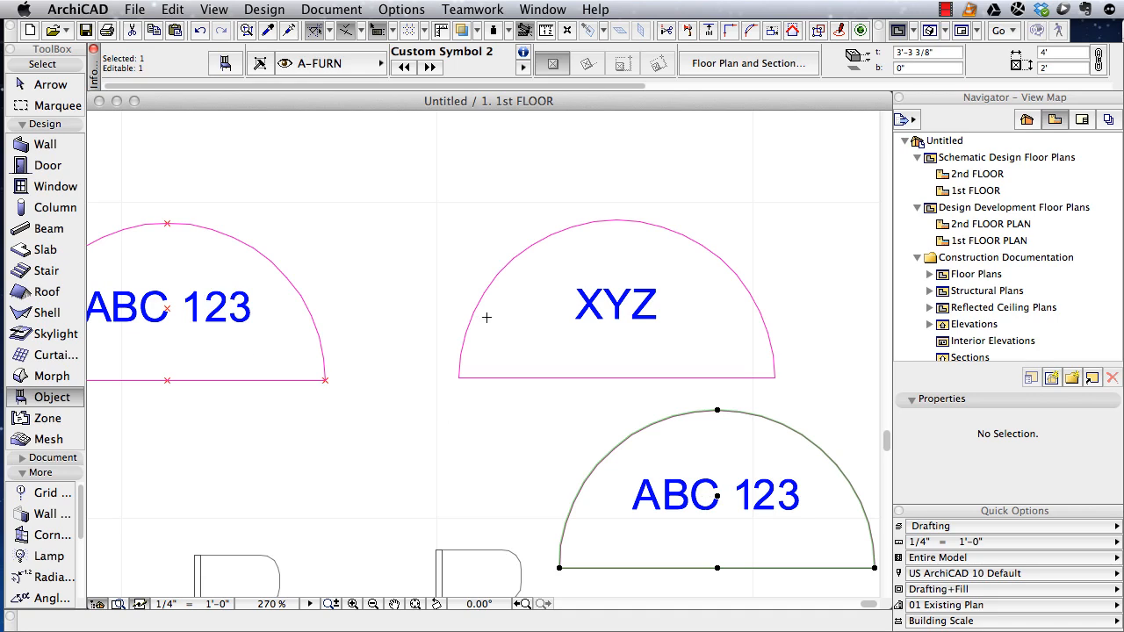
mouse_move(643, 307)
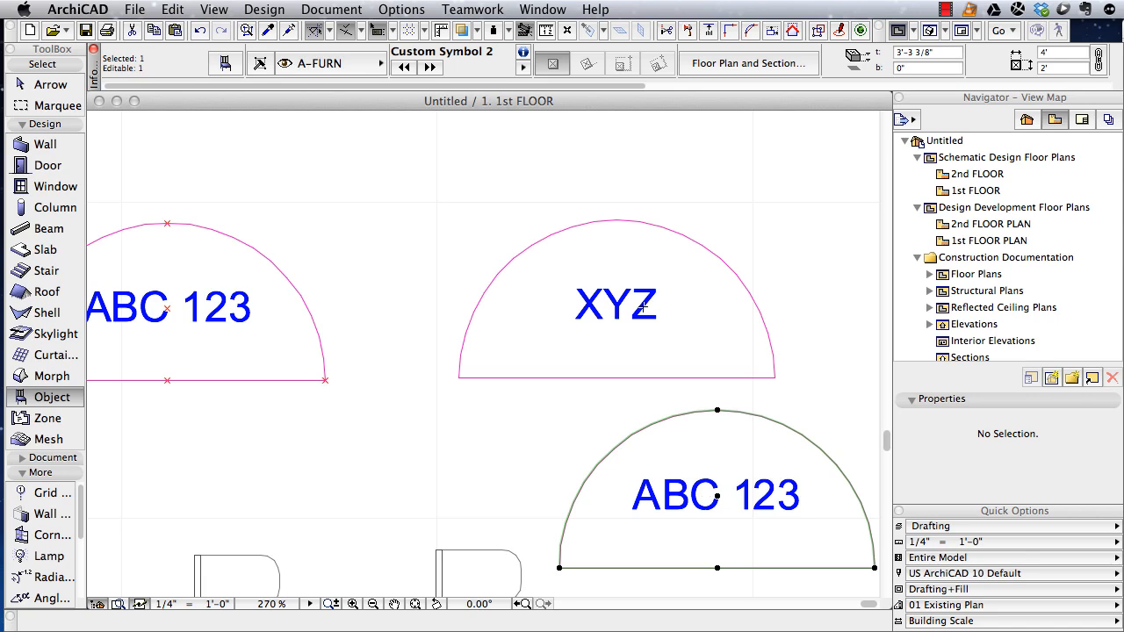
mouse_move(652, 341)
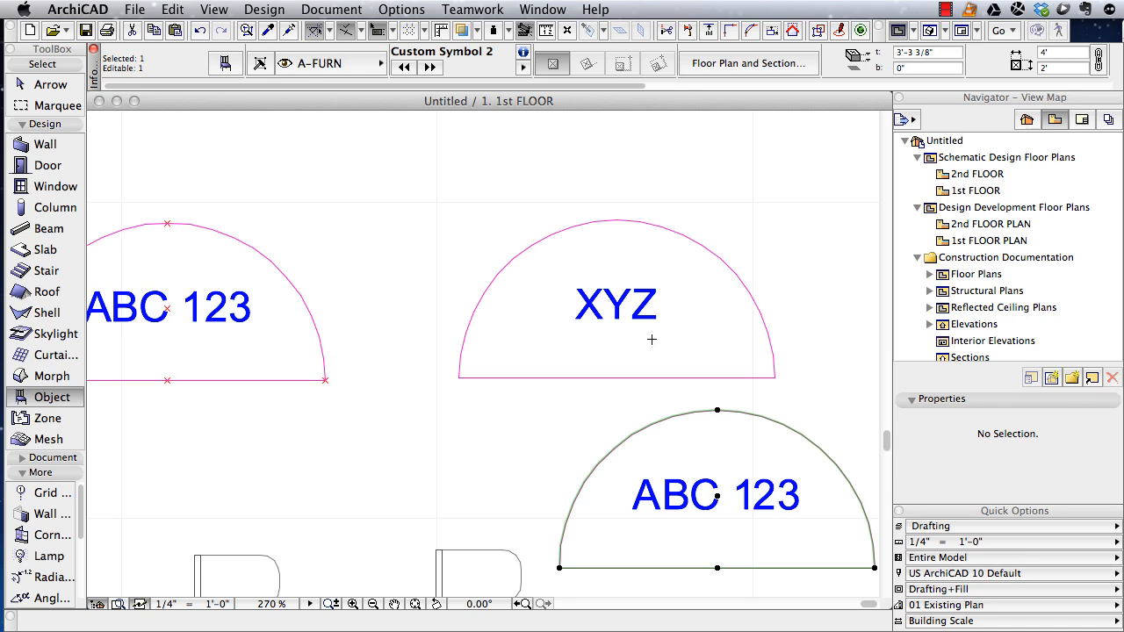
mouse_move(656, 333)
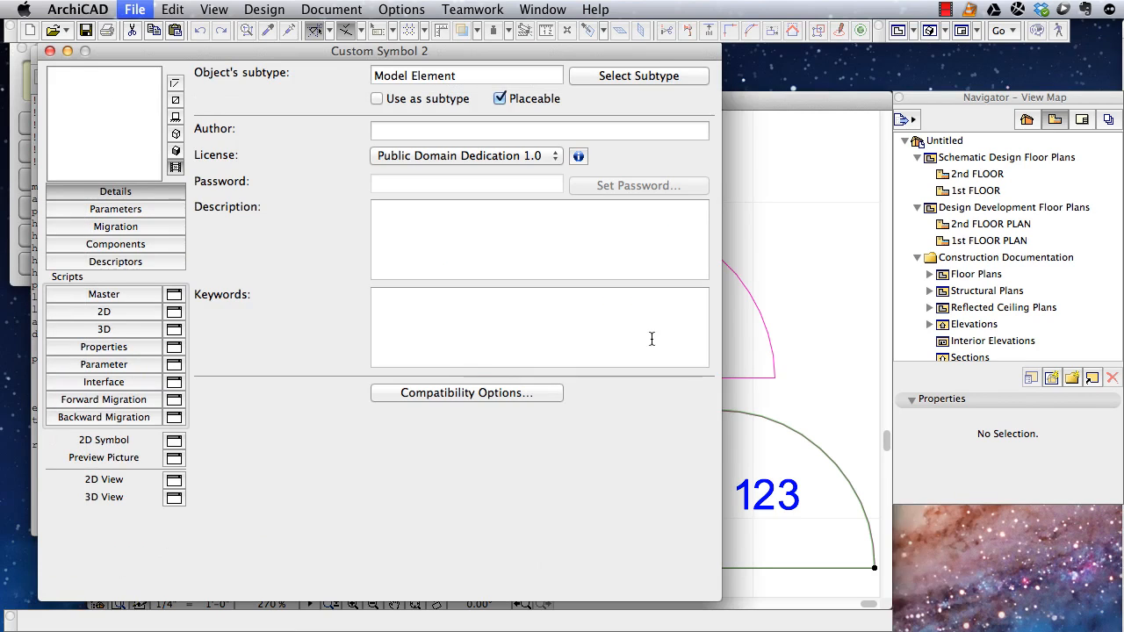
mouse_move(302, 313)
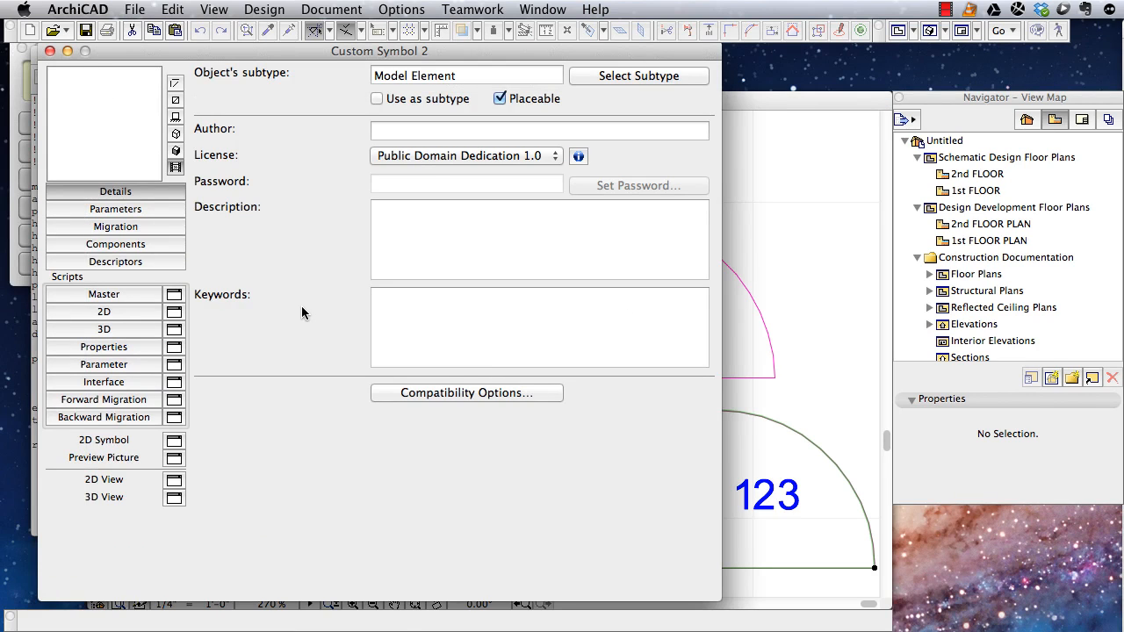
mouse_move(151, 330)
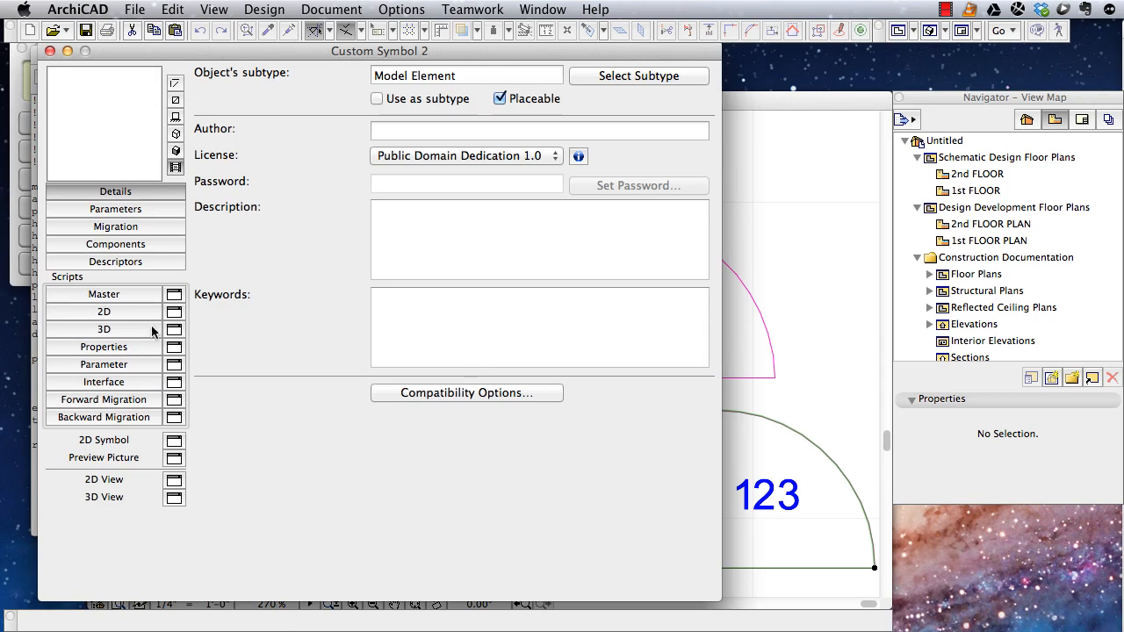
Step: Show the 2D script and select the hard-coded "ABC 123" paragraph text
left_click(104, 313)
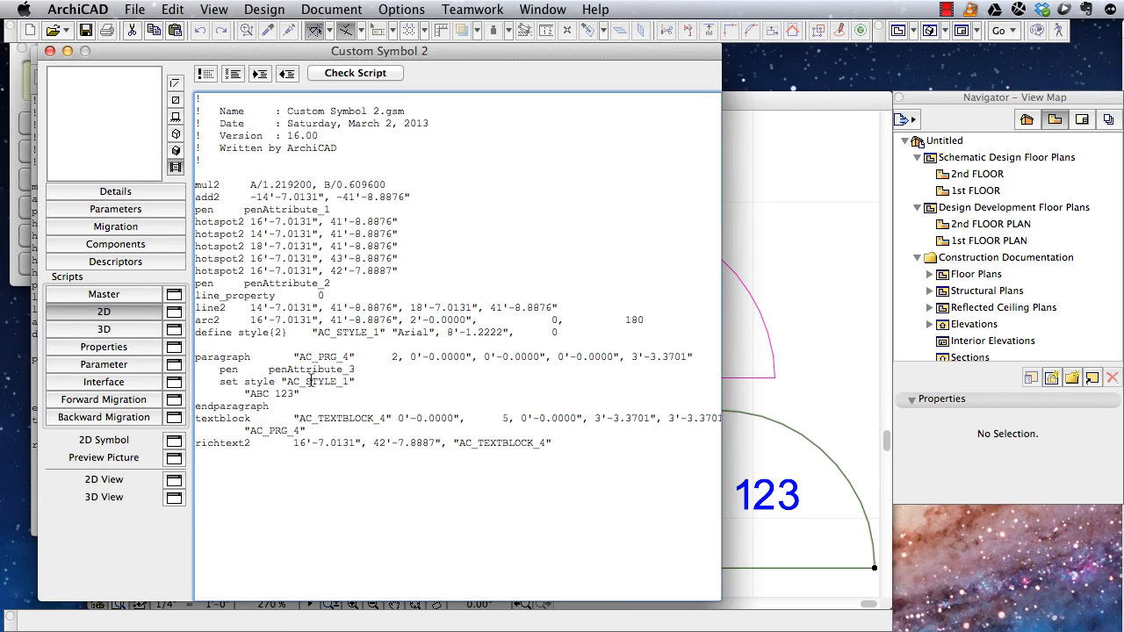
double_click(255, 393)
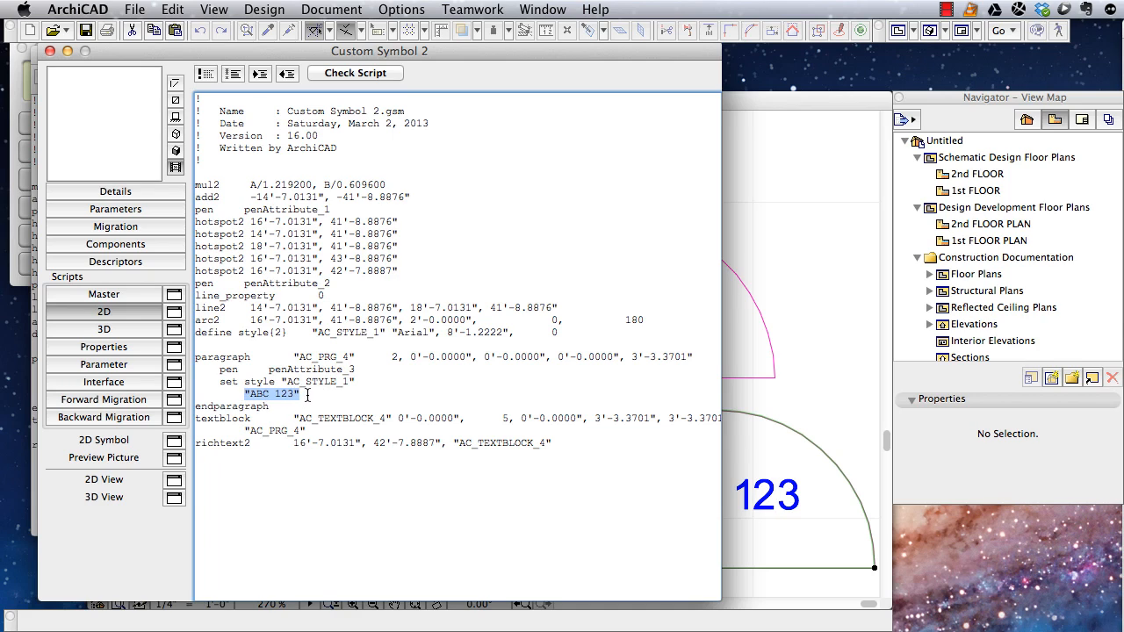
left_click(302, 393)
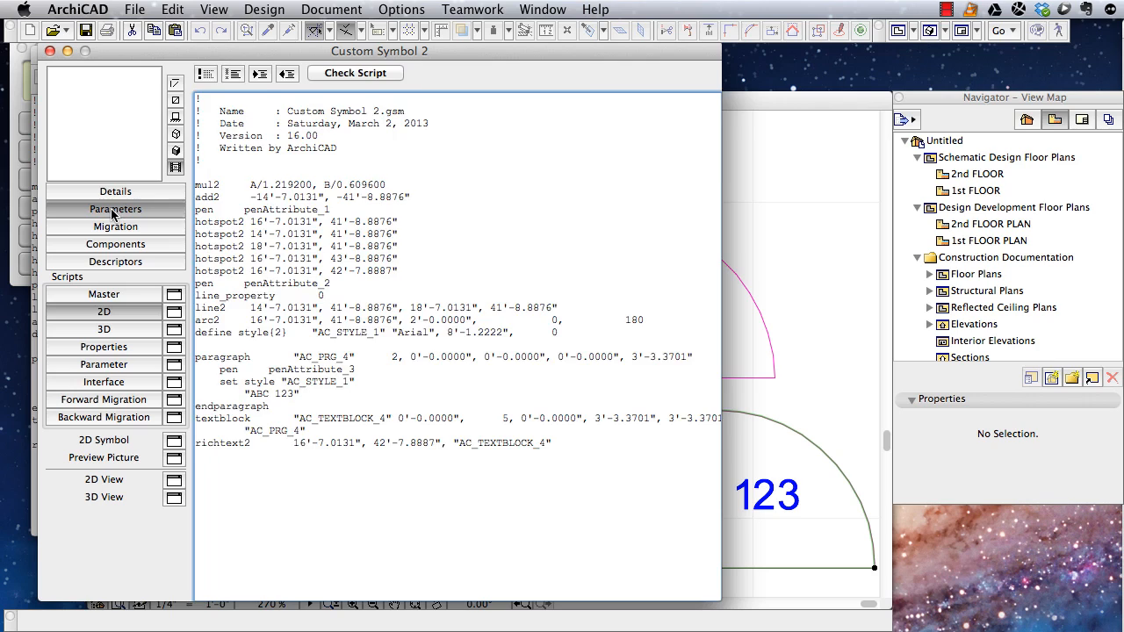
Step: Create a new String parameter with variable name textcontents in the Parameters list
left_click(116, 209)
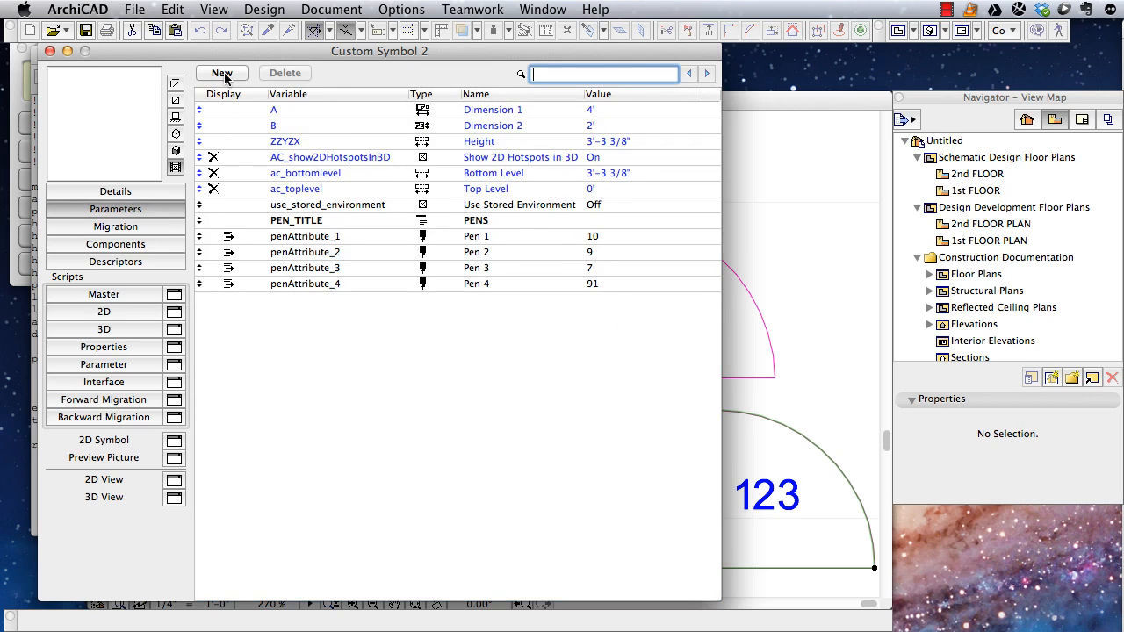
left_click(221, 73)
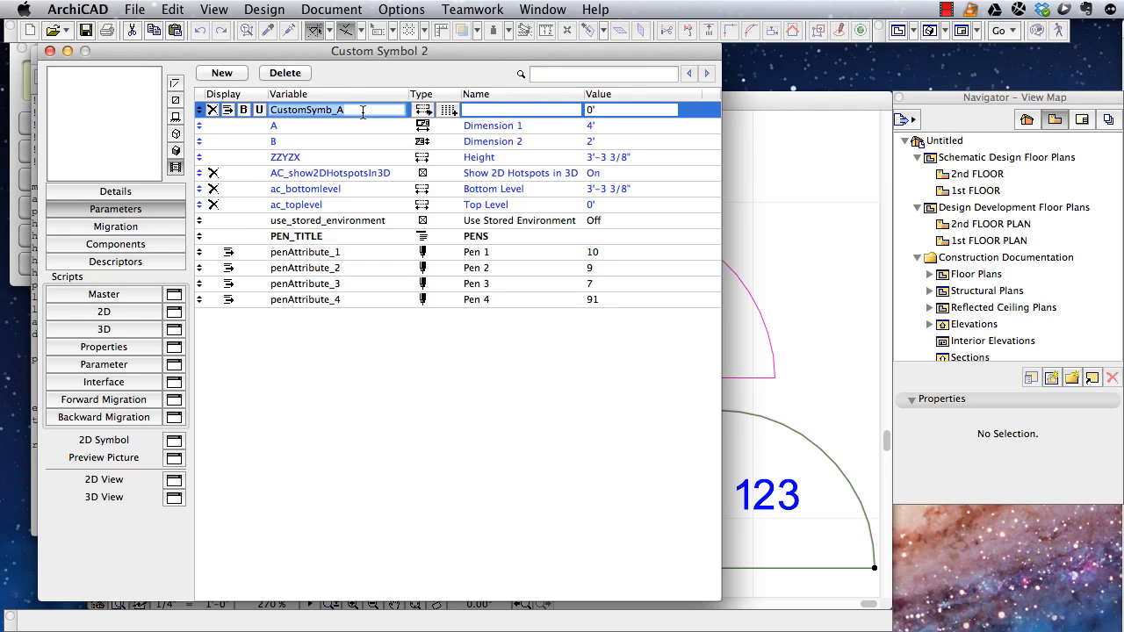
type("textcont")
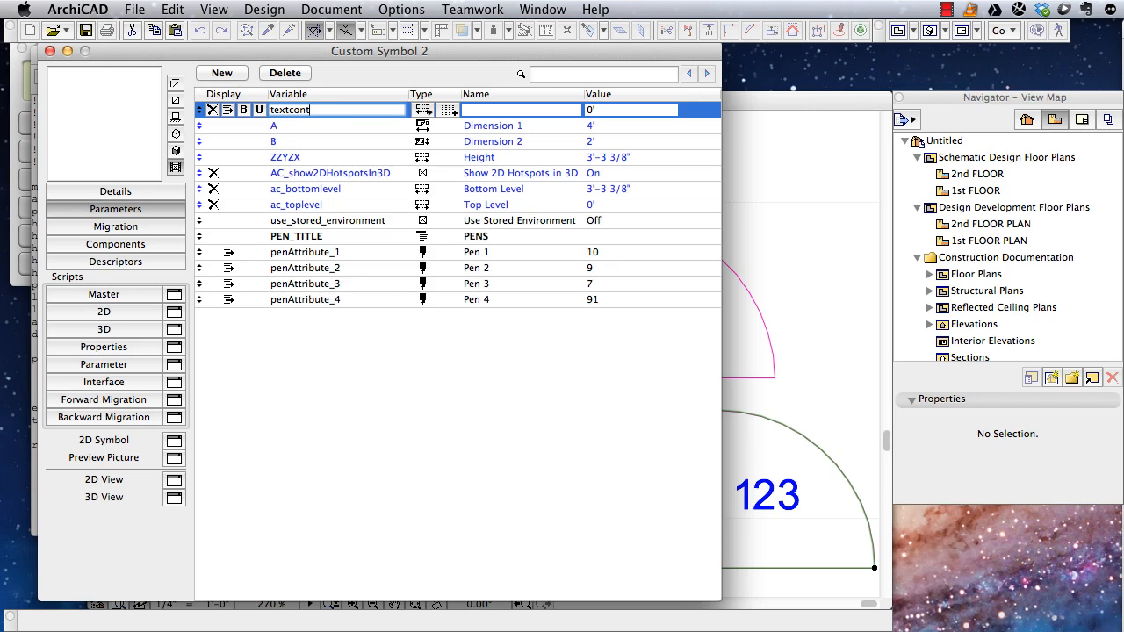
type("ents")
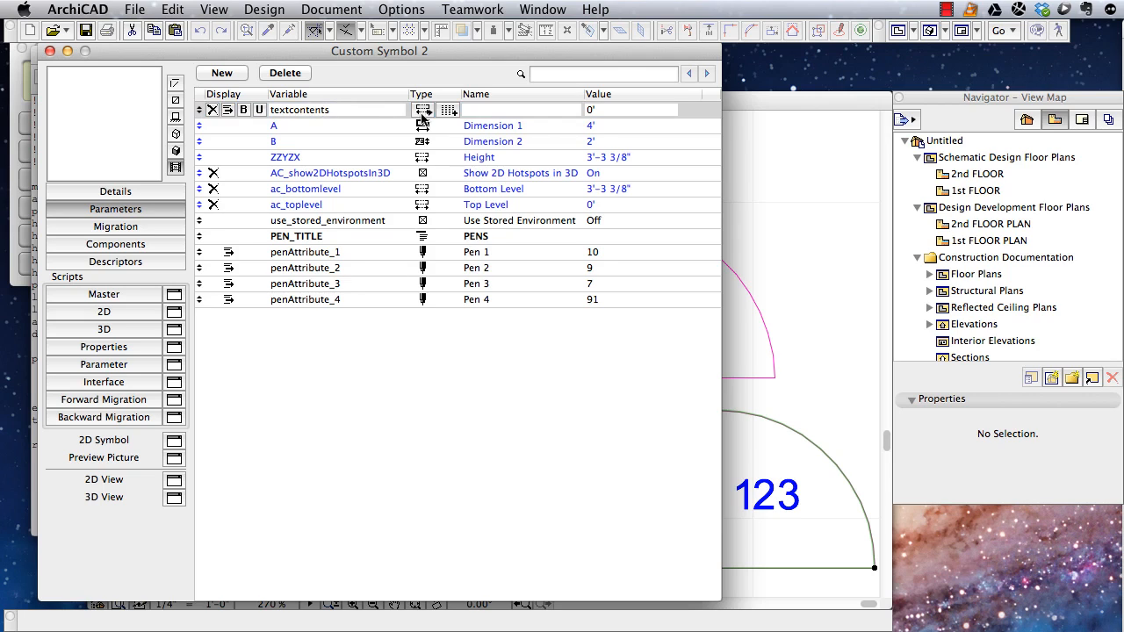
left_click(421, 109)
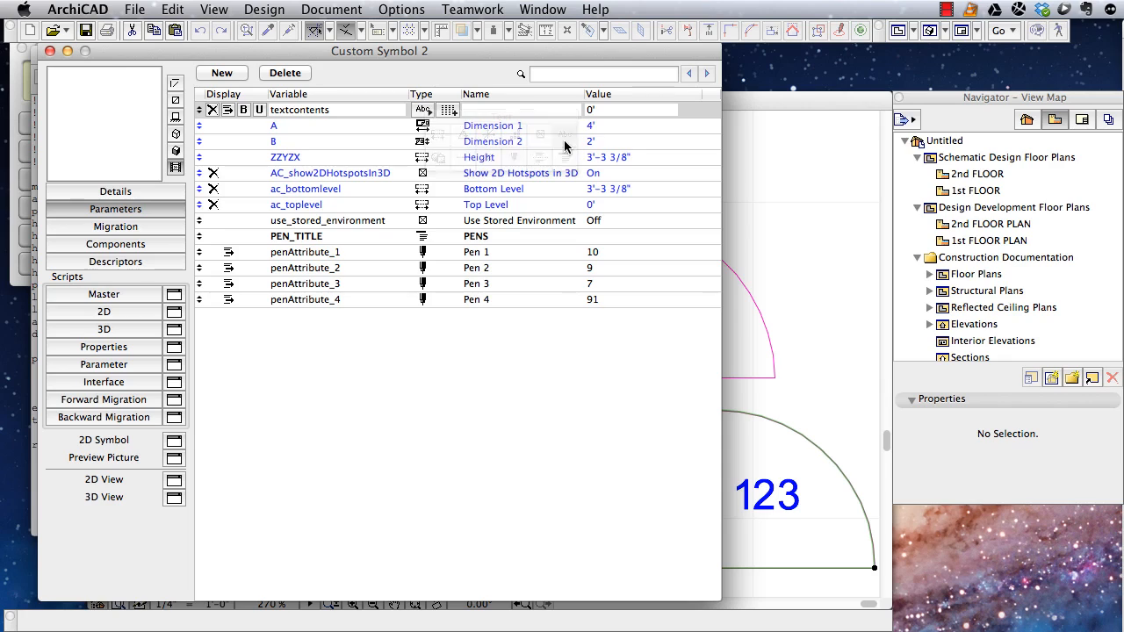
Step: Name the parameter Text contents and give it the default value 12345
left_click(520, 109)
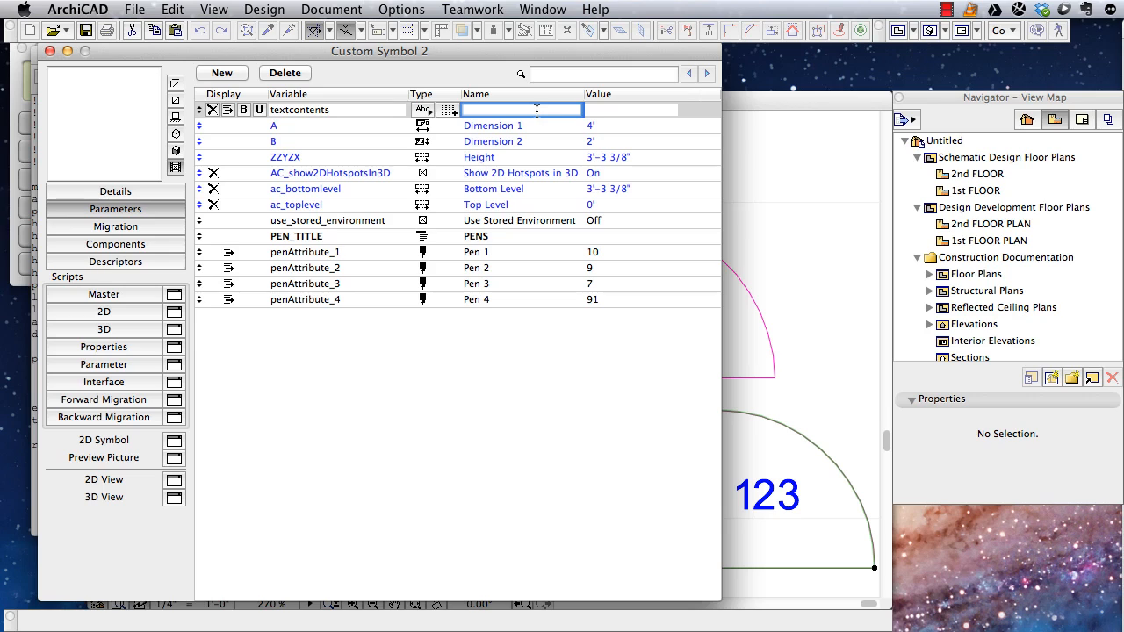
type("Text contents")
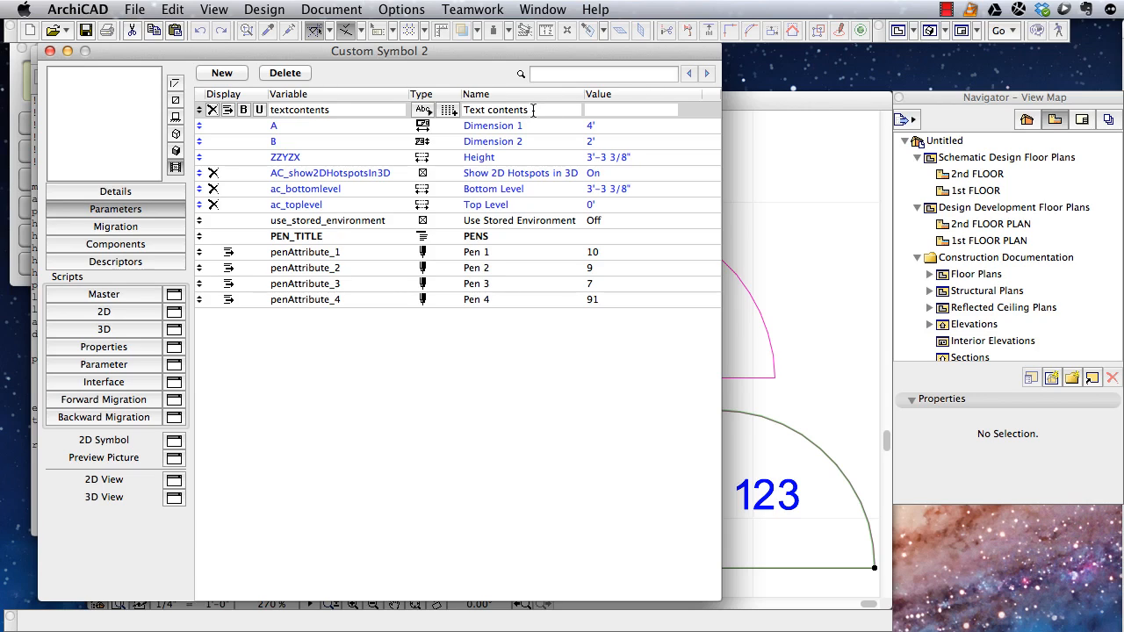
left_click(630, 109)
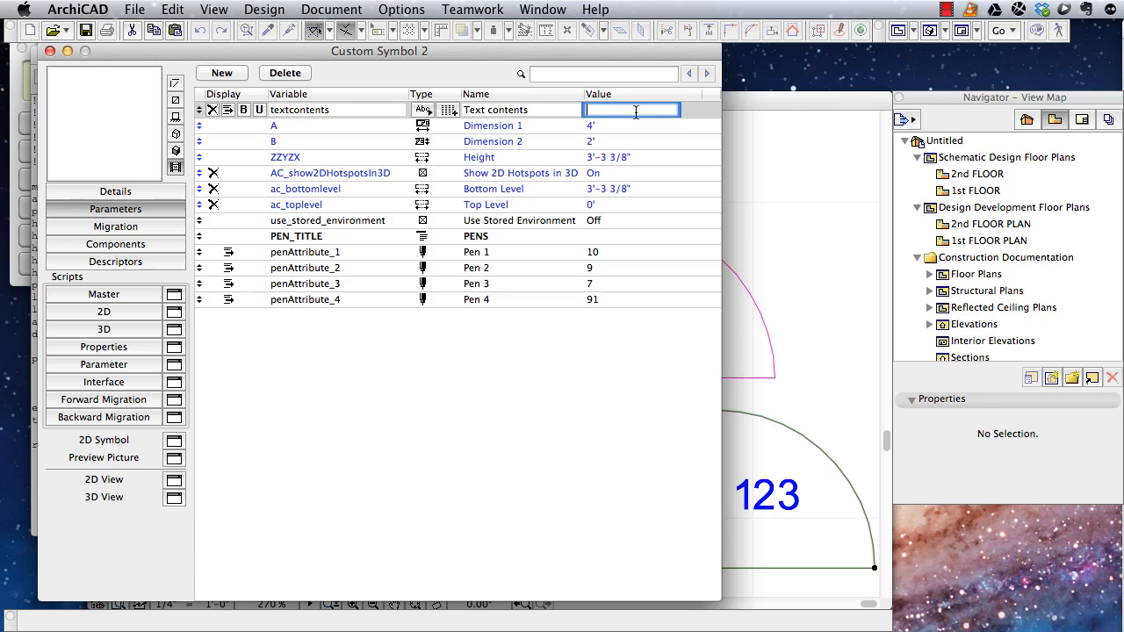
type("1")
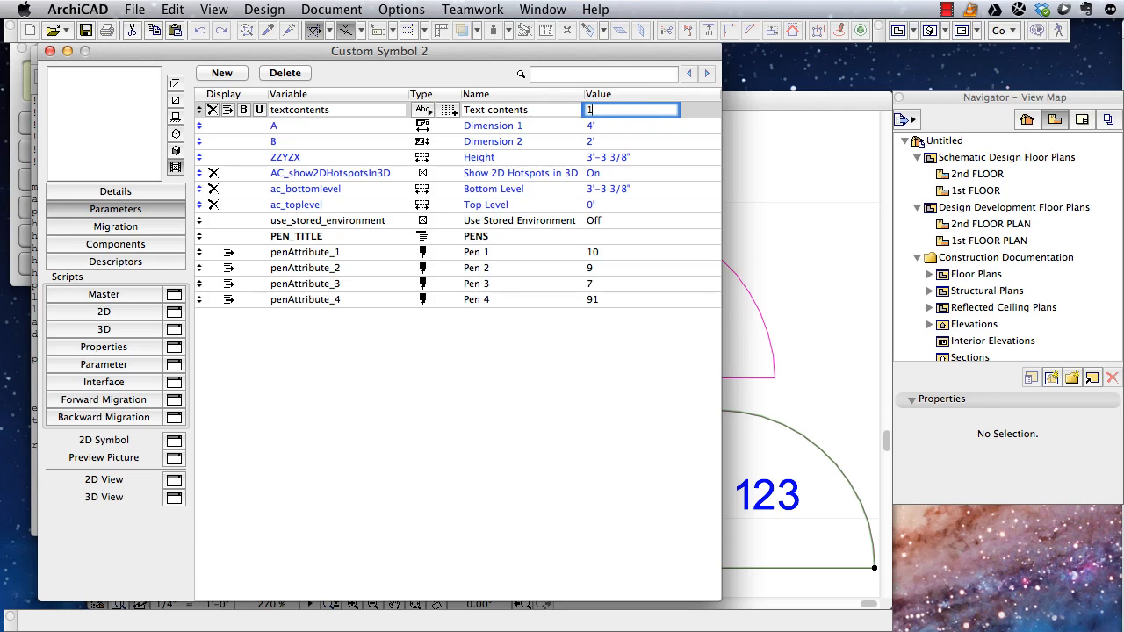
type("2345")
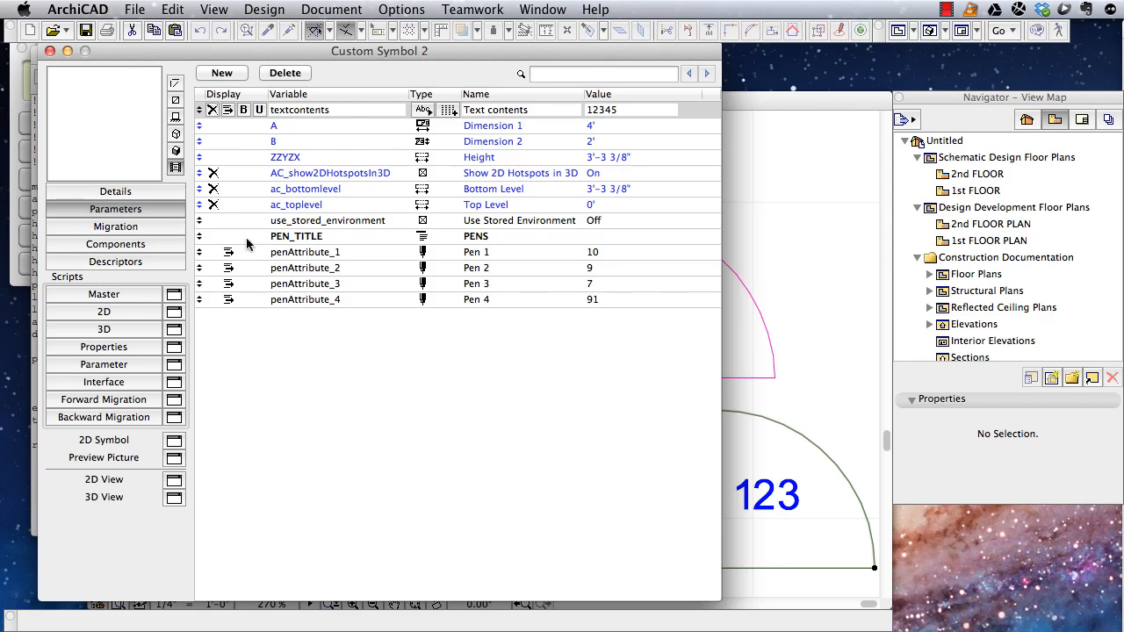
Step: Replace the quoted "ABC 123" in the 2D script's paragraph with the parameter name
left_click(103, 312)
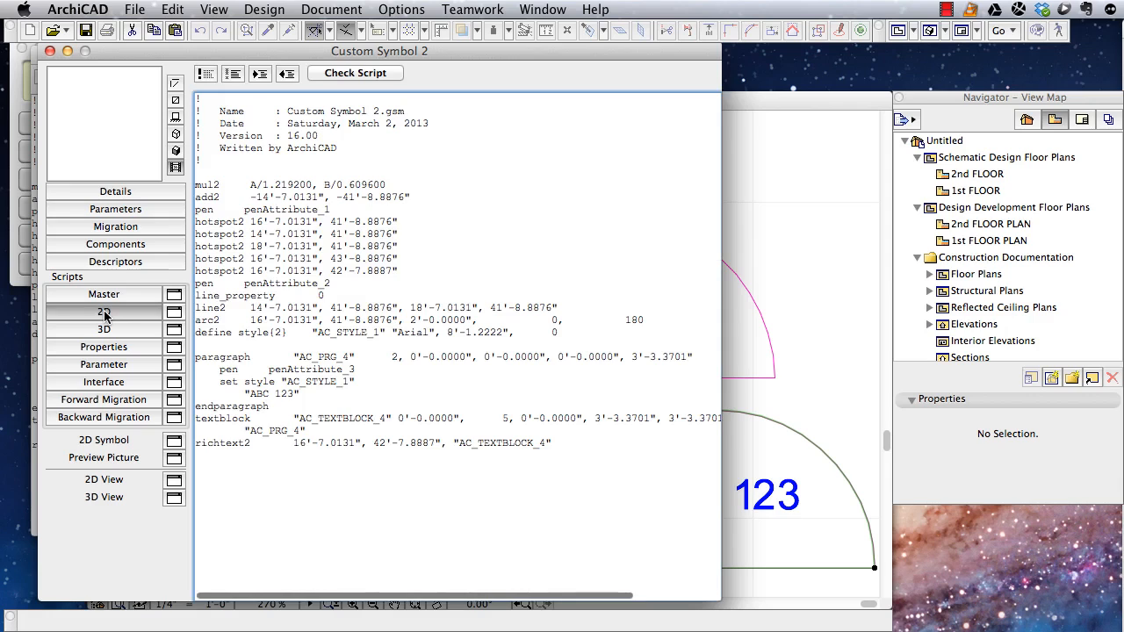
left_click(298, 393)
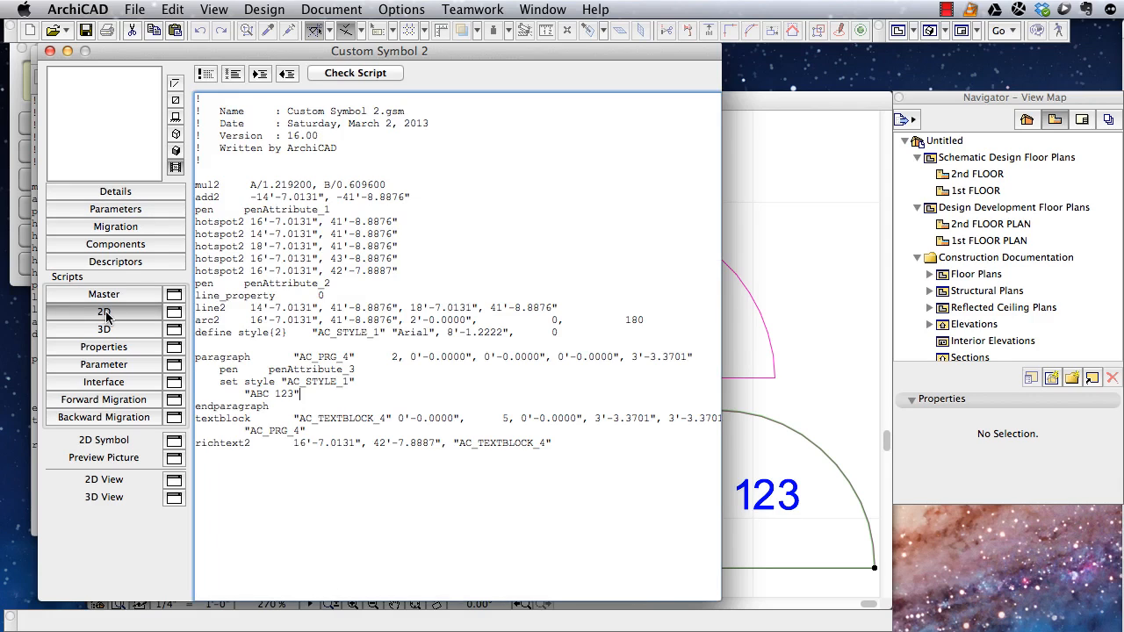
double_click(284, 393)
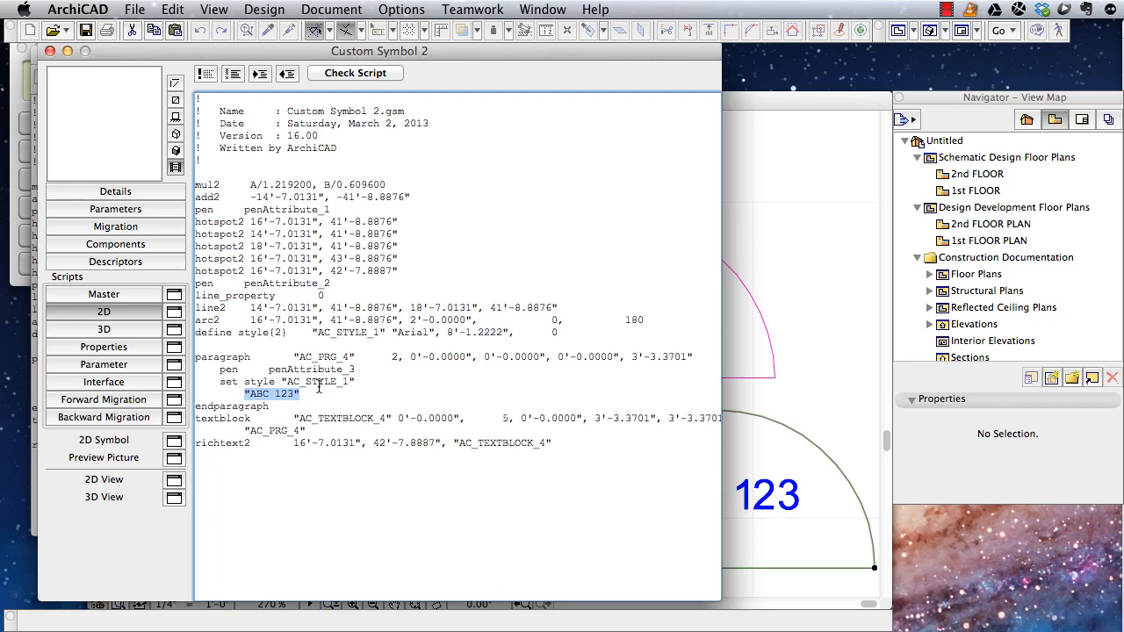
type("textcontents")
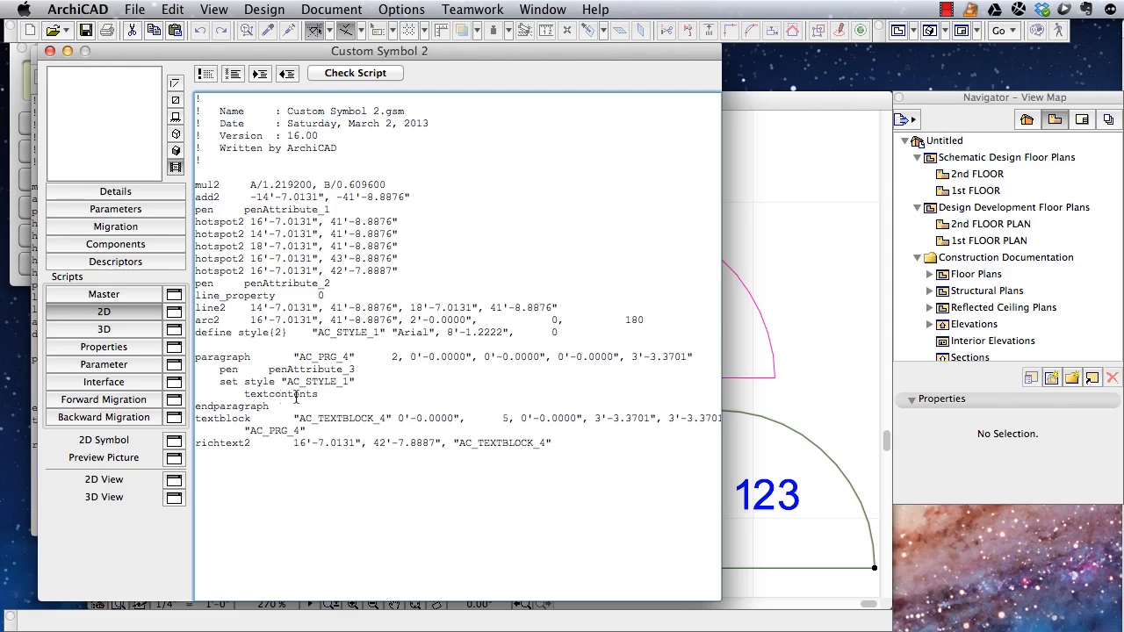
Step: Verify the variable name in Parameters and correct the script to read textcontents
left_click(116, 209)
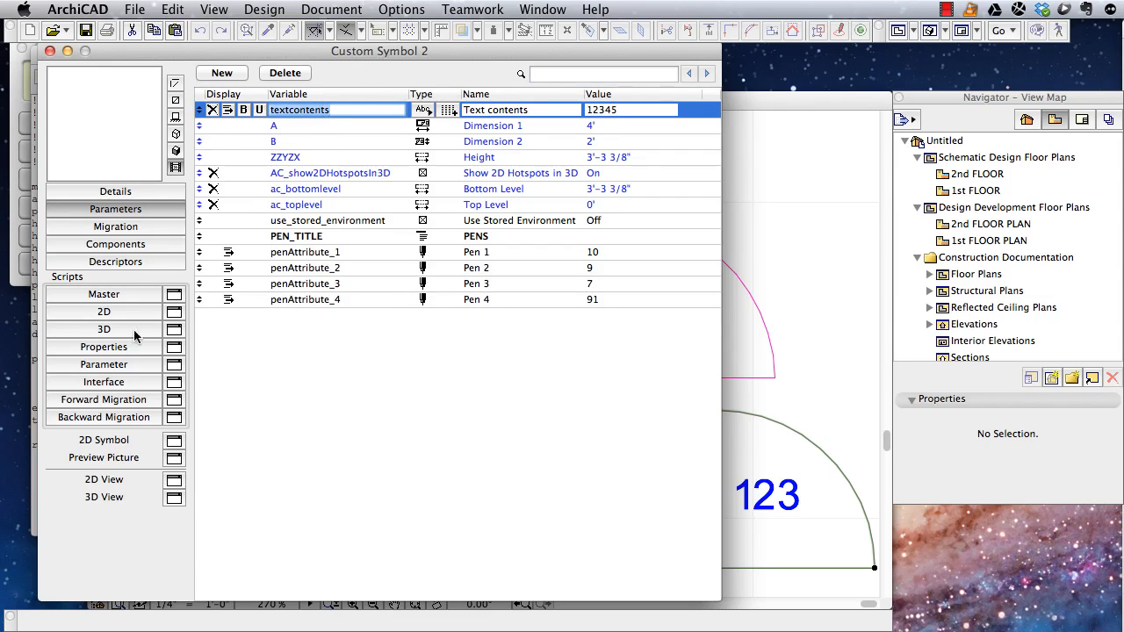
left_click(104, 313)
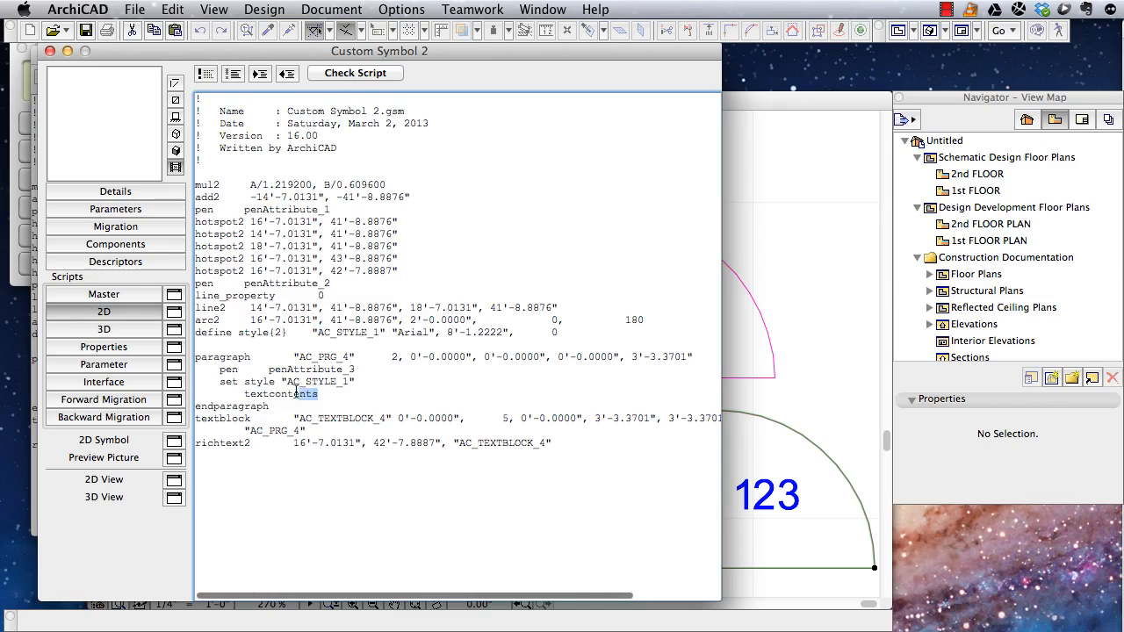
key("Delete")
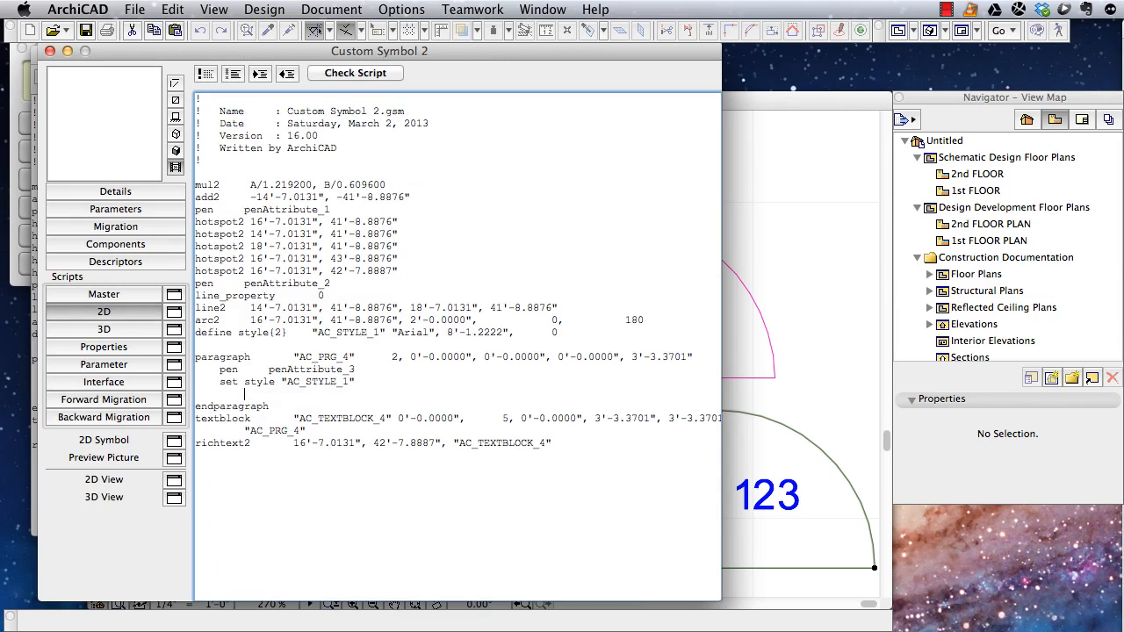
type("textcontents")
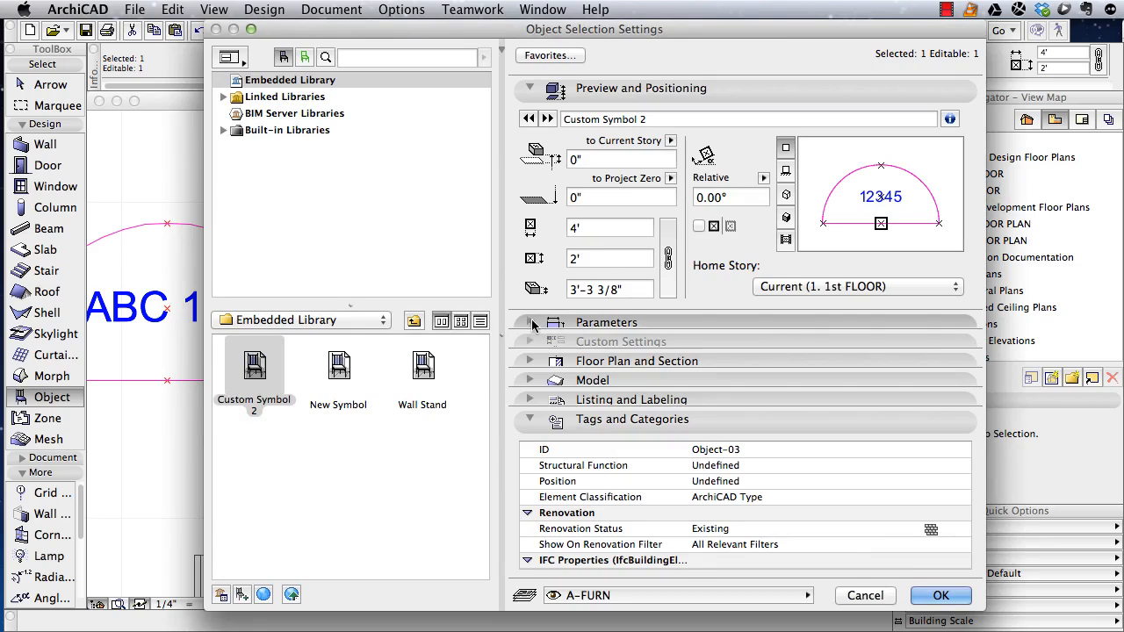
Step: Expand the placed symbol's parameters and change Text contents to abcde
left_click(531, 323)
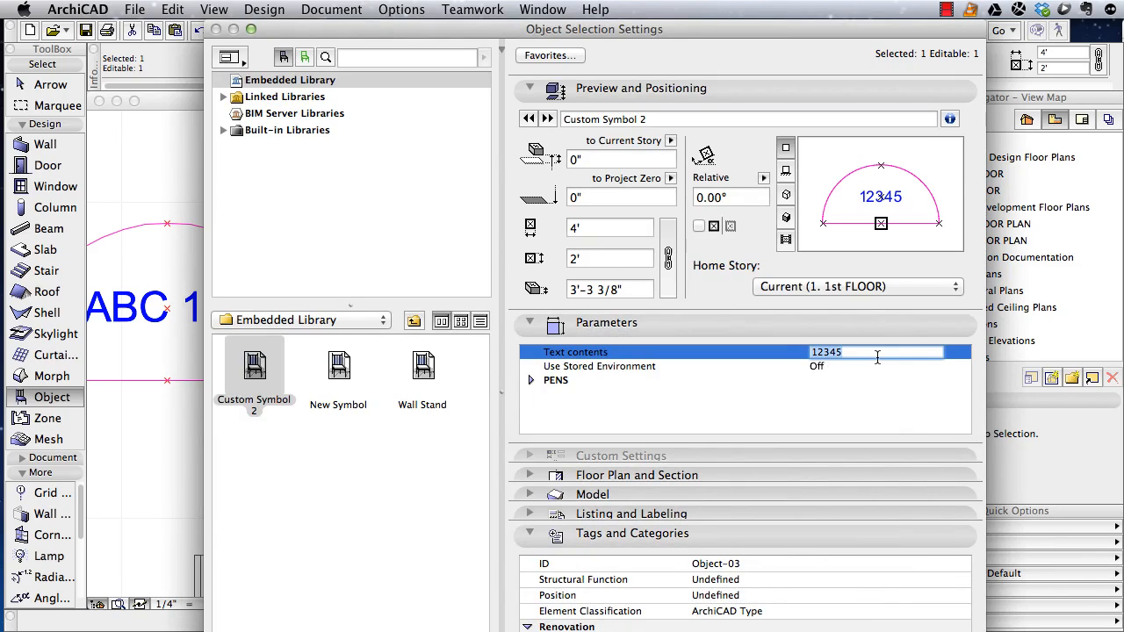
type("abcde")
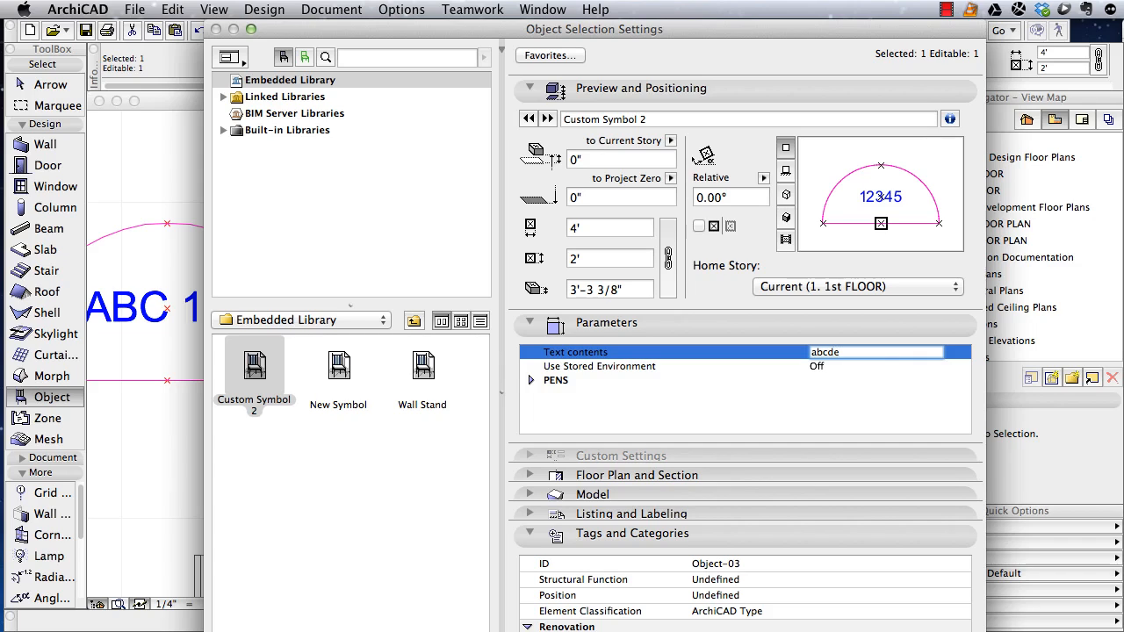